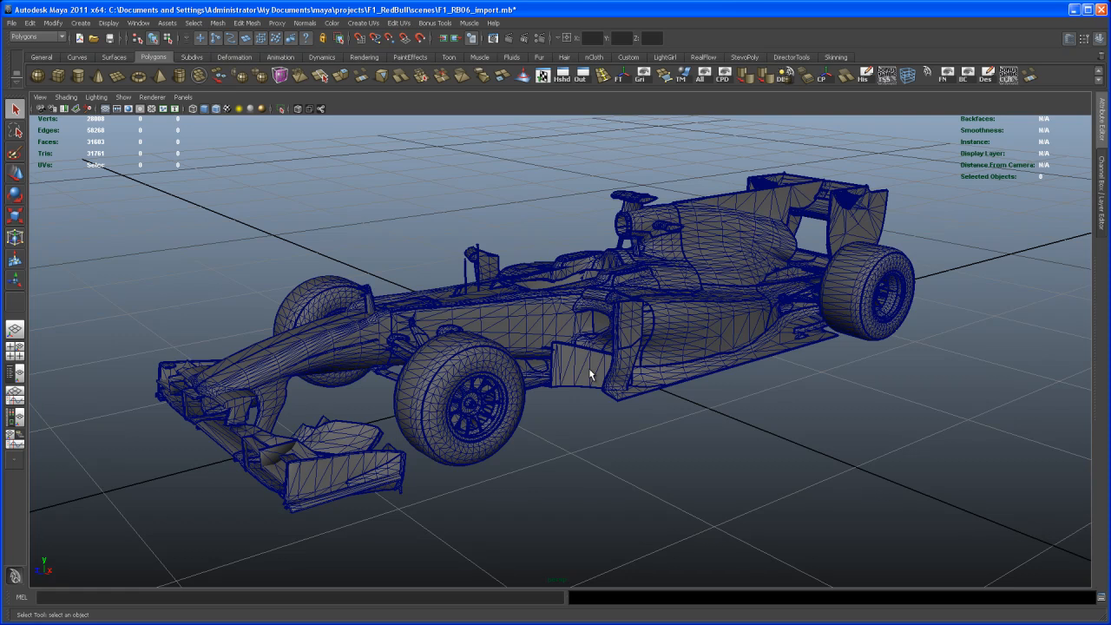
mouse_move(593, 306)
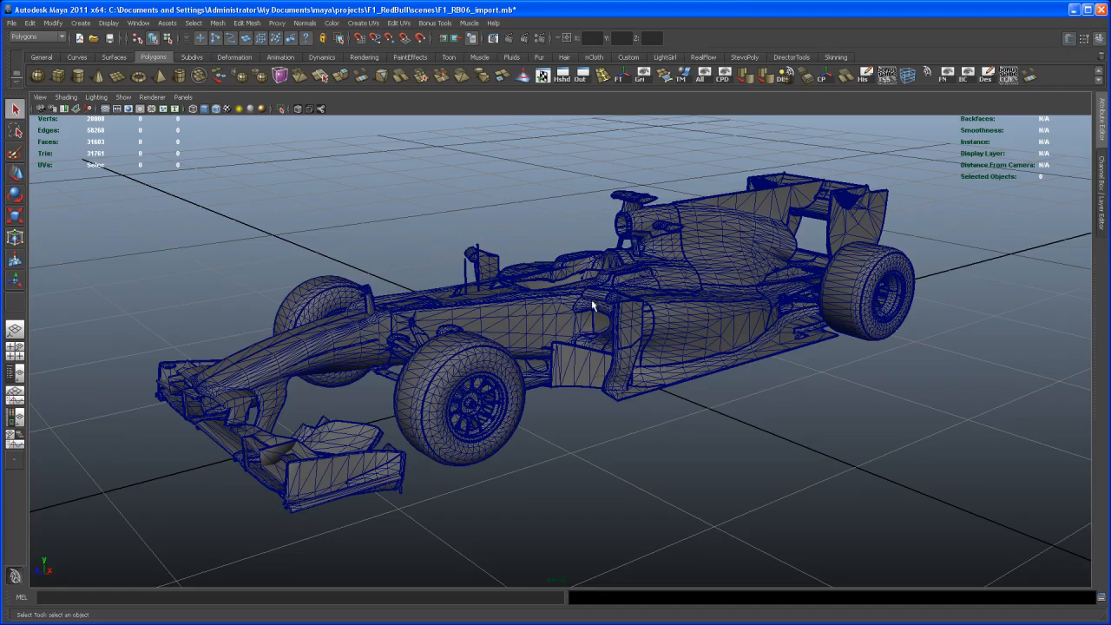
Step: Orbit around the F1 car model to inspect its body, sides and sidepod
drag(608, 312, 590, 323)
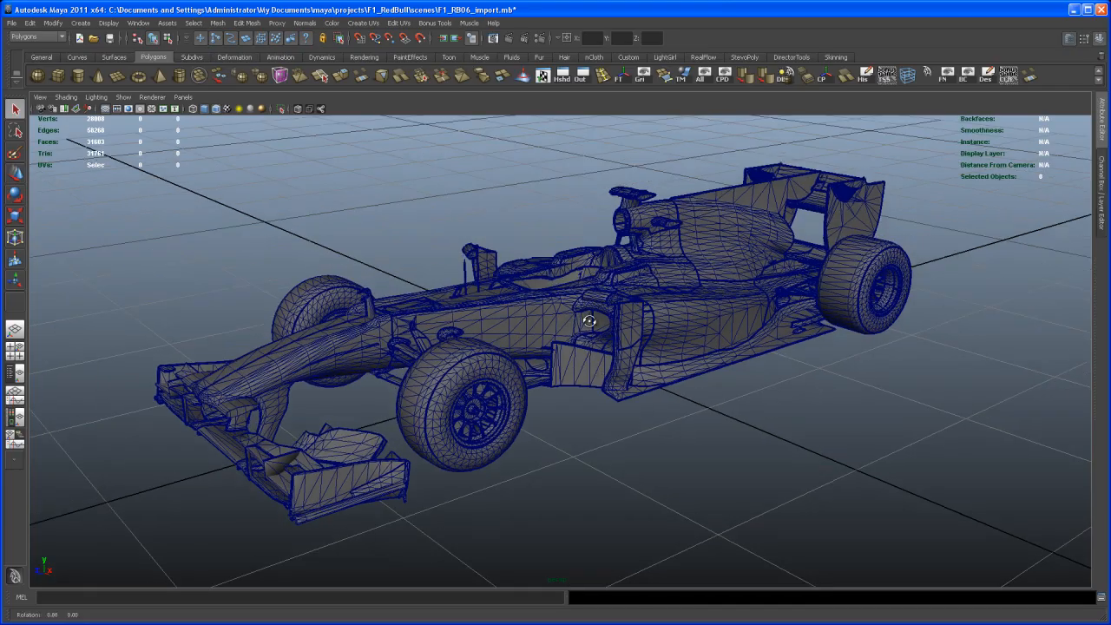
drag(590, 322, 541, 338)
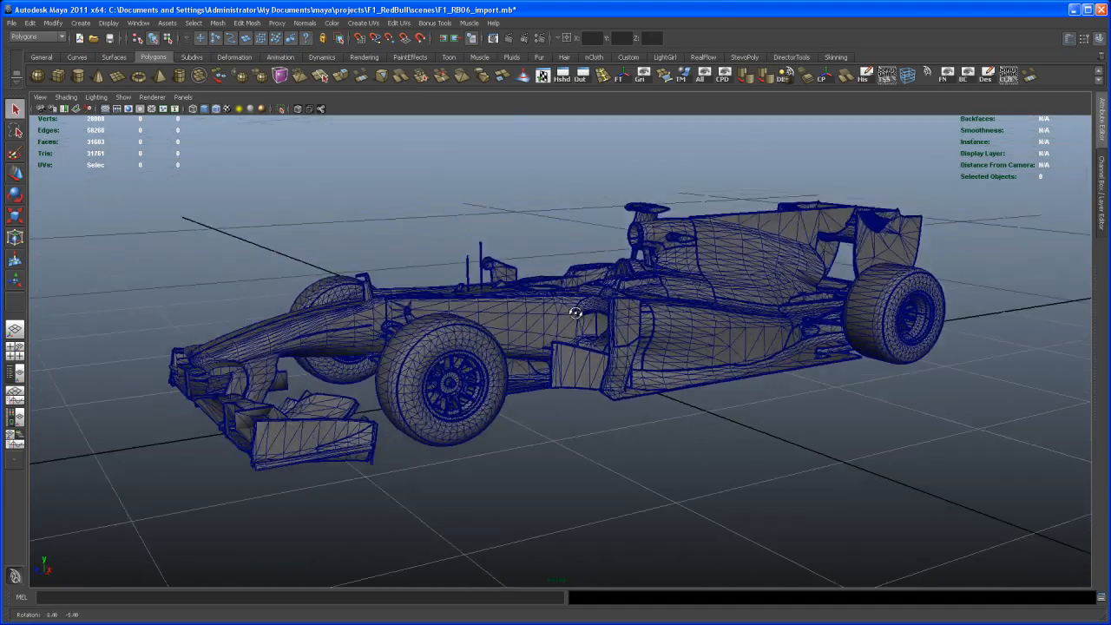
drag(575, 313, 657, 322)
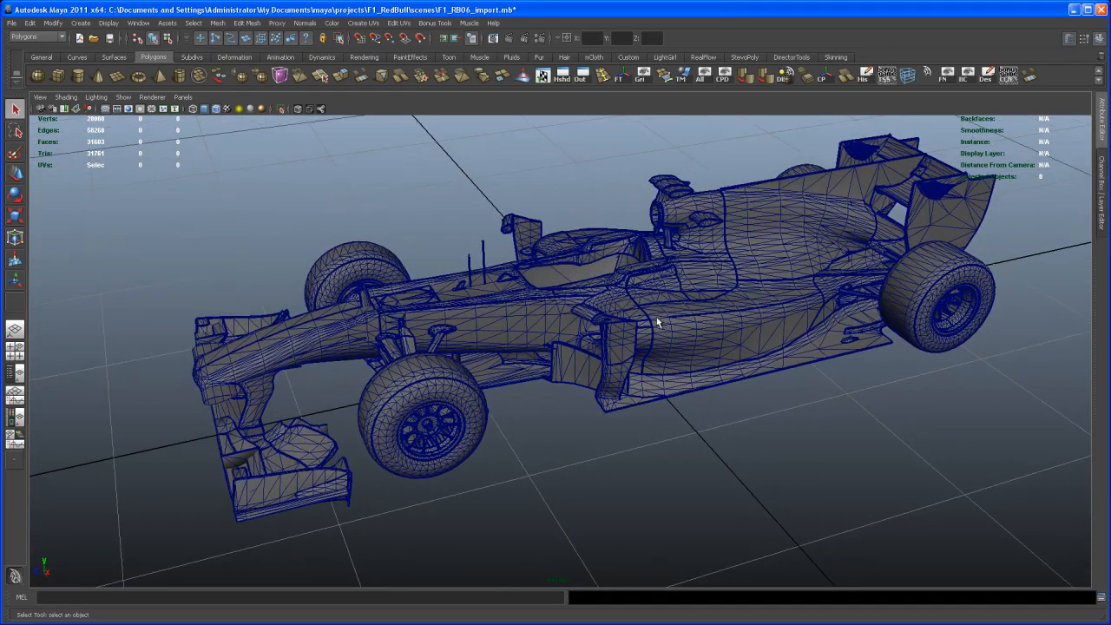
drag(658, 323, 566, 372)
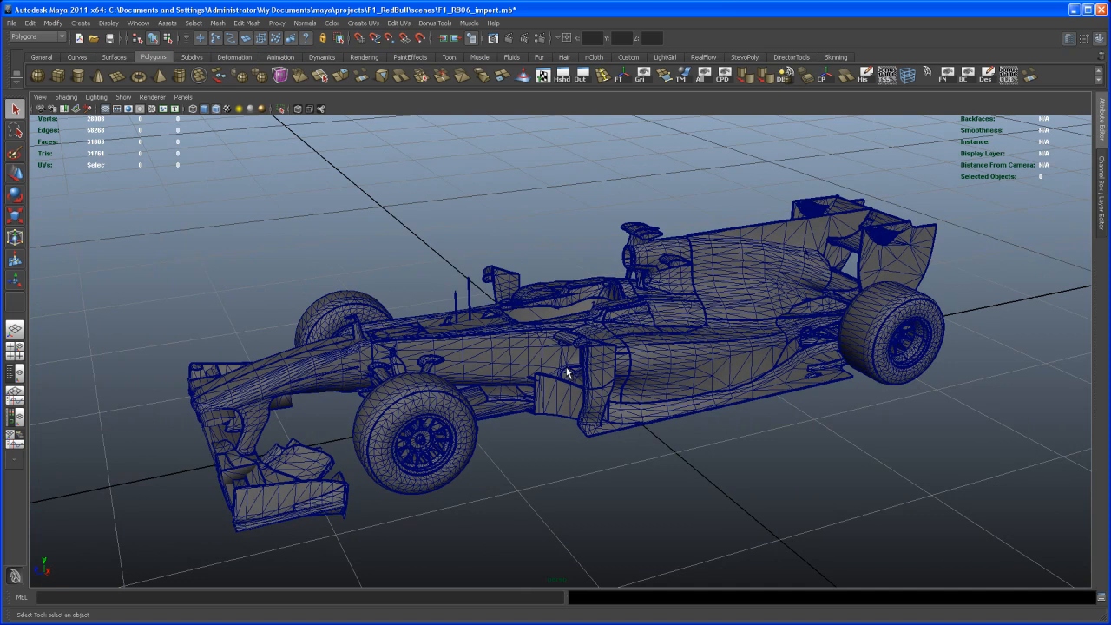
drag(564, 373, 573, 377)
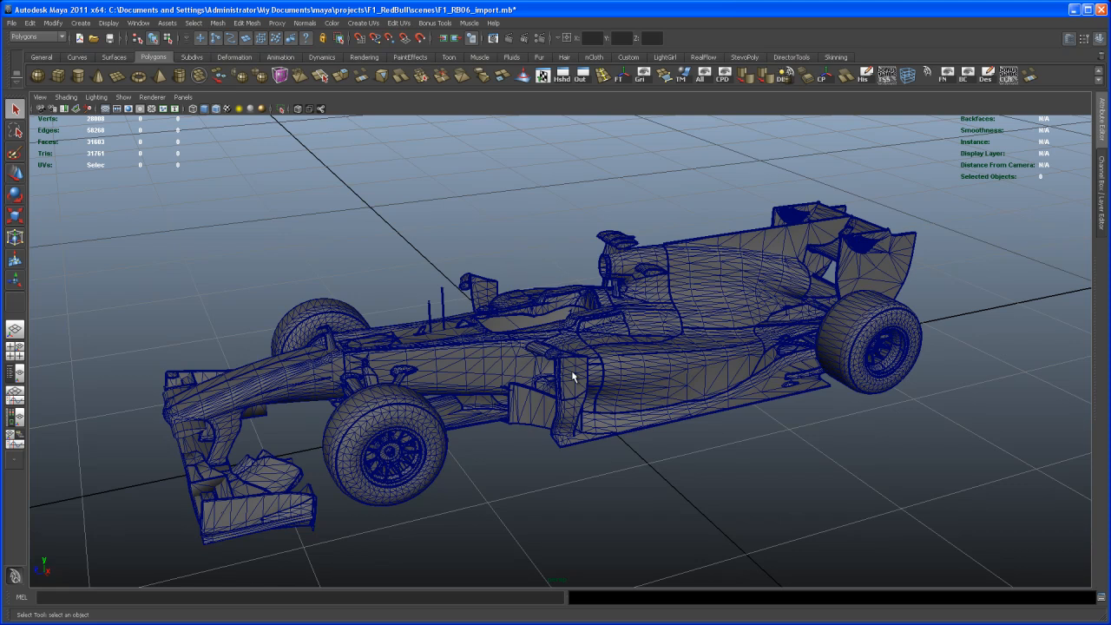
mouse_move(637, 380)
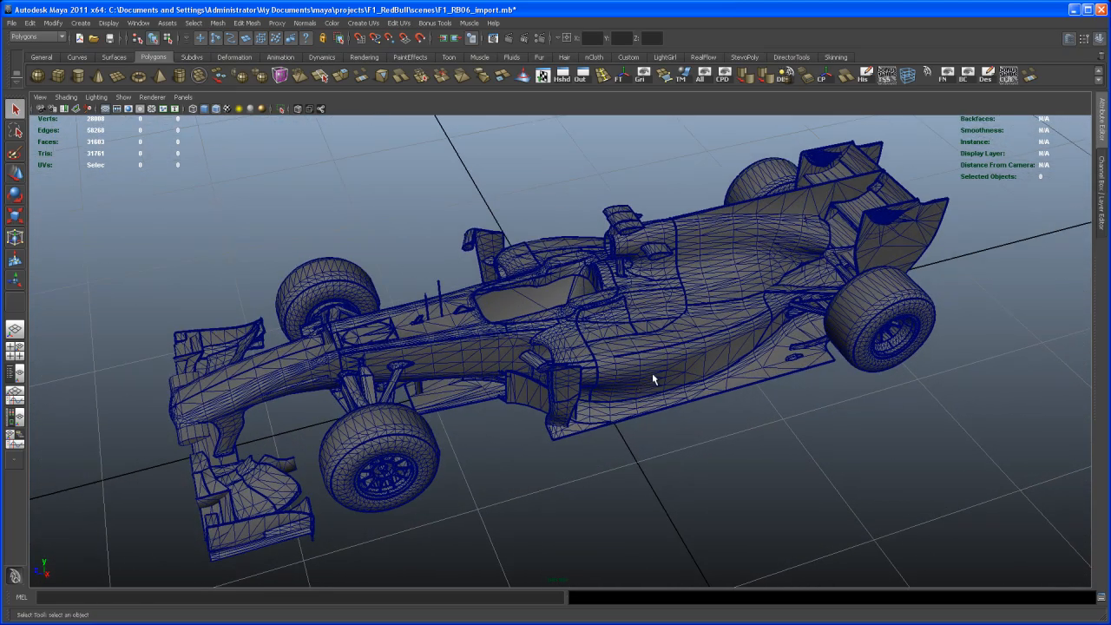
mouse_move(658, 368)
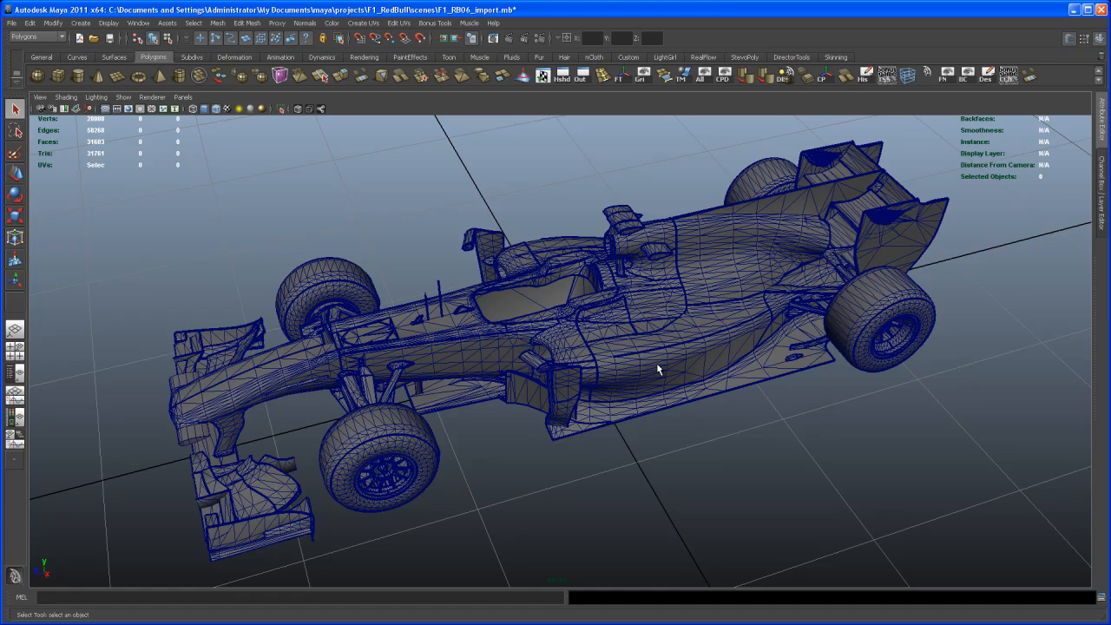
drag(658, 369, 629, 386)
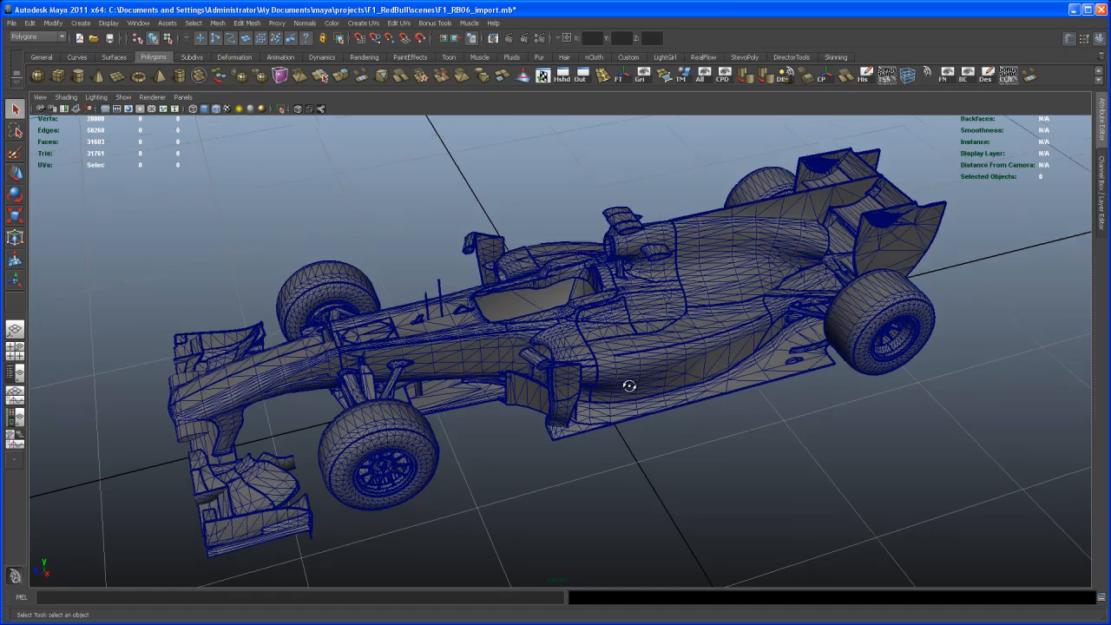
drag(629, 386, 638, 383)
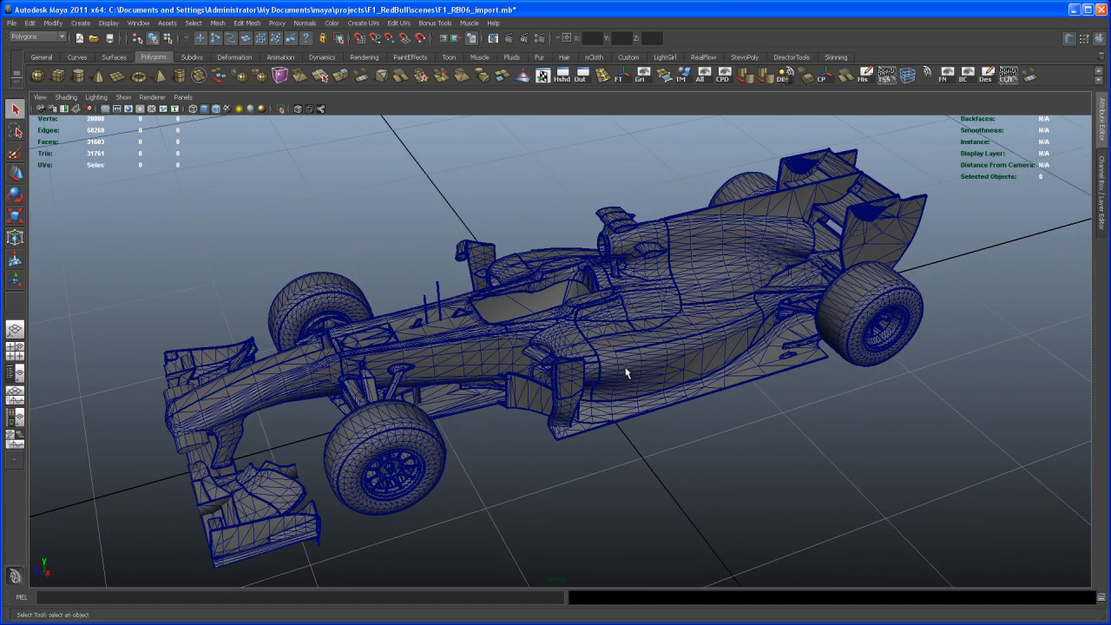
mouse_move(661, 354)
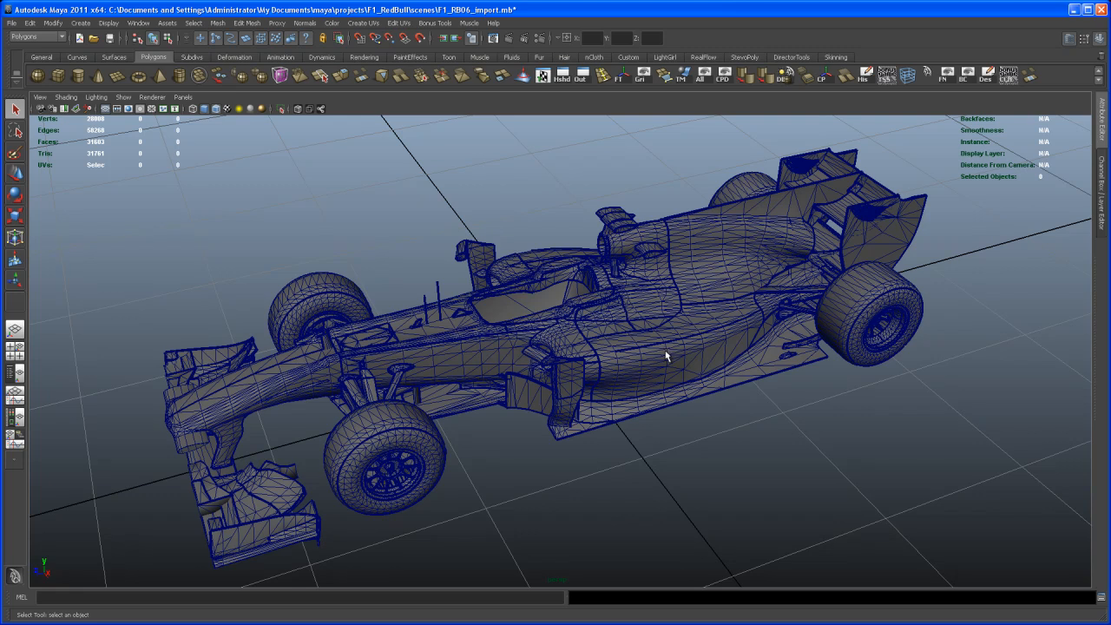
mouse_move(656, 379)
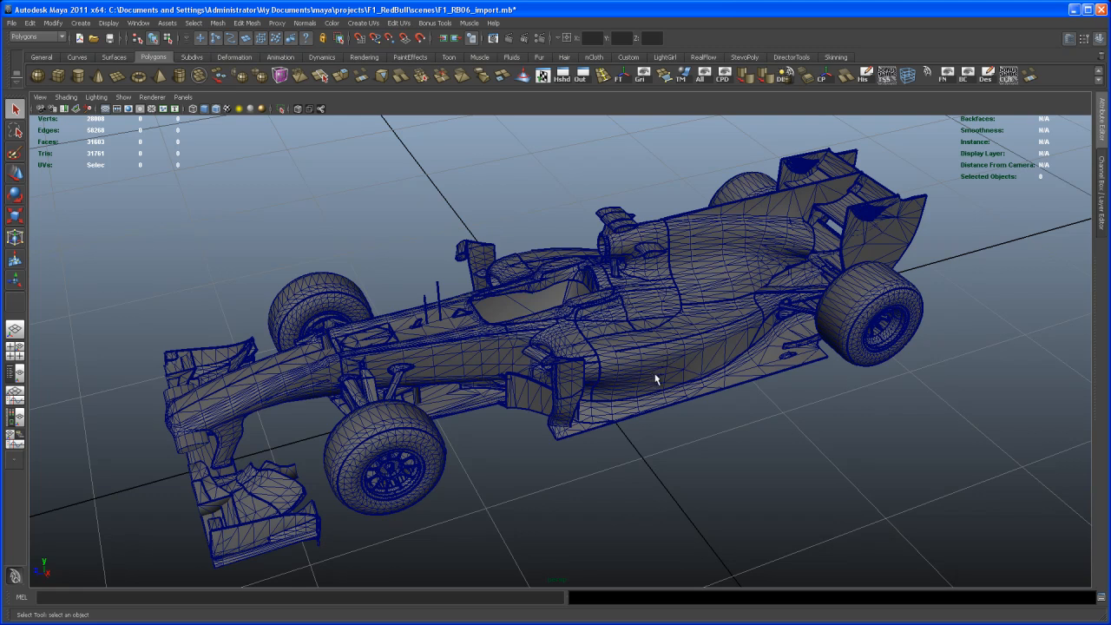
mouse_move(652, 378)
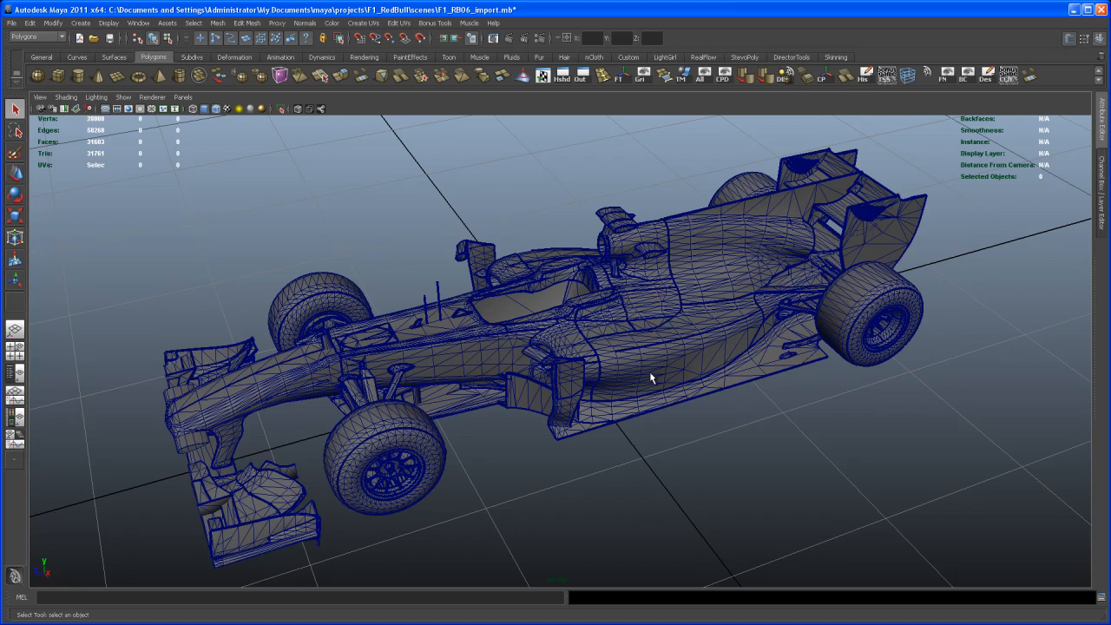
mouse_move(664, 360)
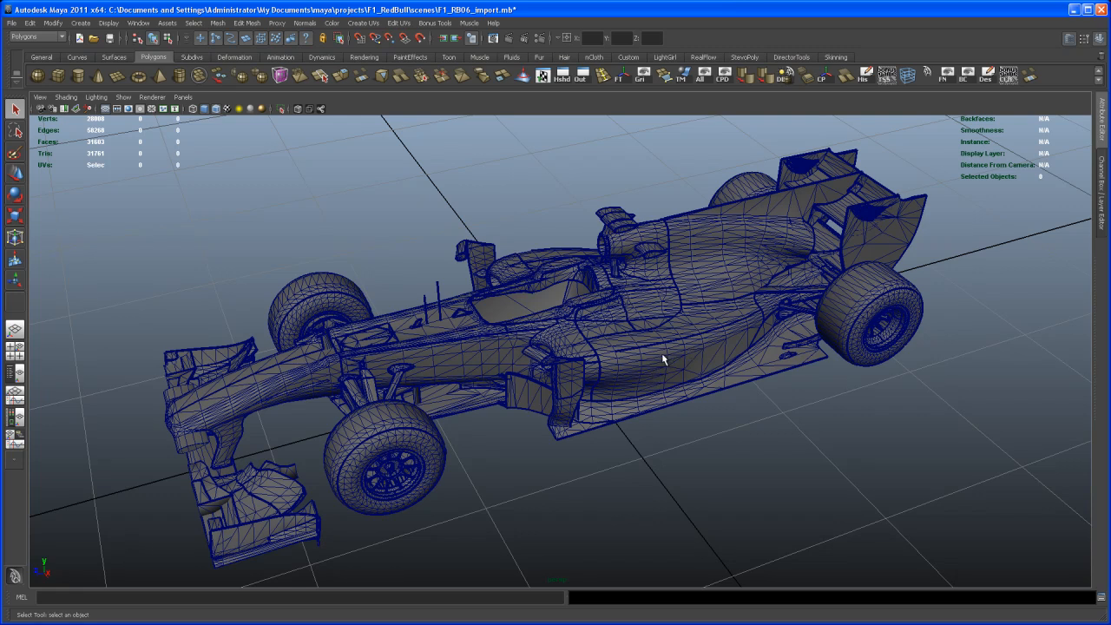
mouse_move(644, 362)
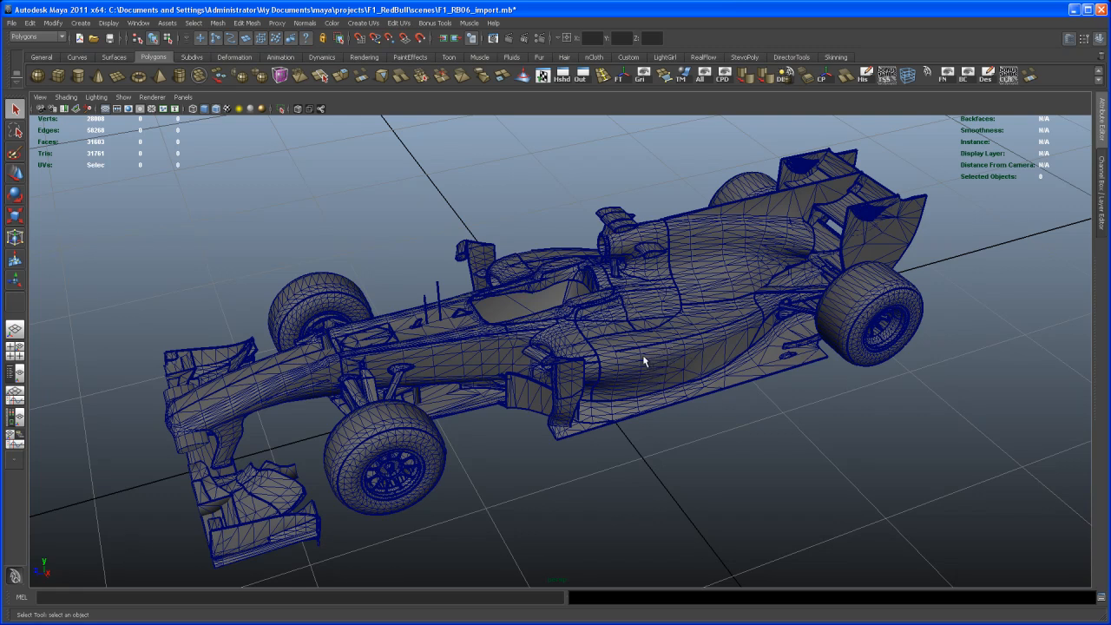
mouse_move(634, 363)
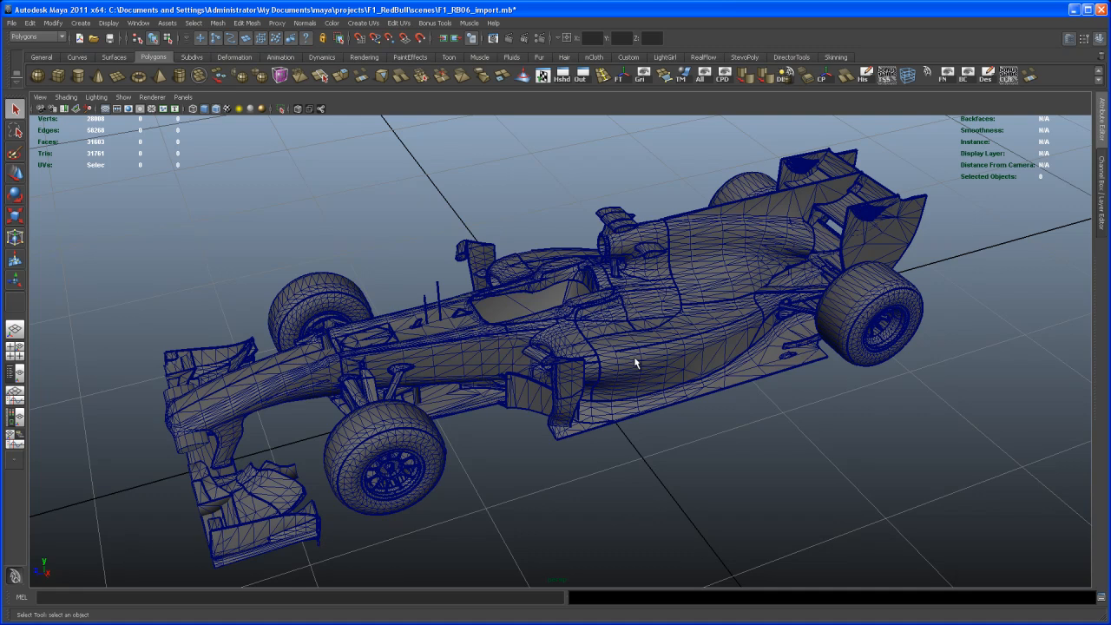
mouse_move(750, 310)
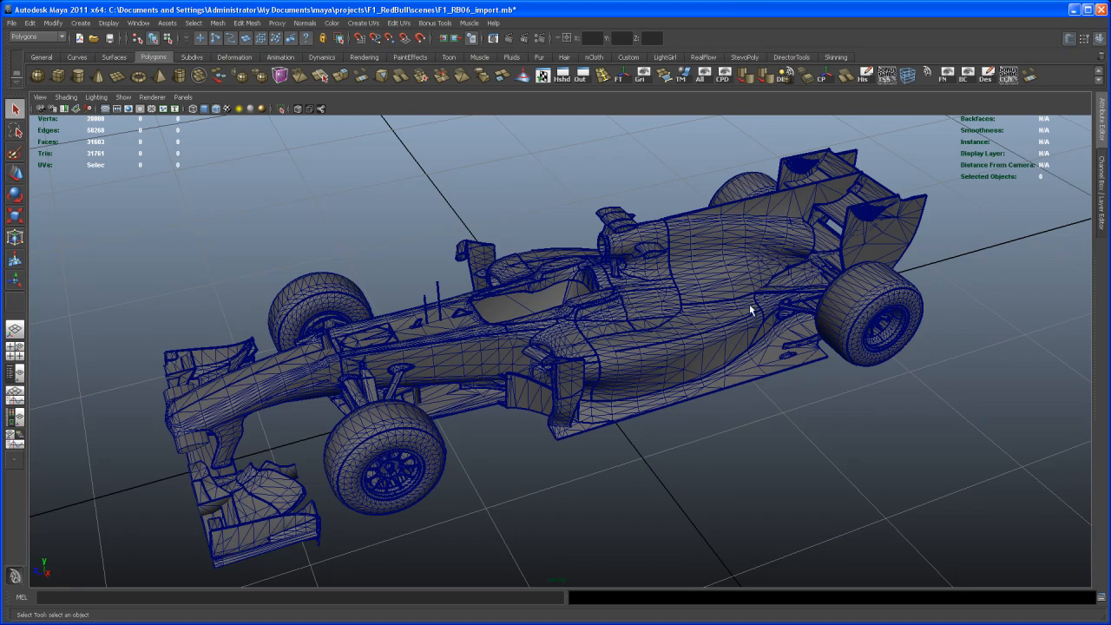
mouse_move(667, 412)
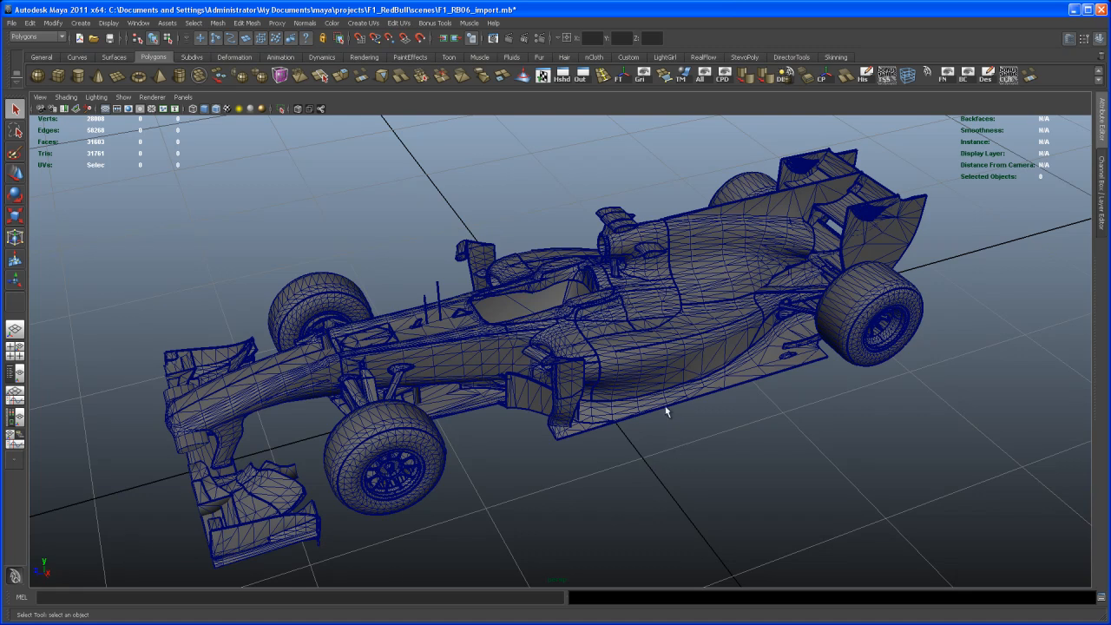
Step: Orbit to low and front three-quarter views, then return Firefox to rb6 red bull image results
drag(666, 412, 597, 354)
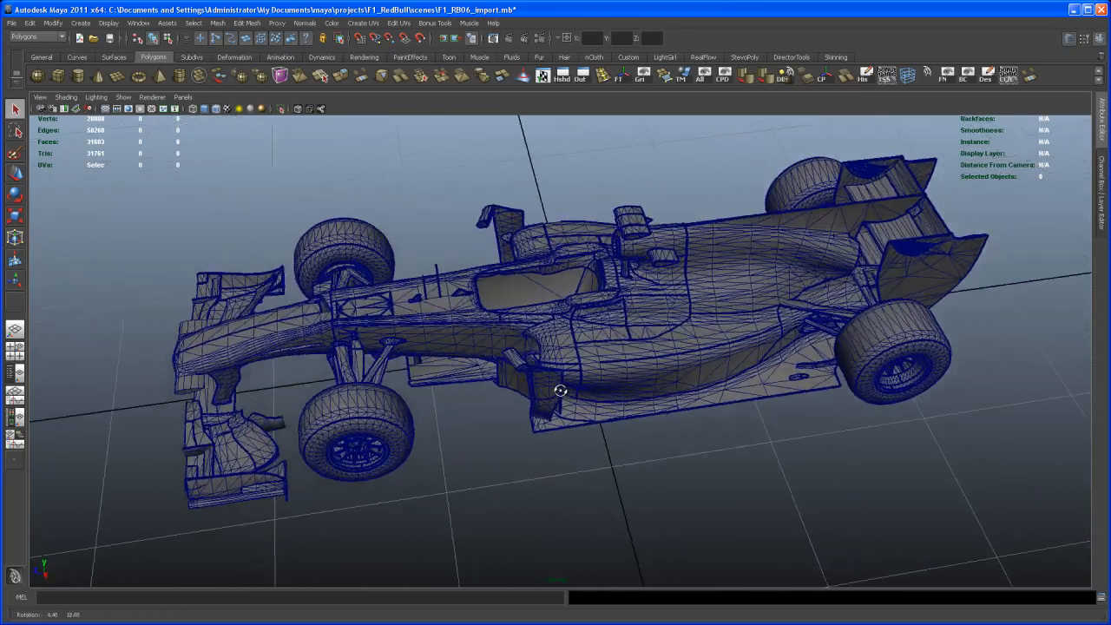
drag(559, 391, 584, 367)
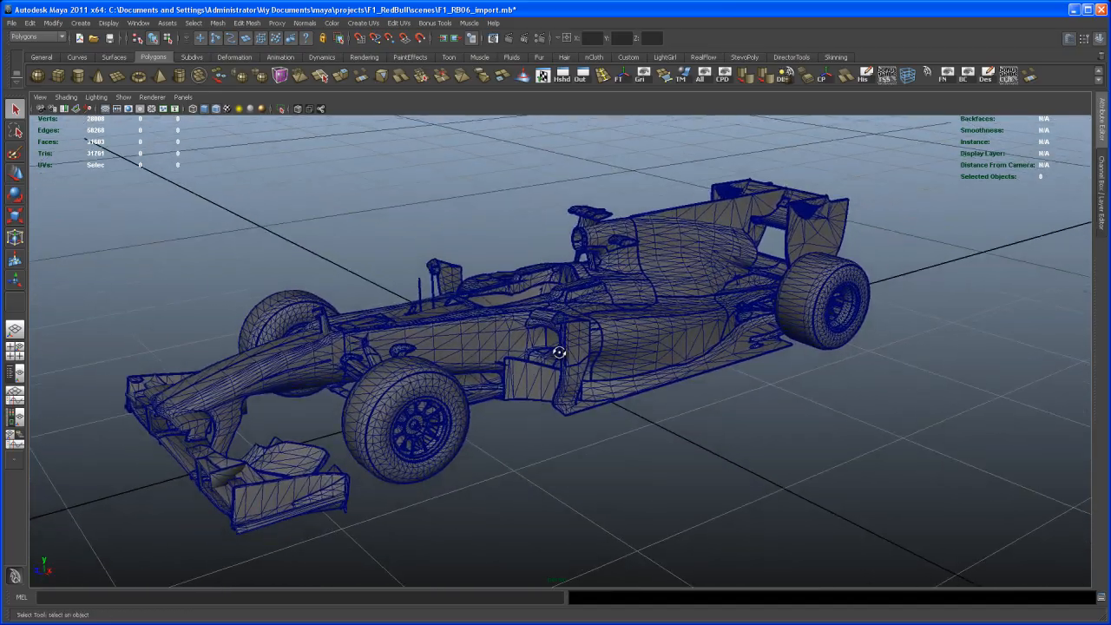
drag(559, 351, 529, 373)
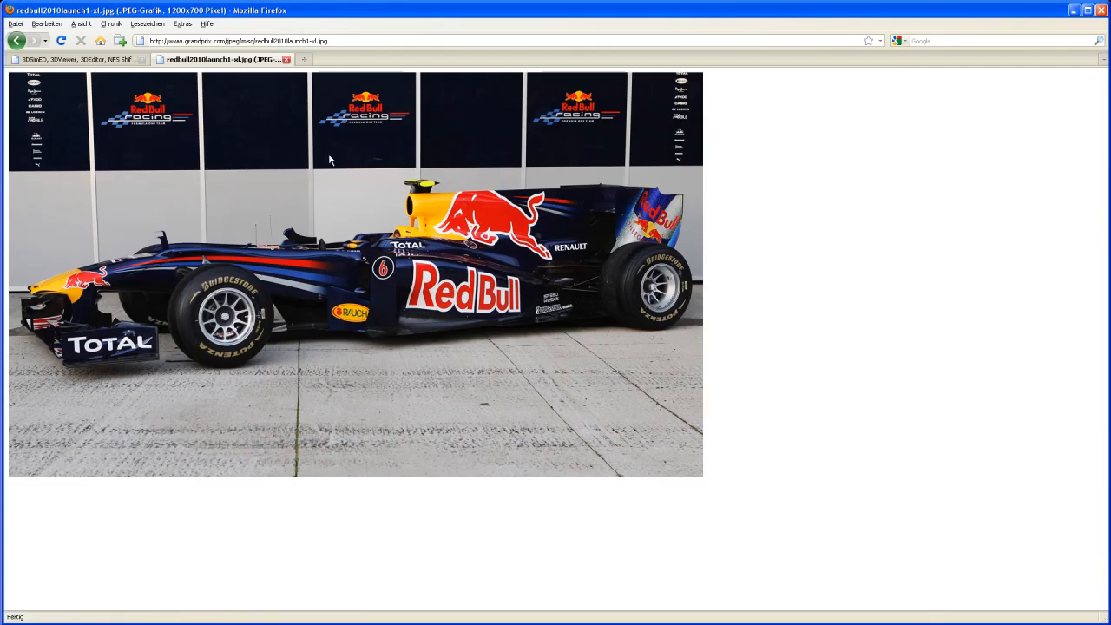
click(16, 40)
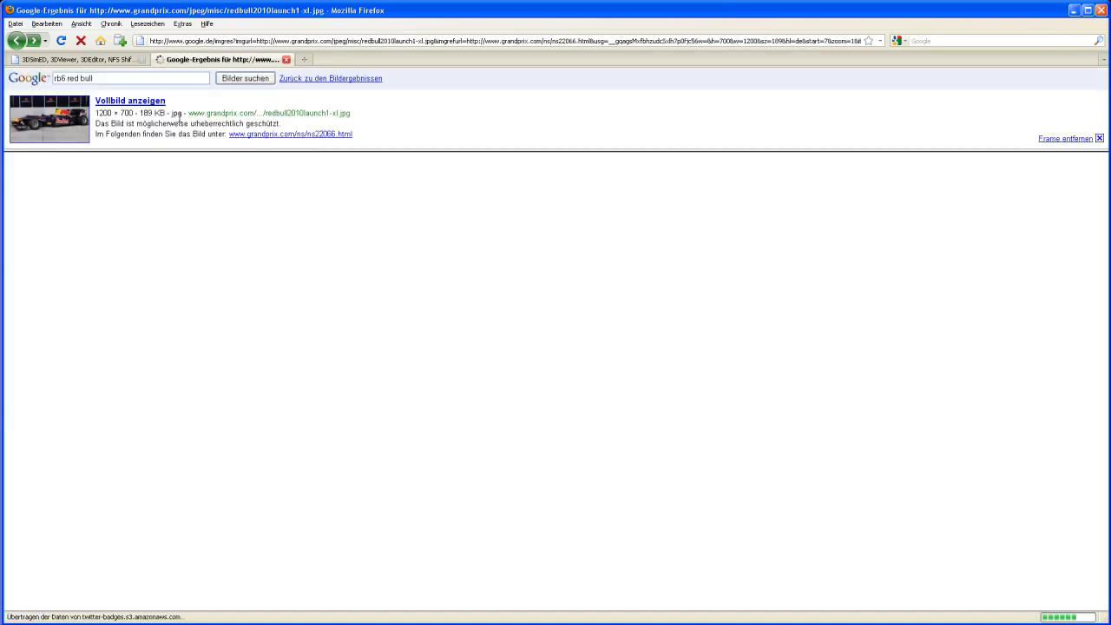
click(331, 78)
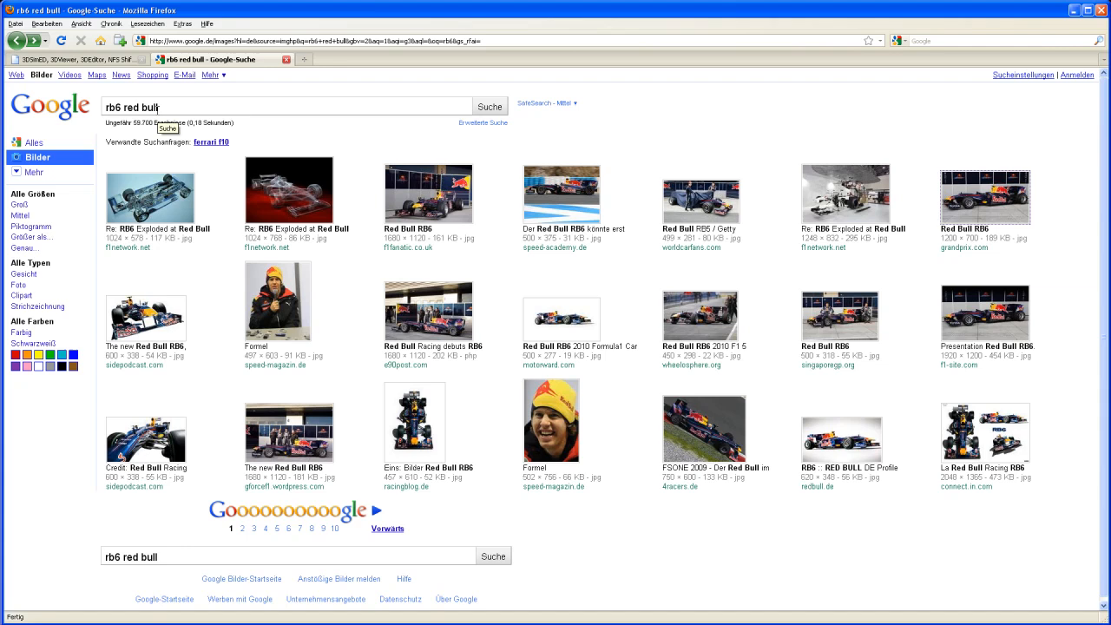
mouse_move(767, 378)
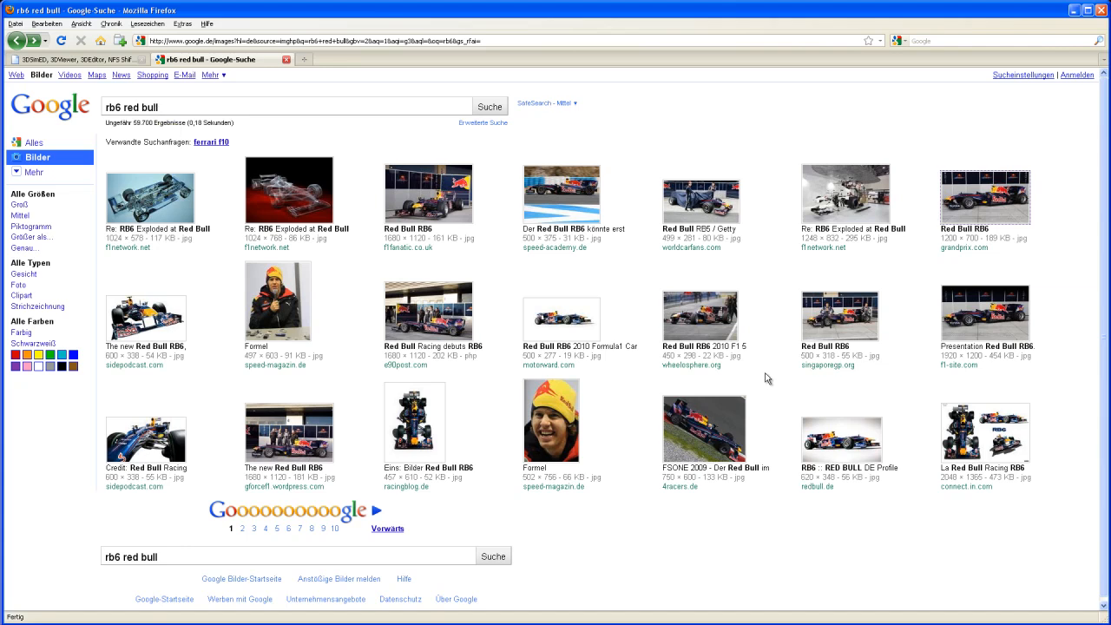
mouse_move(768, 382)
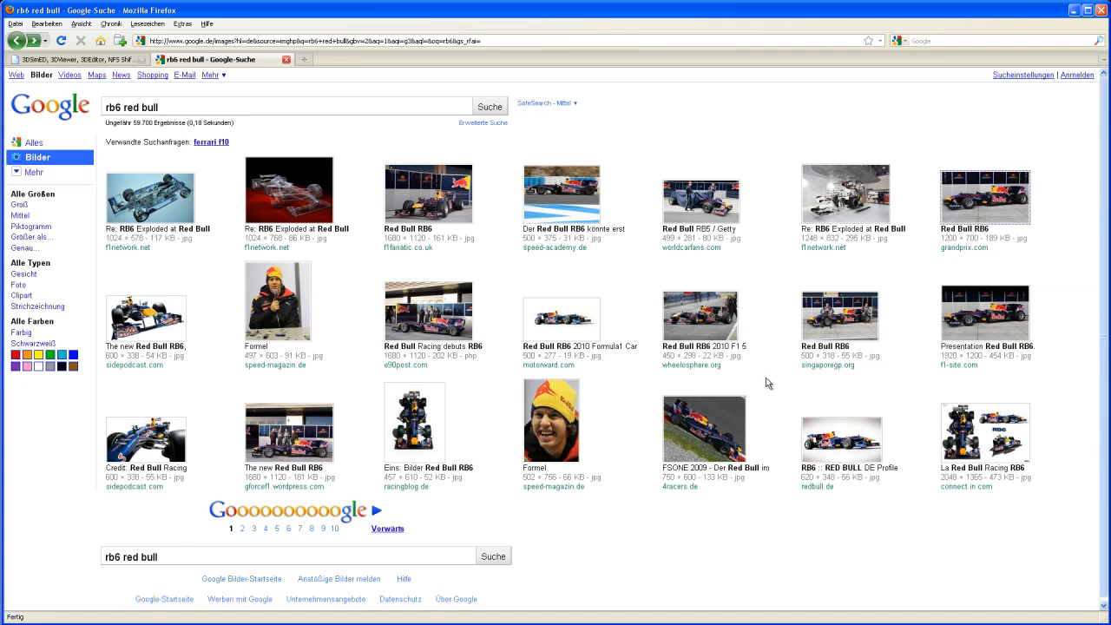
mouse_move(776, 374)
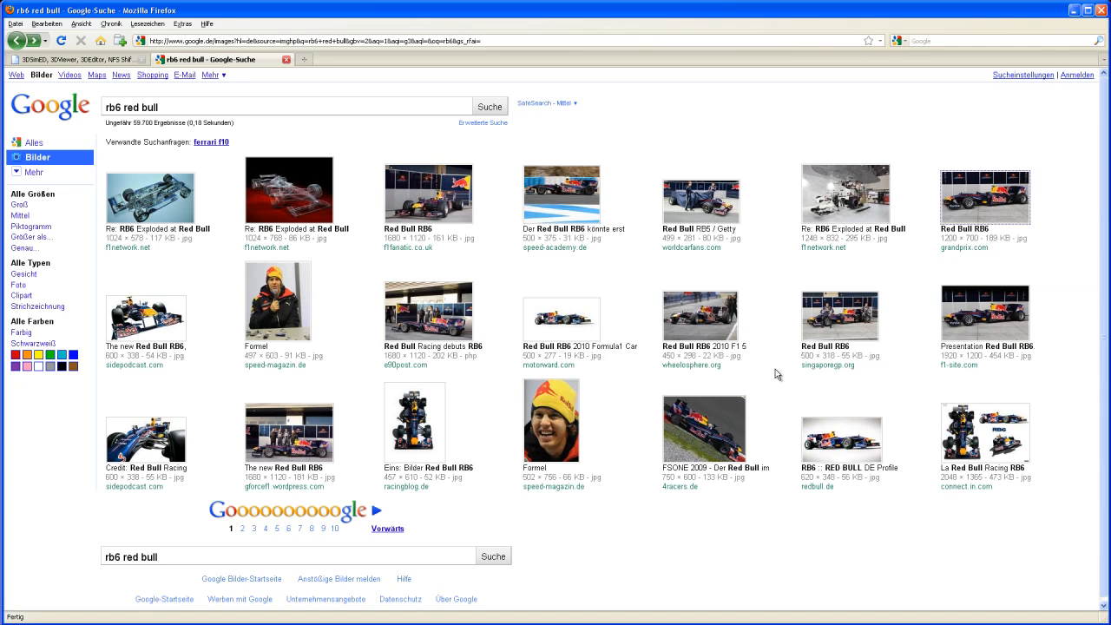
mouse_move(776, 365)
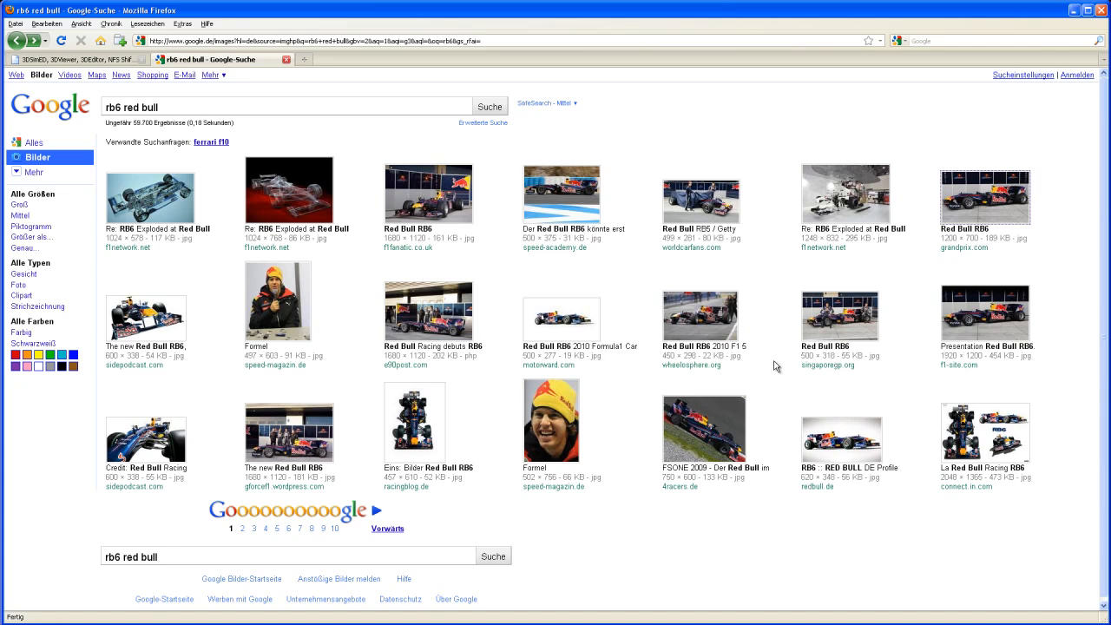
mouse_move(394, 355)
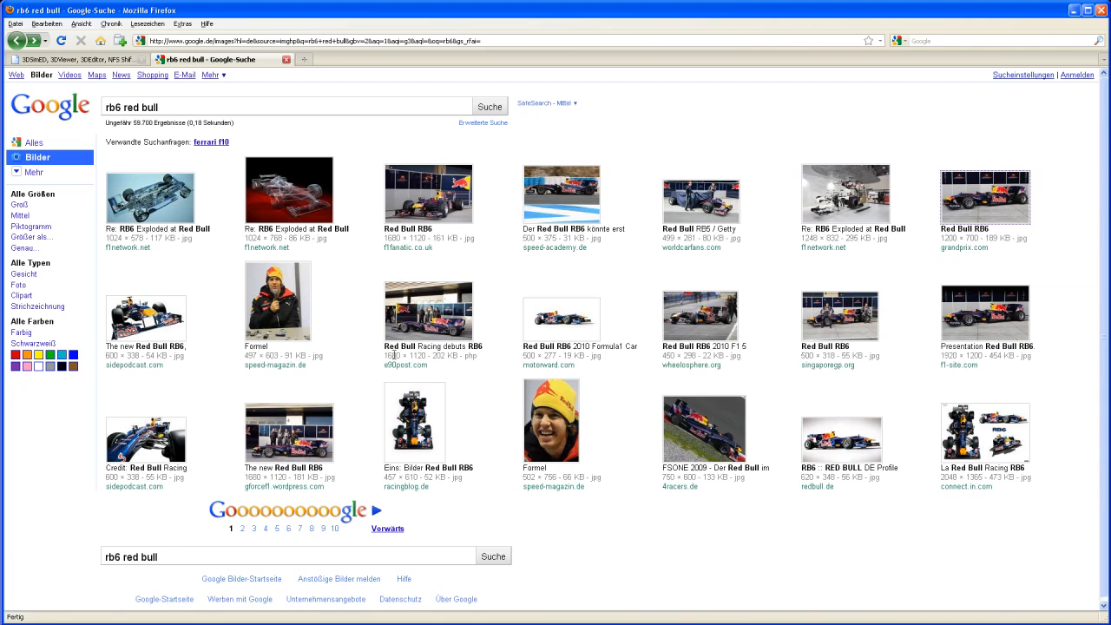
click(276, 301)
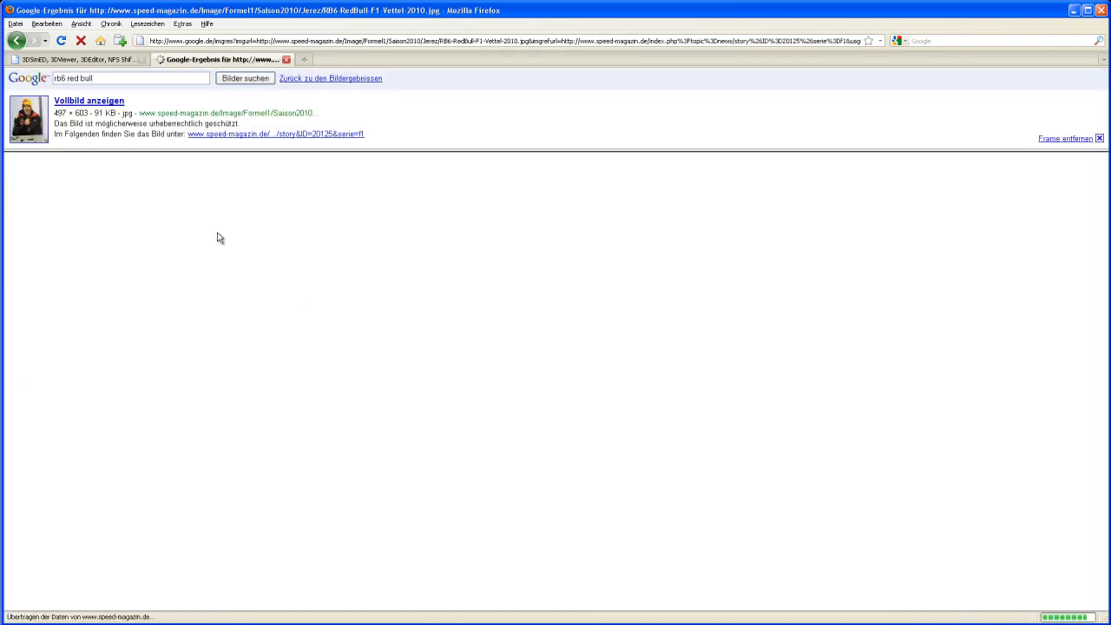
click(89, 101)
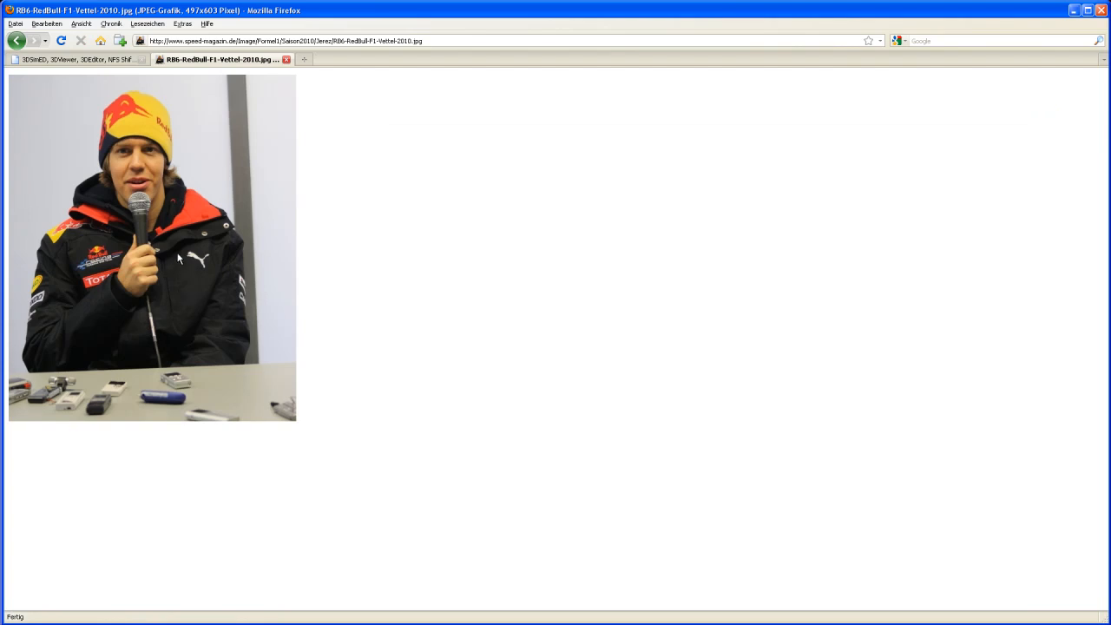
click(17, 41)
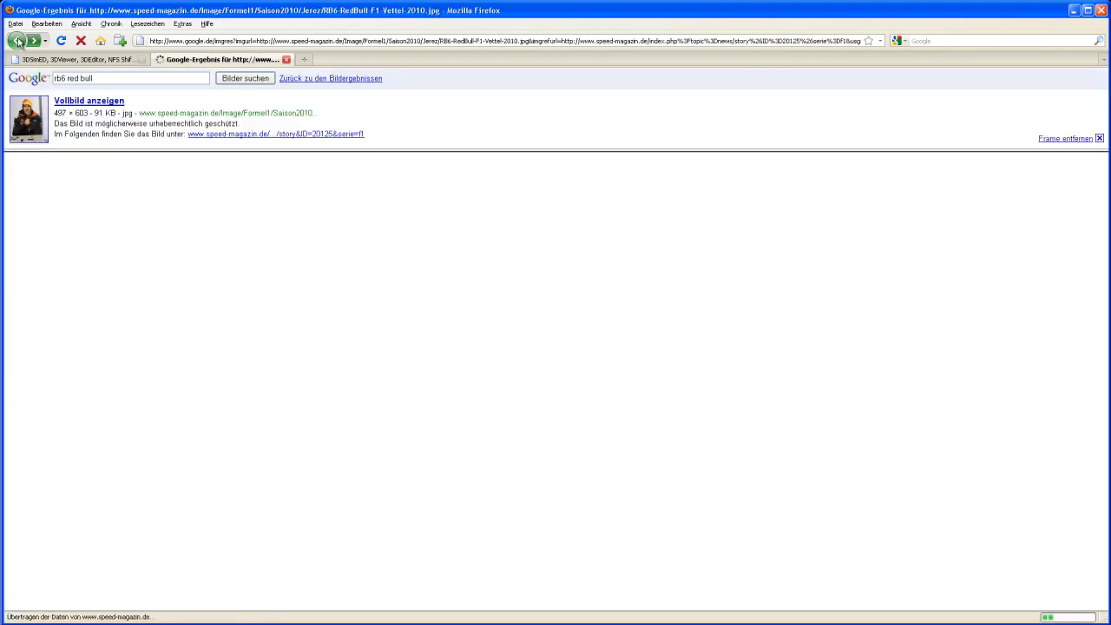
click(15, 41)
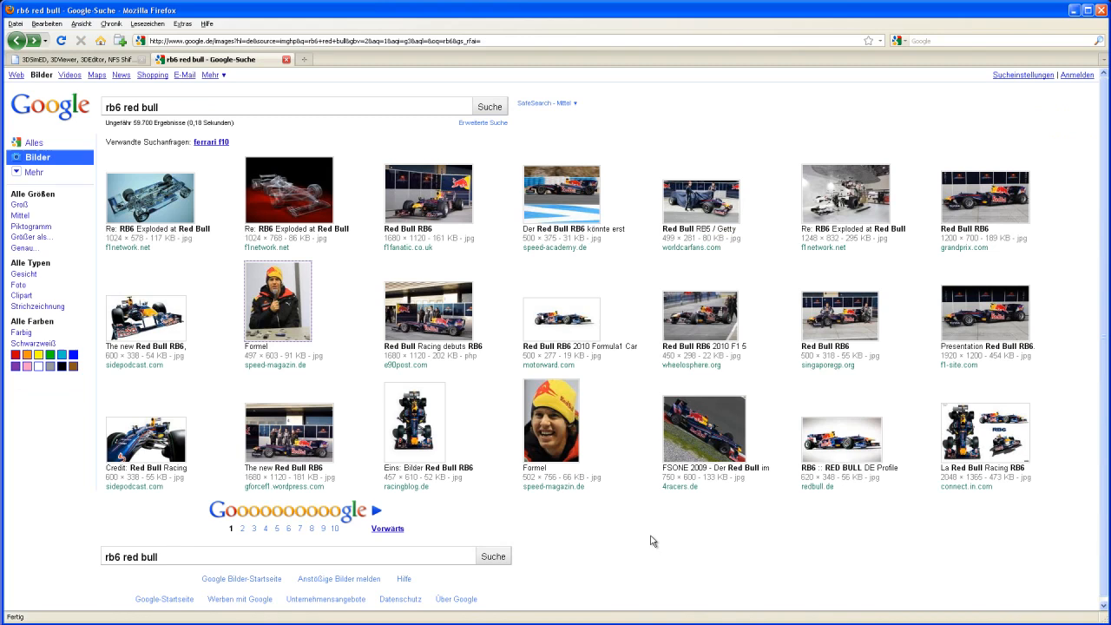
mouse_move(655, 519)
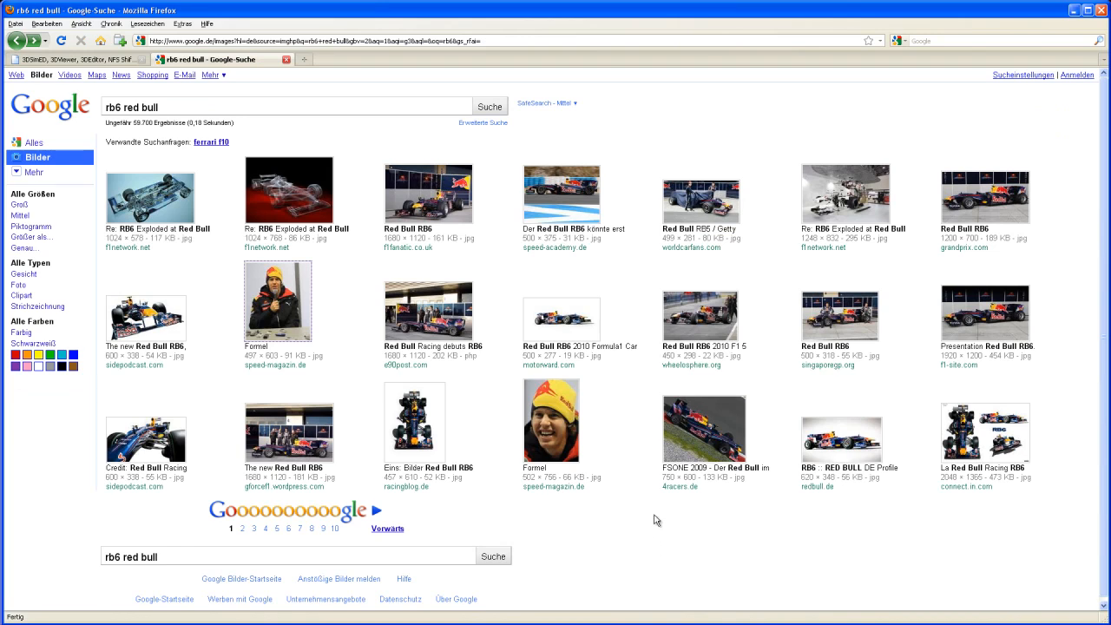
mouse_move(643, 515)
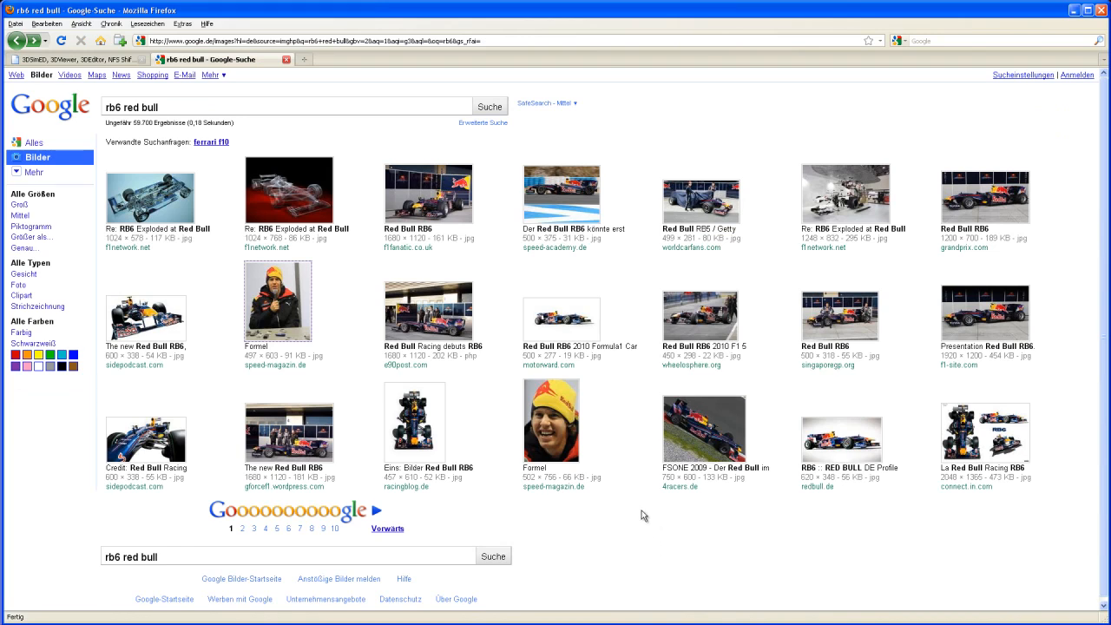
mouse_move(640, 512)
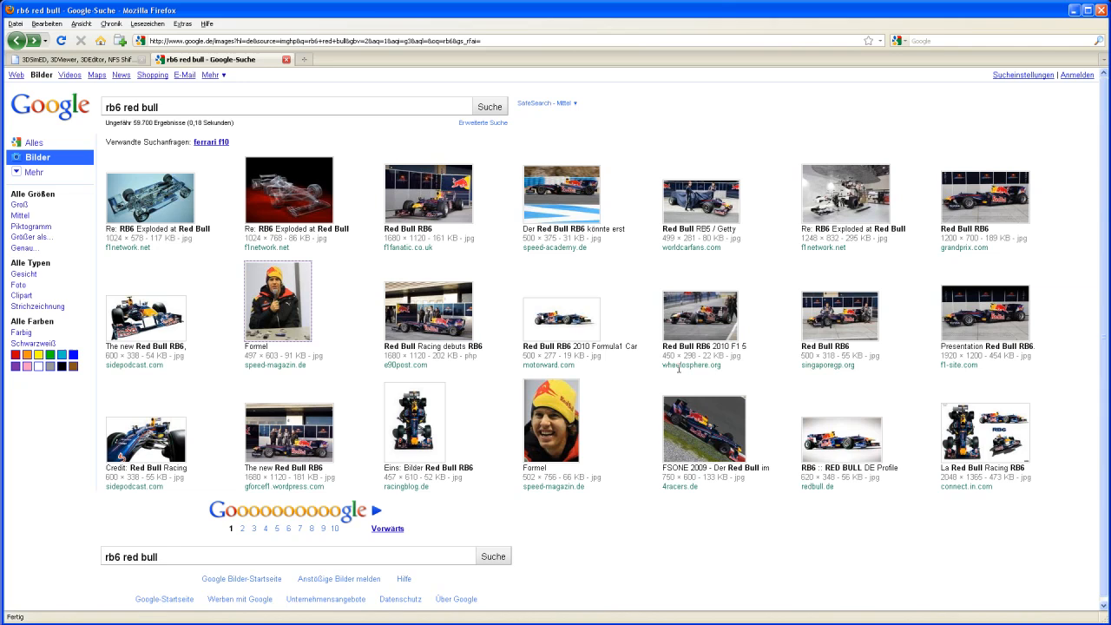
mouse_move(453, 194)
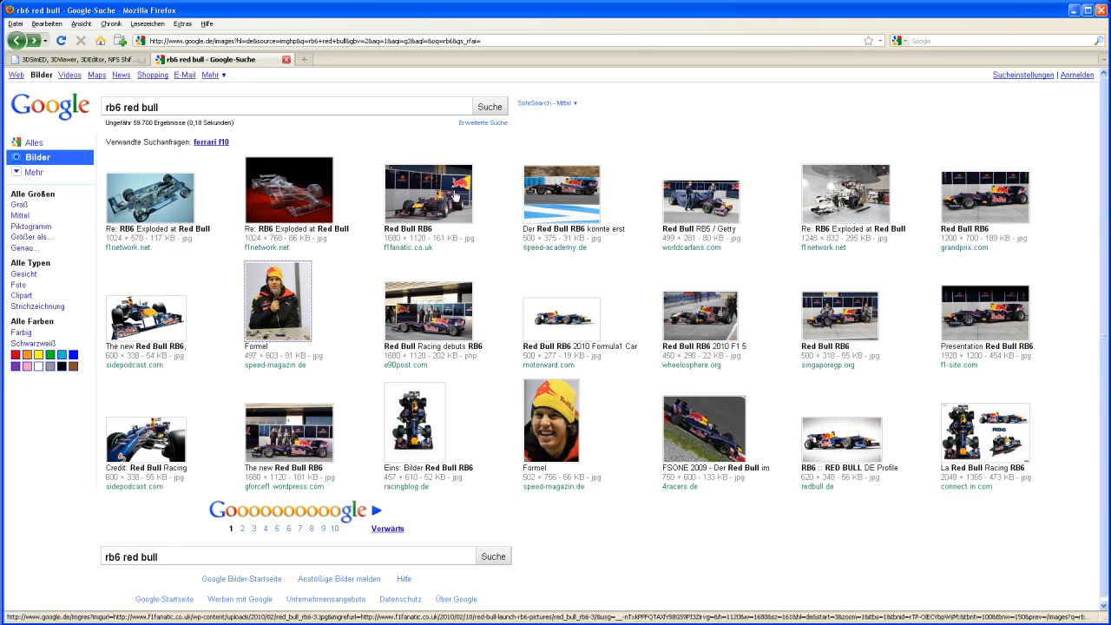
mouse_move(445, 321)
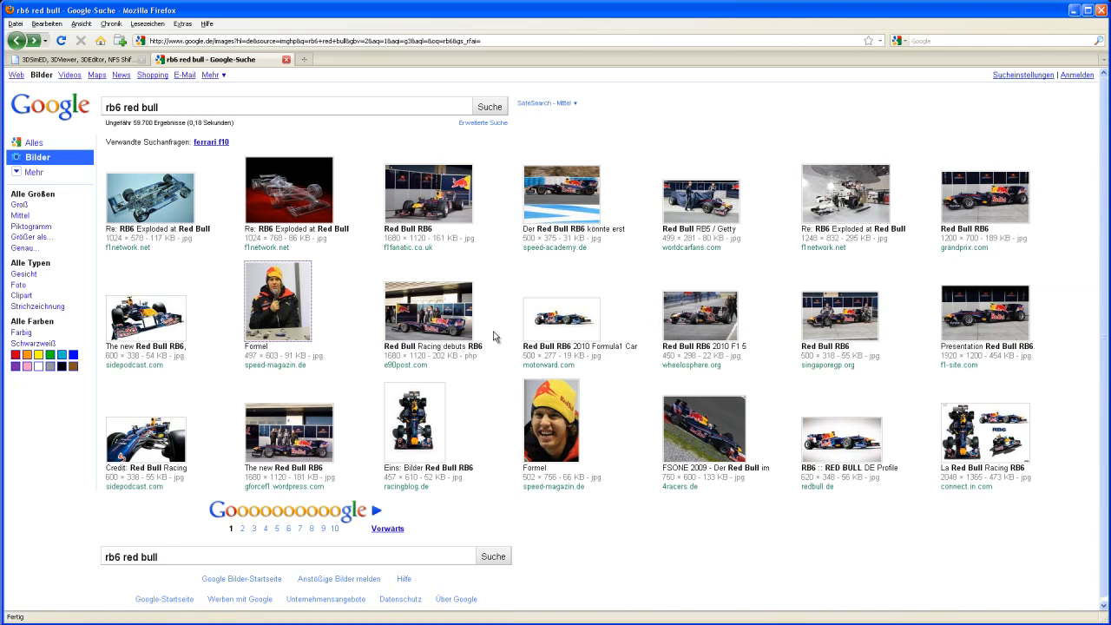
mouse_move(675, 392)
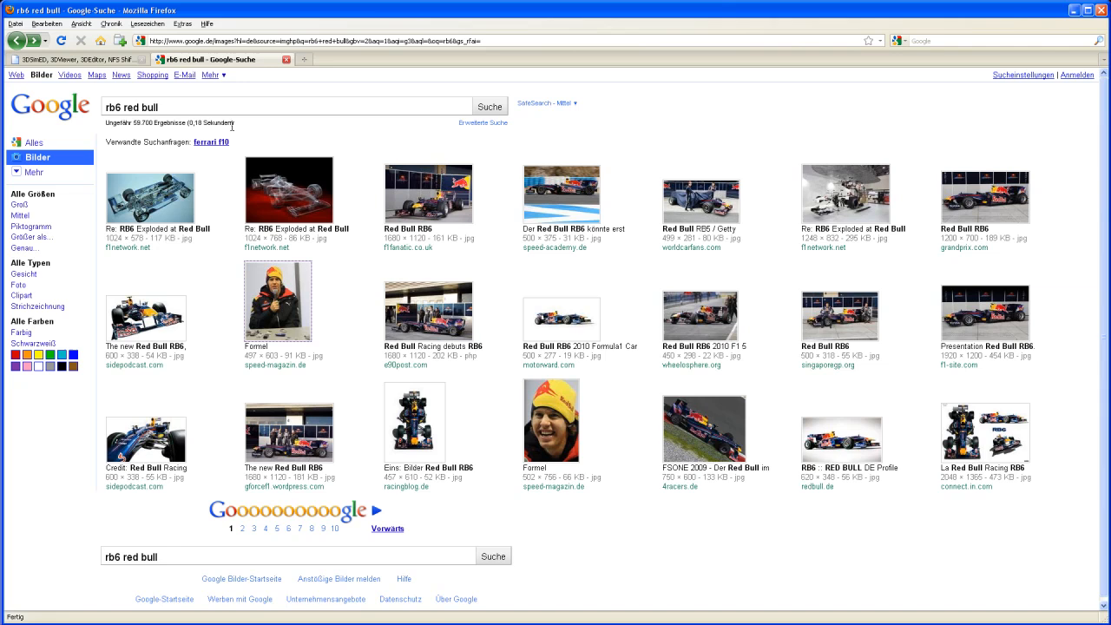
mouse_move(224, 106)
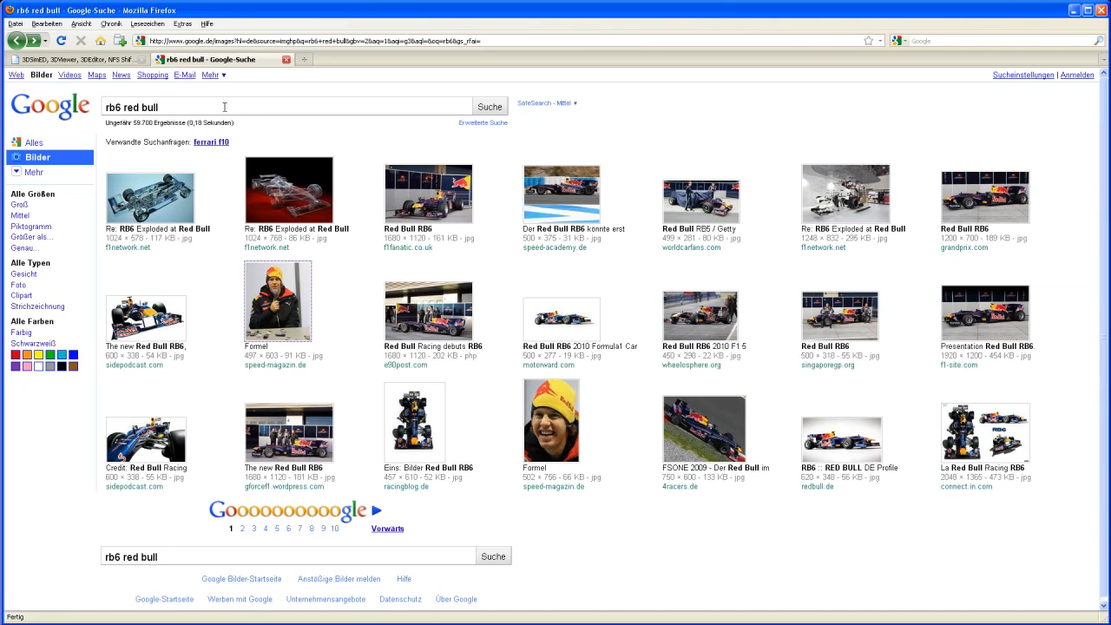
mouse_move(117, 90)
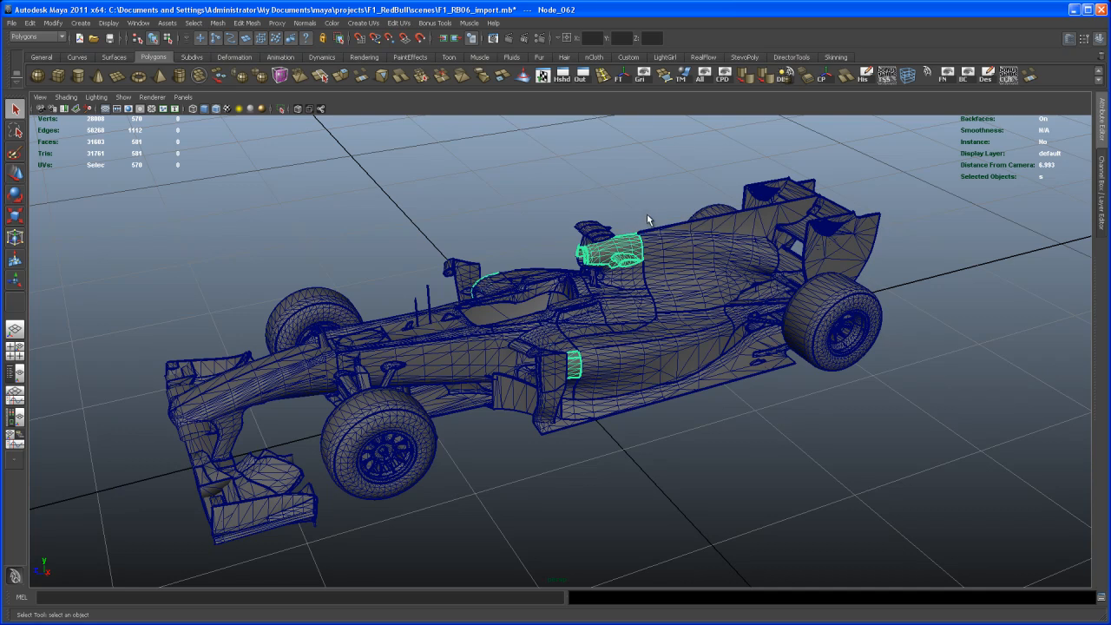
mouse_move(652, 214)
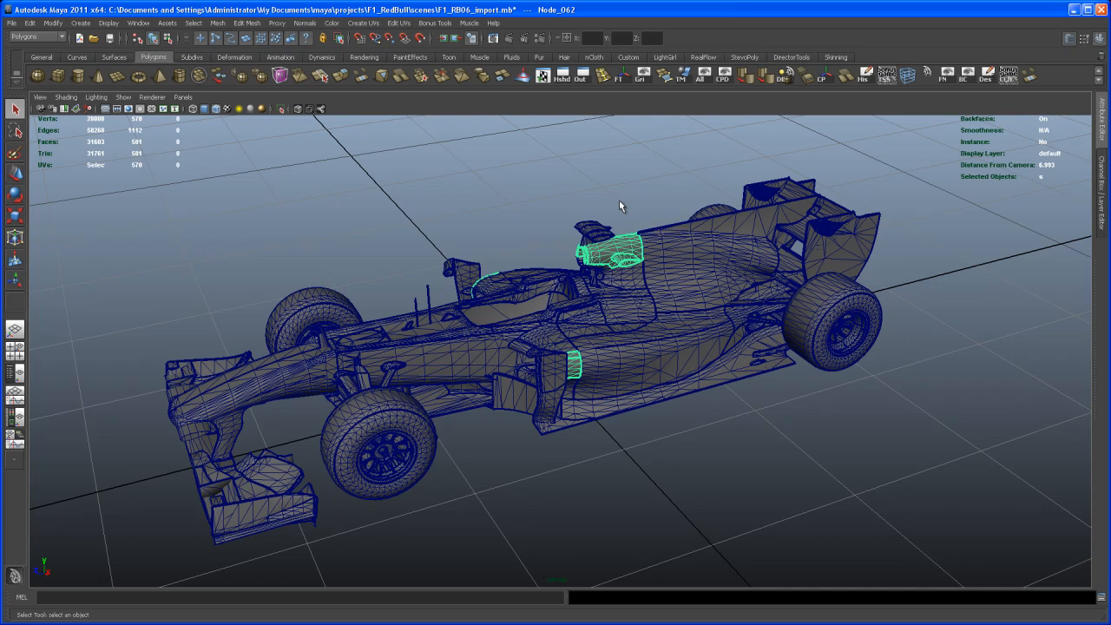
mouse_move(310, 297)
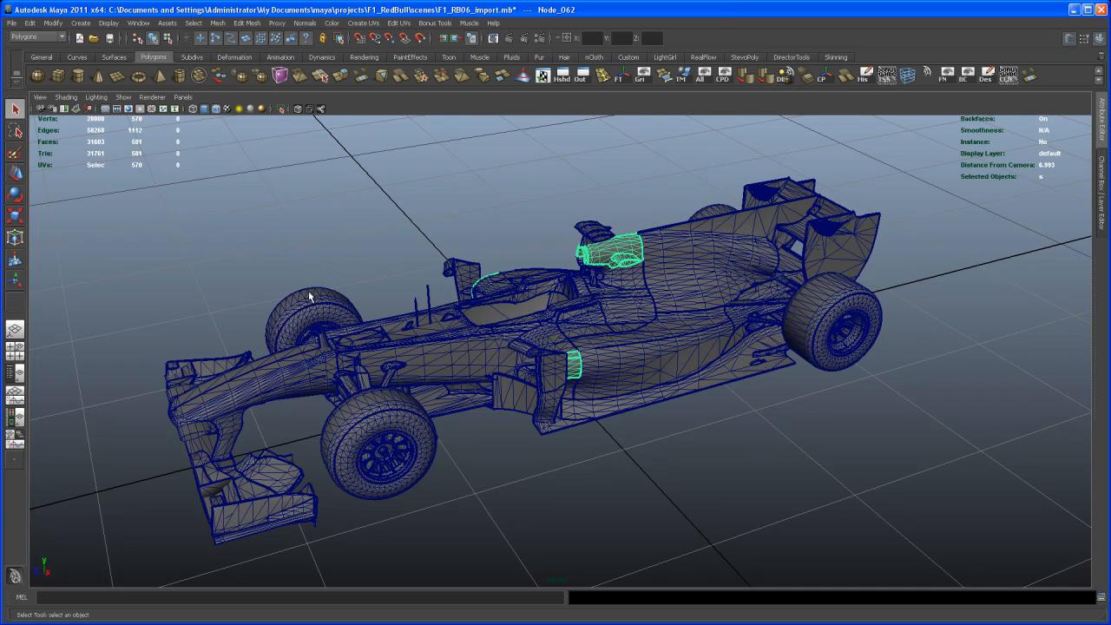
mouse_move(298, 242)
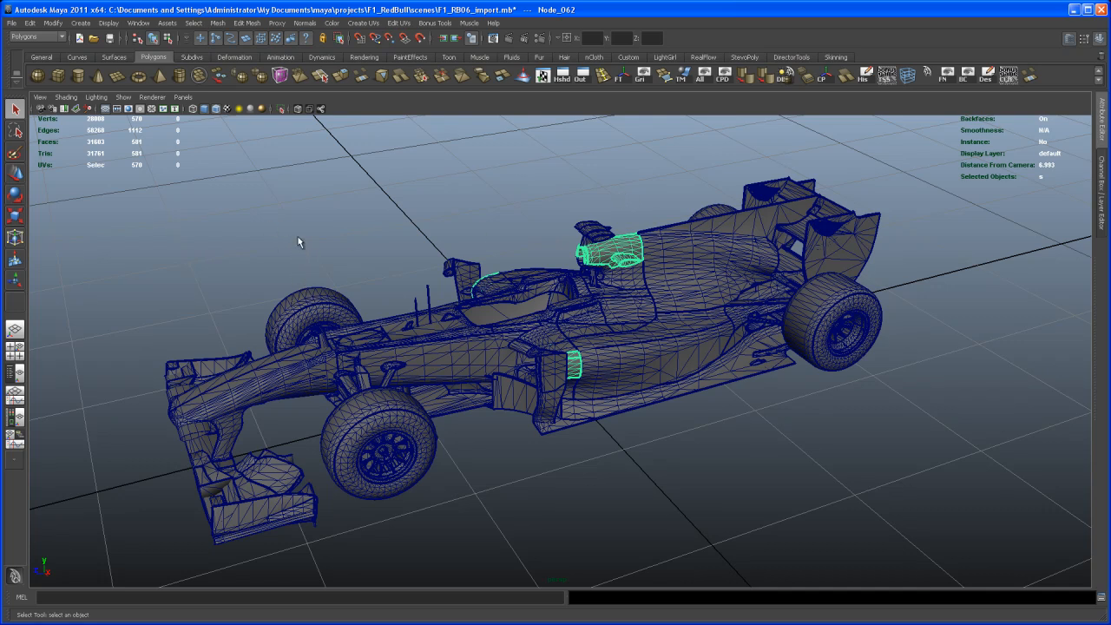
mouse_move(321, 220)
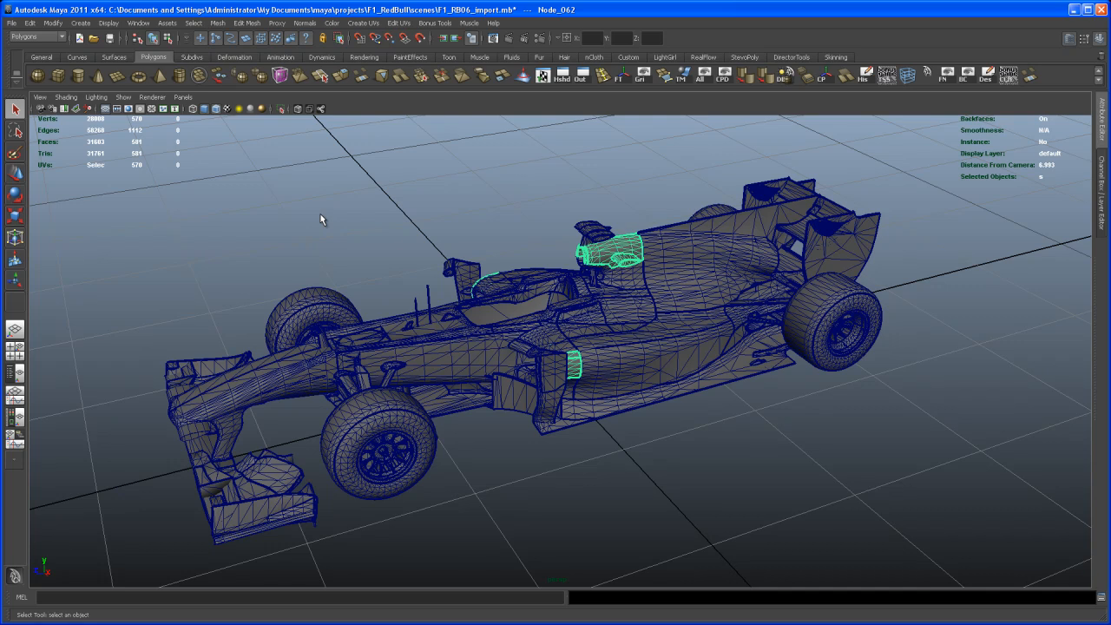
mouse_move(368, 221)
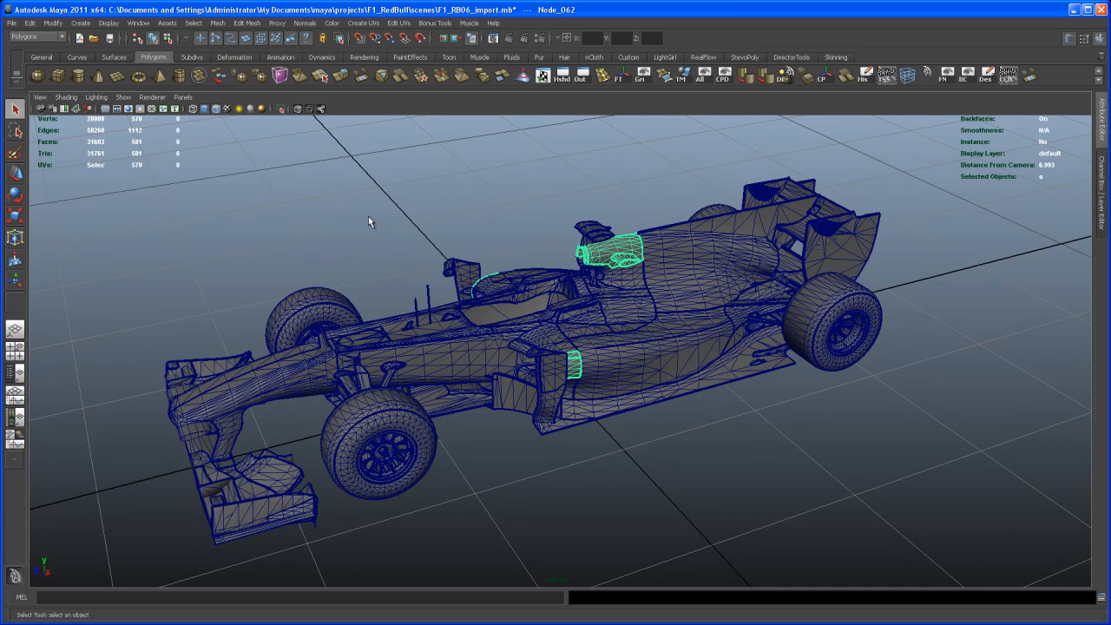
mouse_move(363, 229)
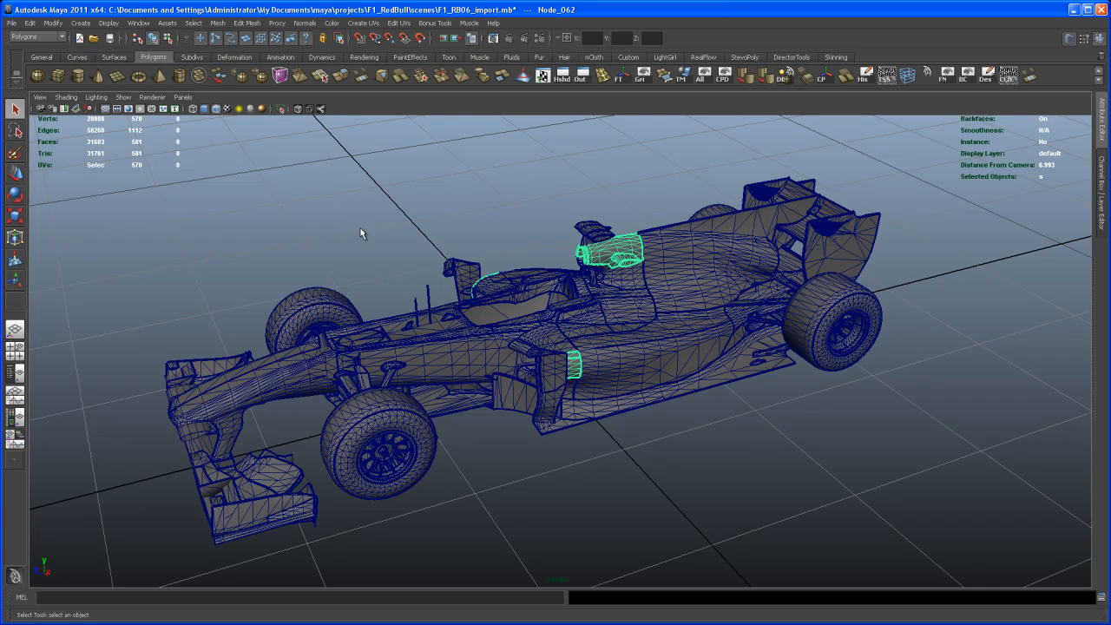
mouse_move(351, 238)
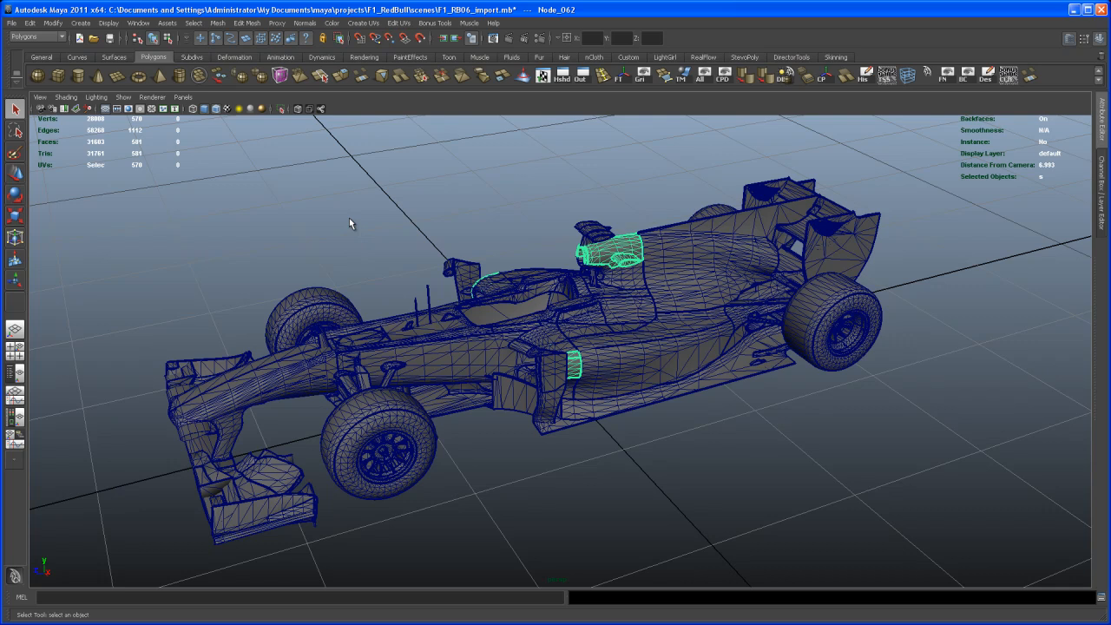
mouse_move(434, 206)
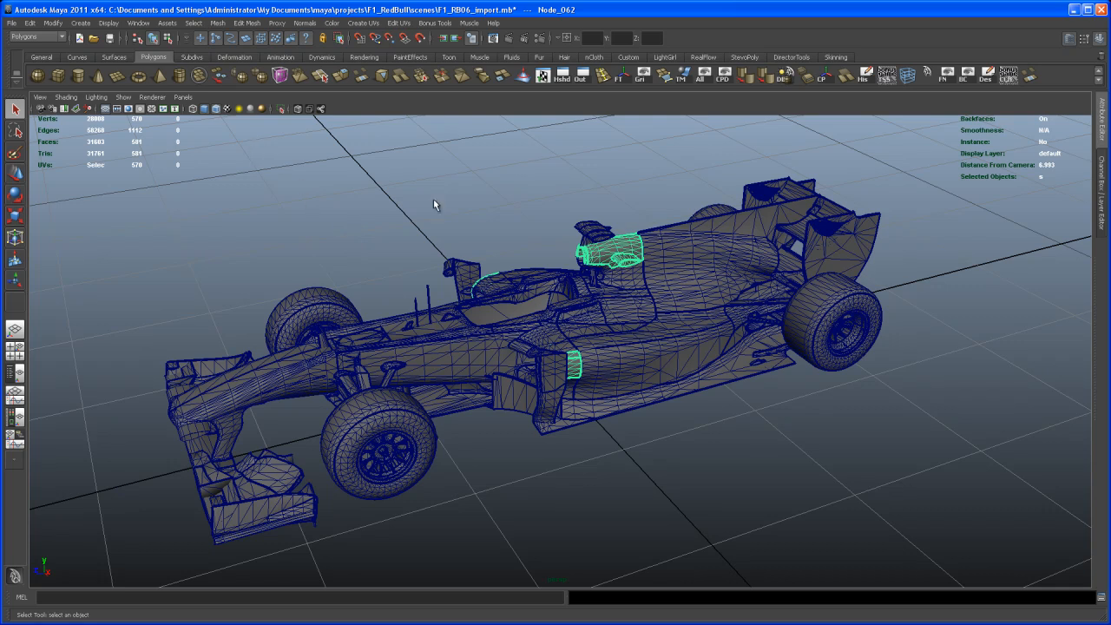
click(412, 360)
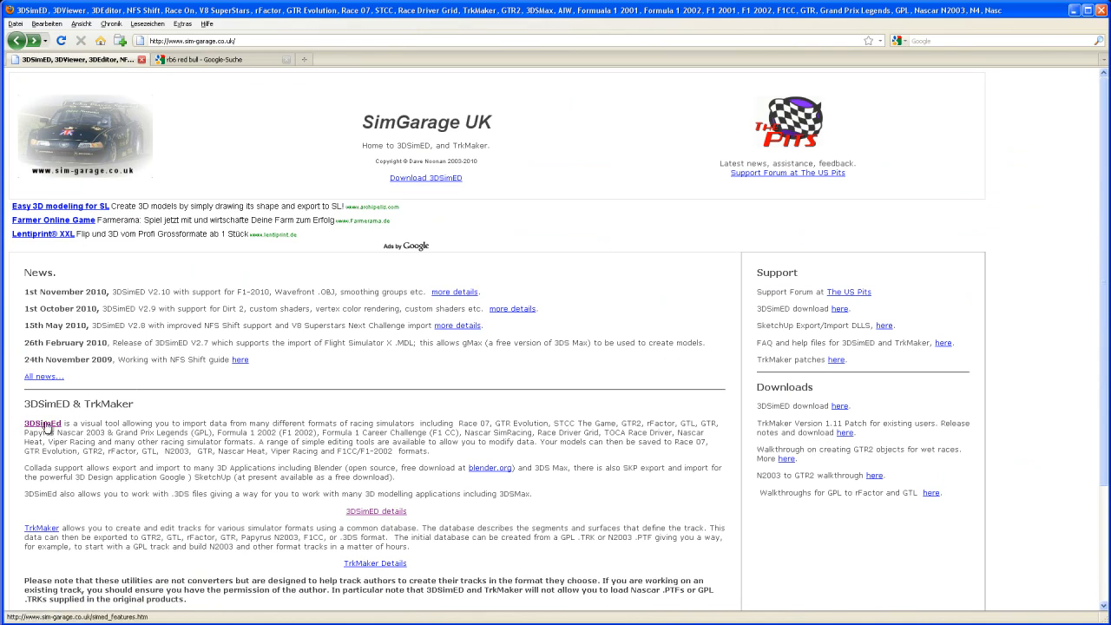
Step: Open the 3DSimEd details page on the SimGarage UK site
click(30, 424)
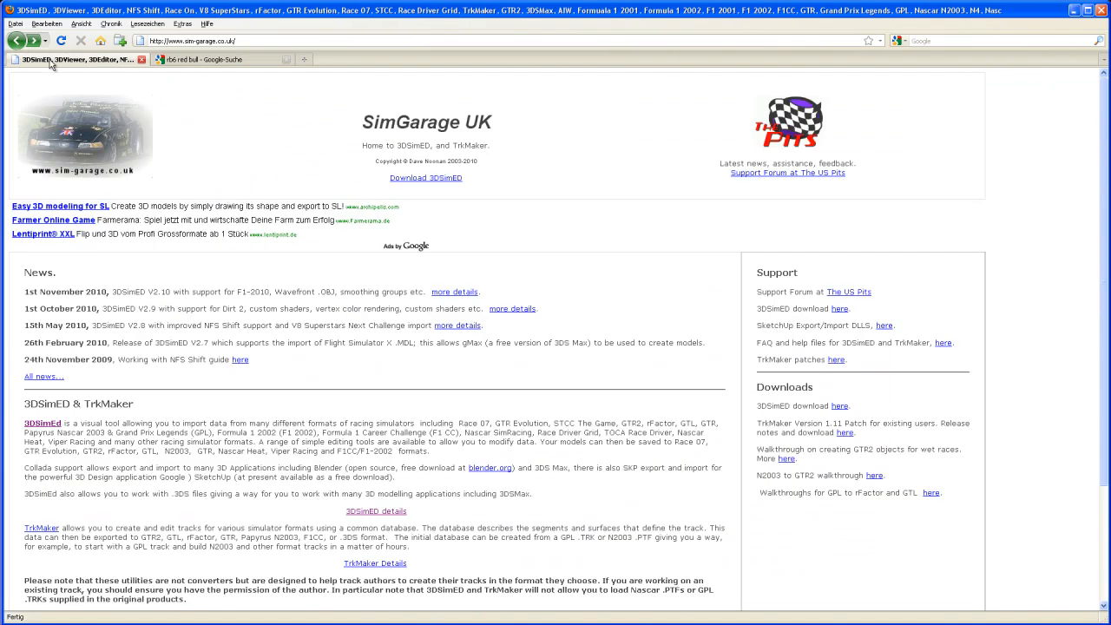
mouse_move(69, 59)
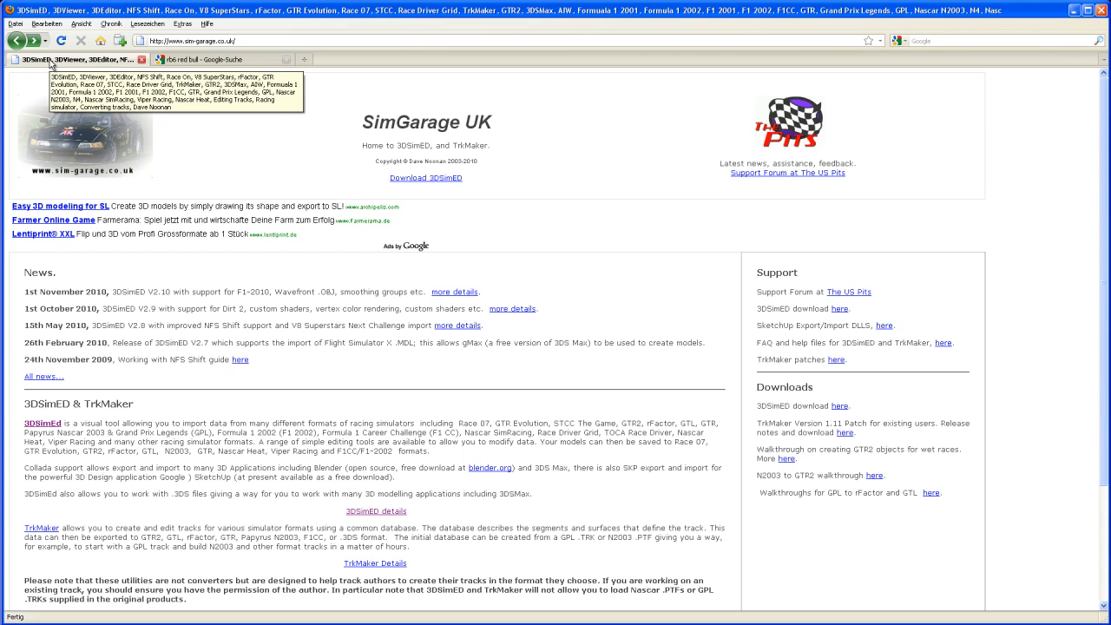
mouse_move(560, 412)
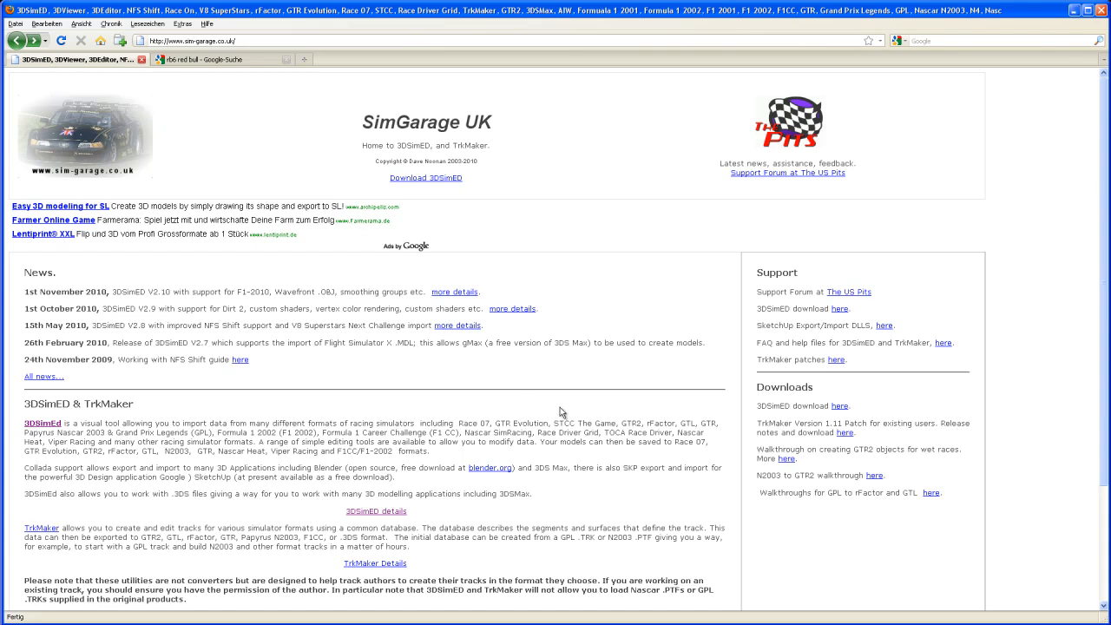
mouse_move(556, 414)
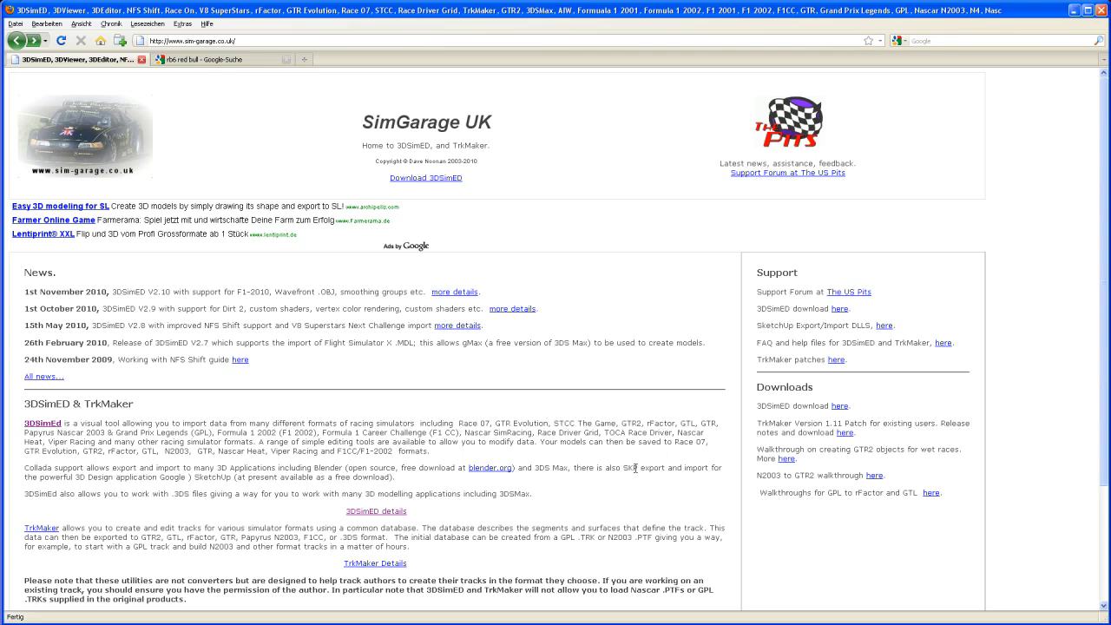
mouse_move(619, 458)
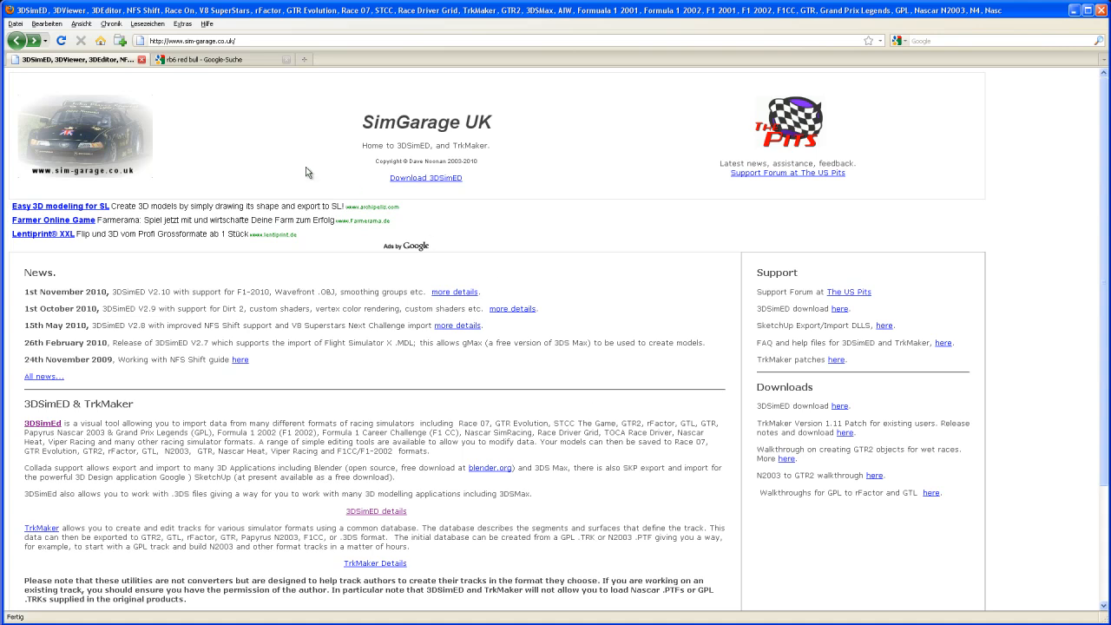
mouse_move(353, 200)
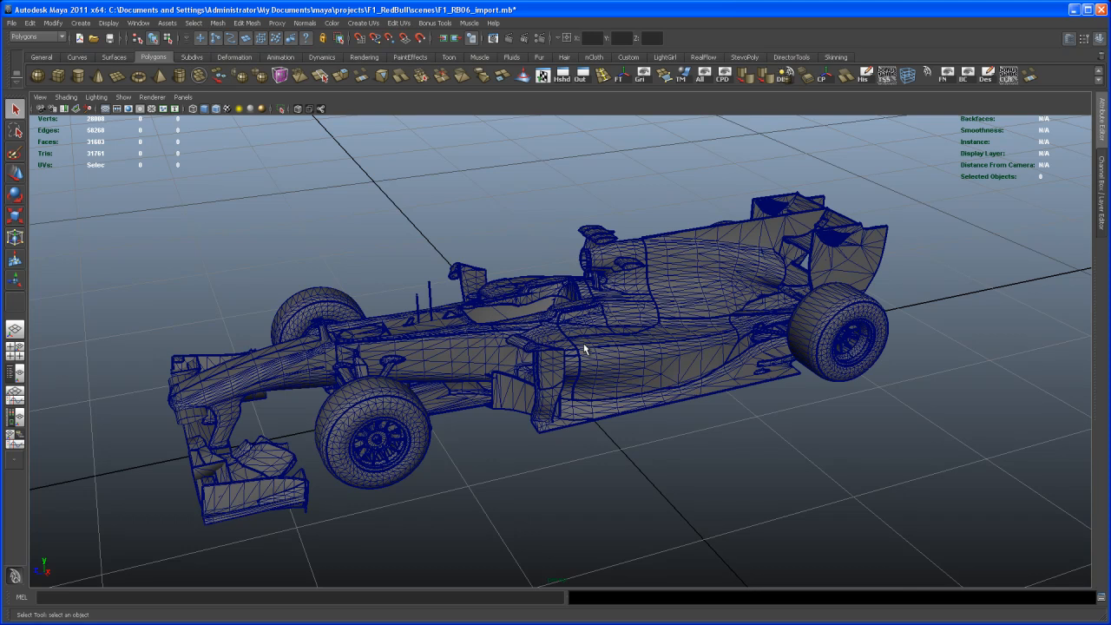
mouse_move(609, 382)
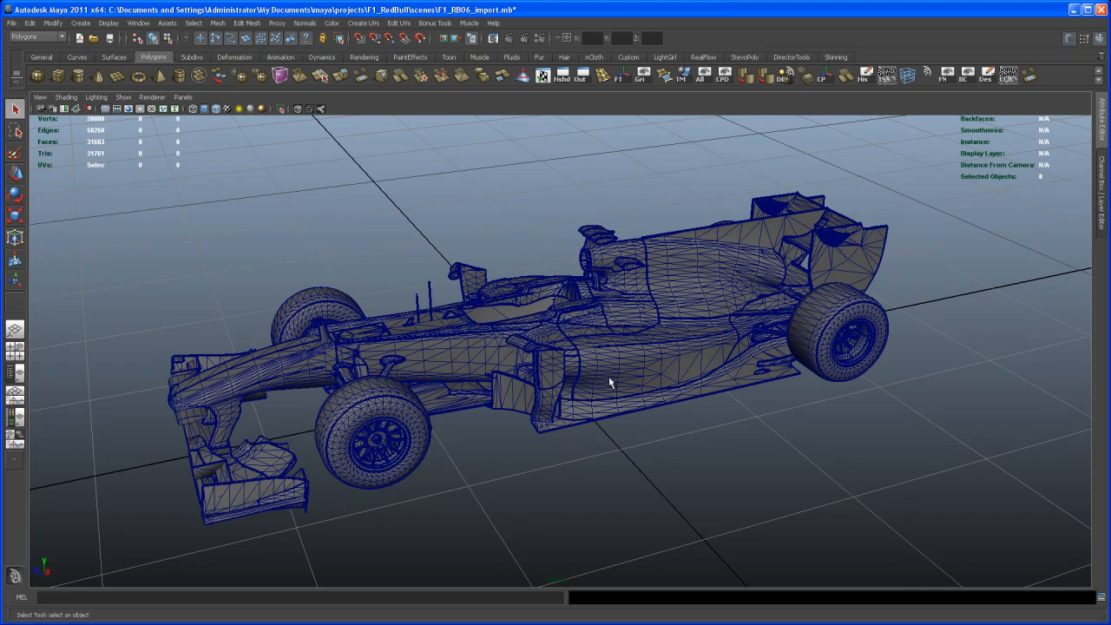
mouse_move(638, 279)
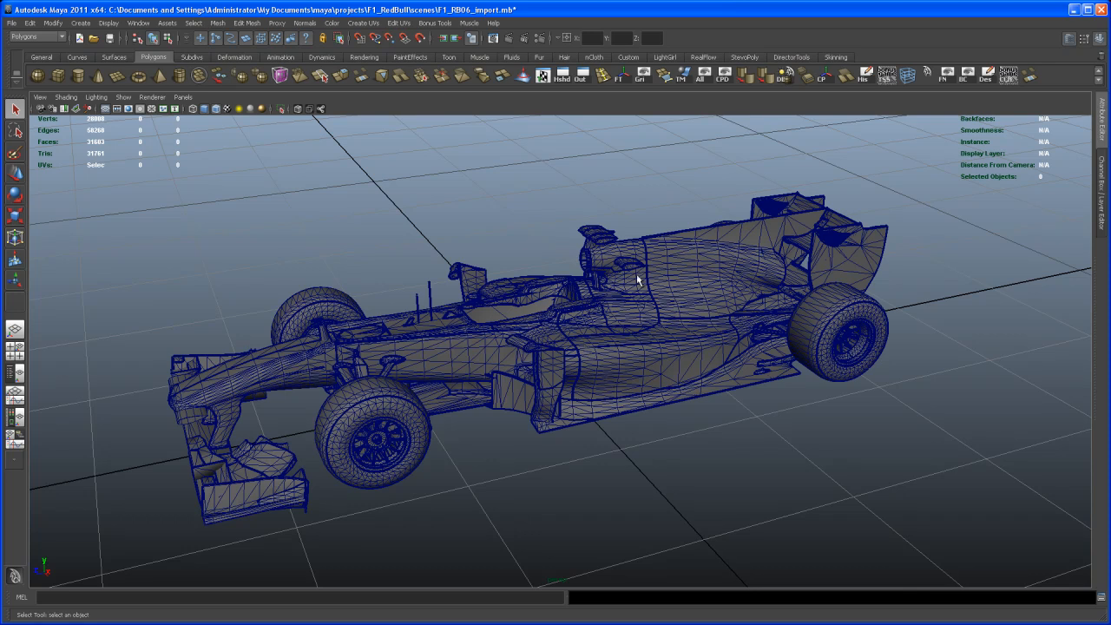
mouse_move(652, 361)
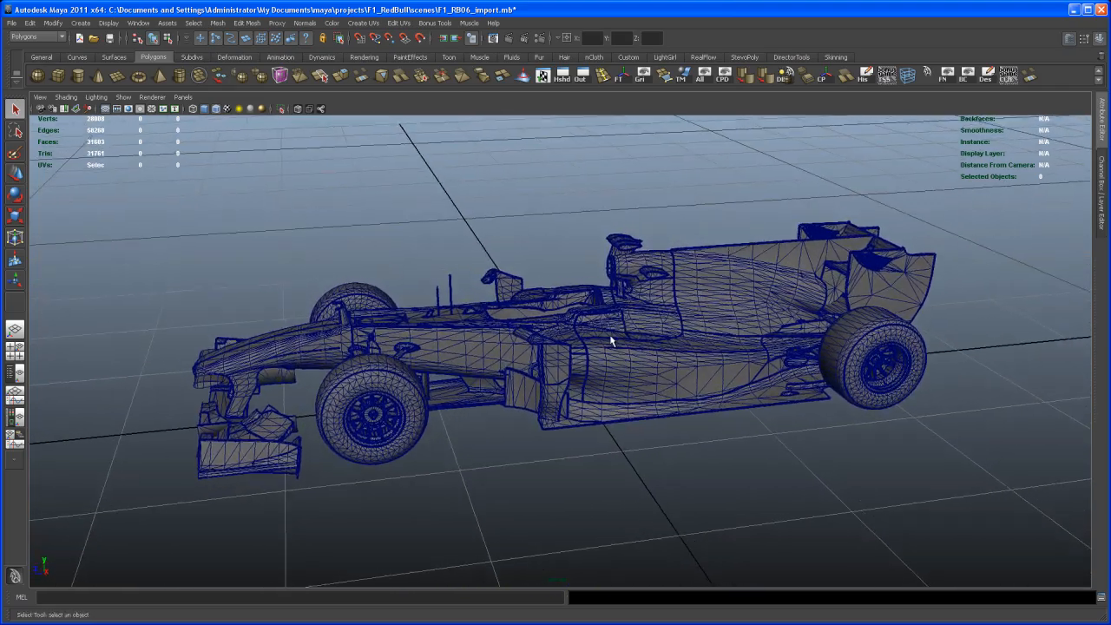
drag(610, 341, 555, 356)
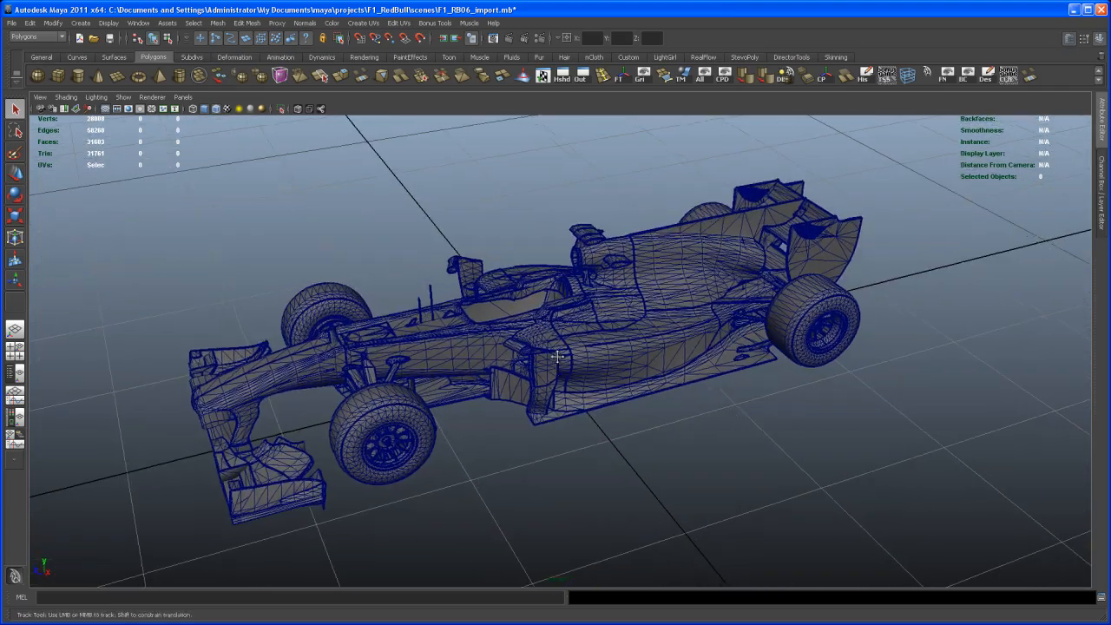
drag(556, 347, 582, 368)
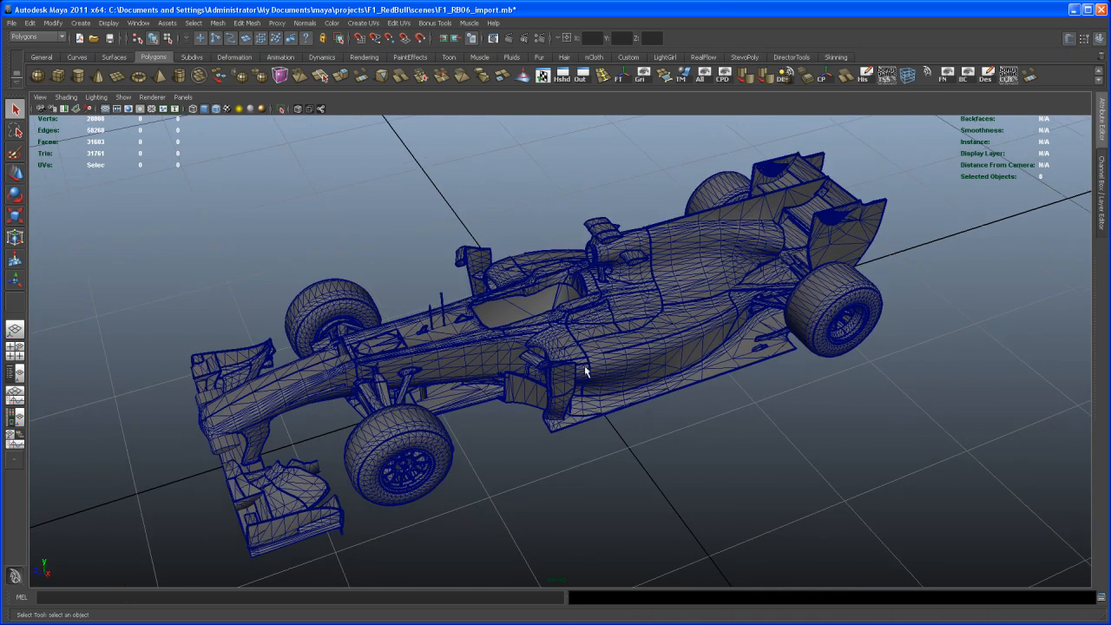
mouse_move(636, 284)
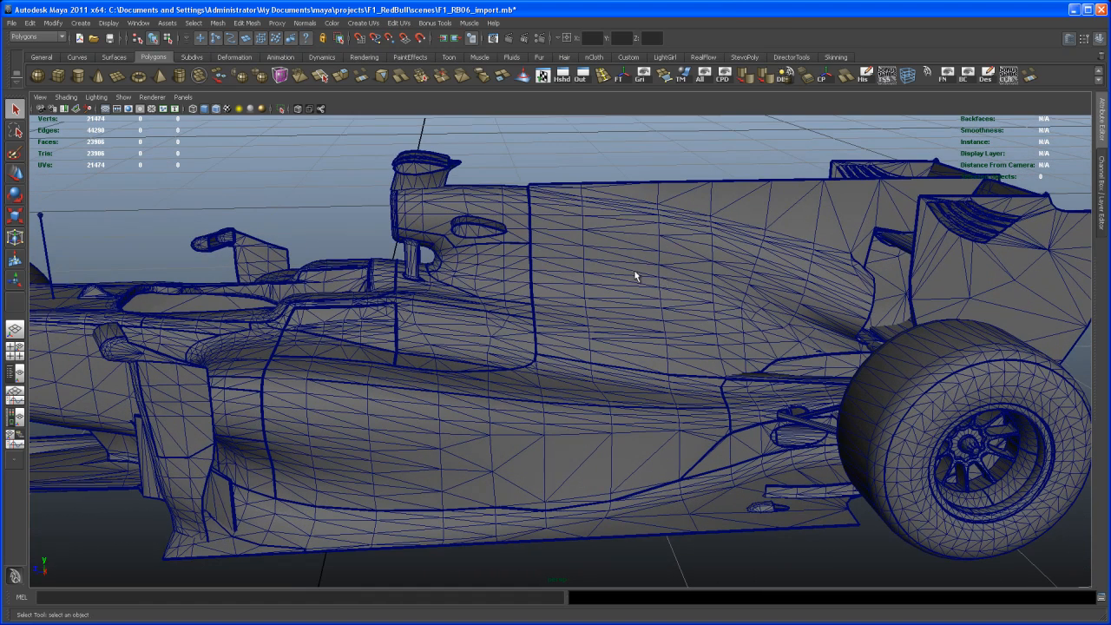
Step: Zoom out from the sidepod and orbit the whole car from above and the side
drag(638, 278, 553, 446)
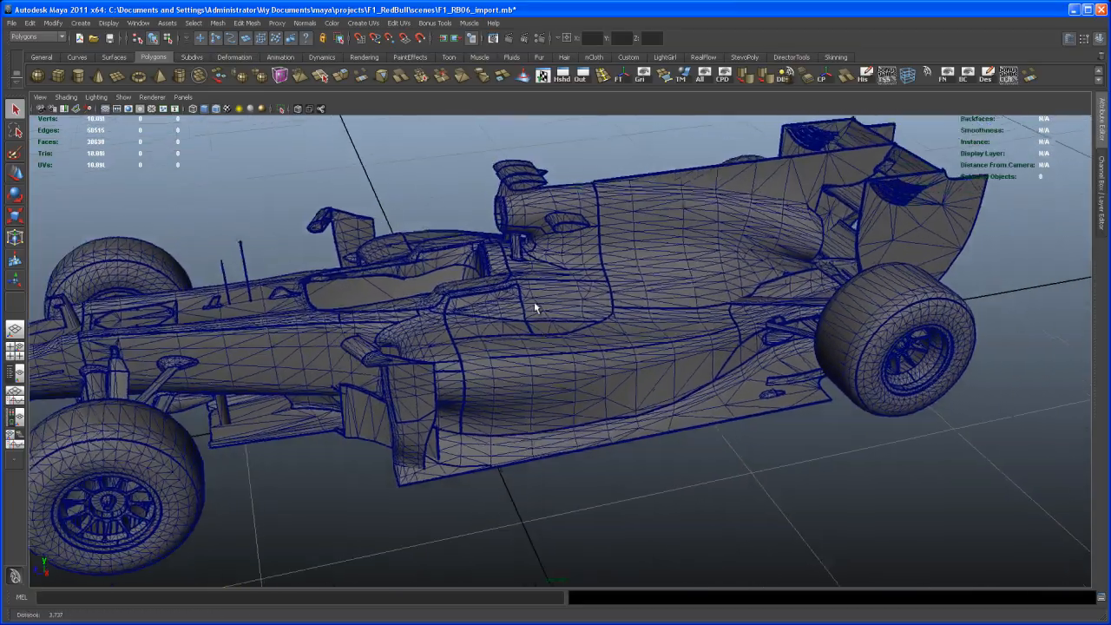
drag(535, 308, 602, 318)
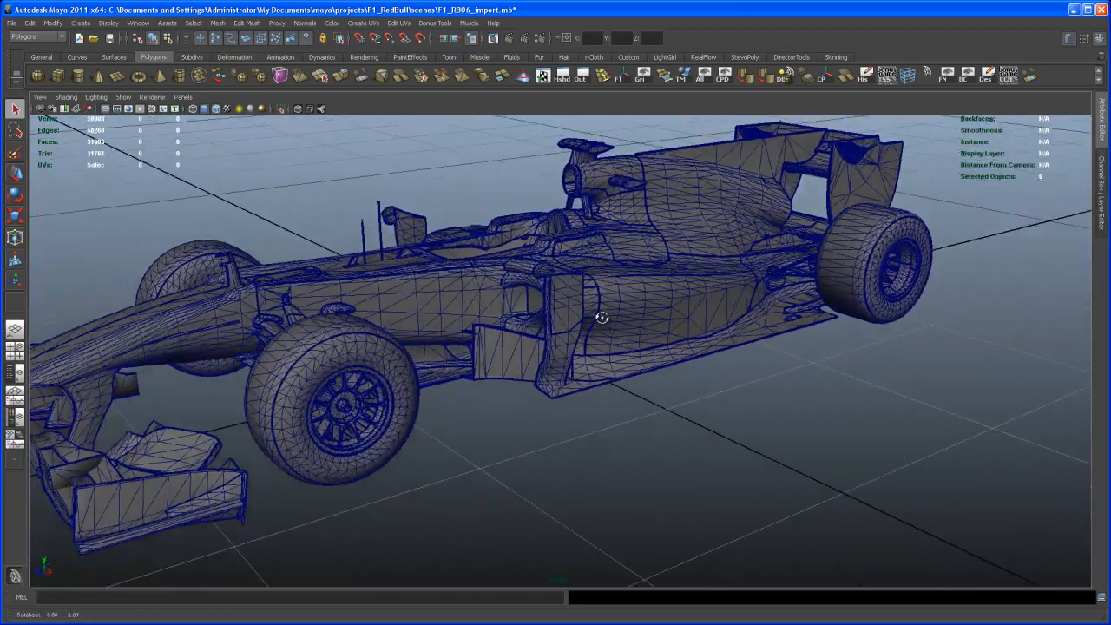
drag(602, 317, 591, 317)
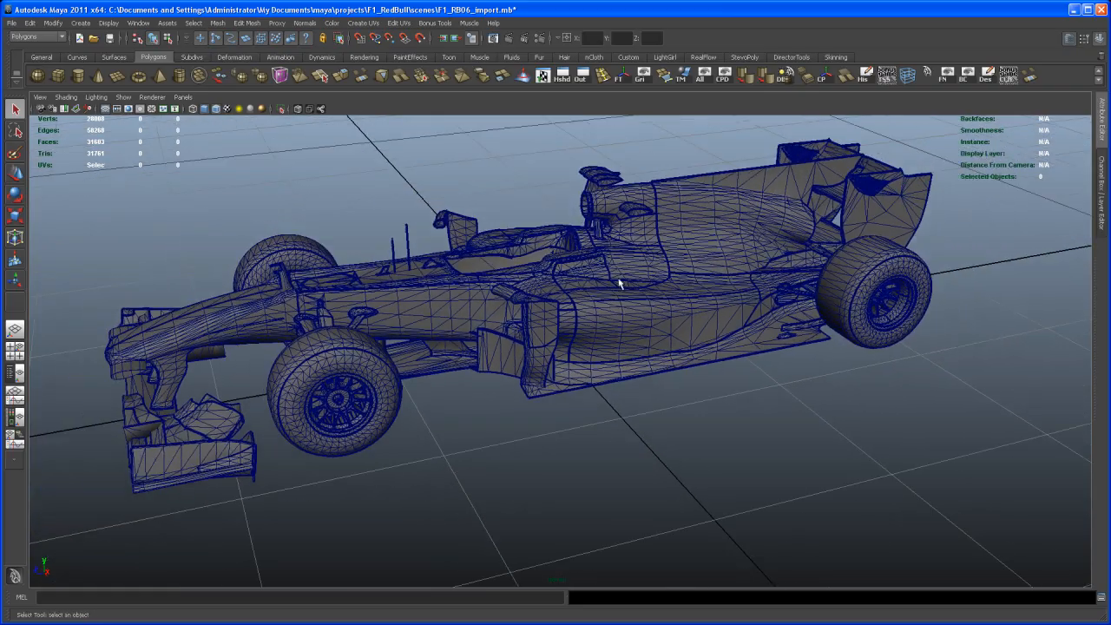
drag(621, 282, 636, 333)
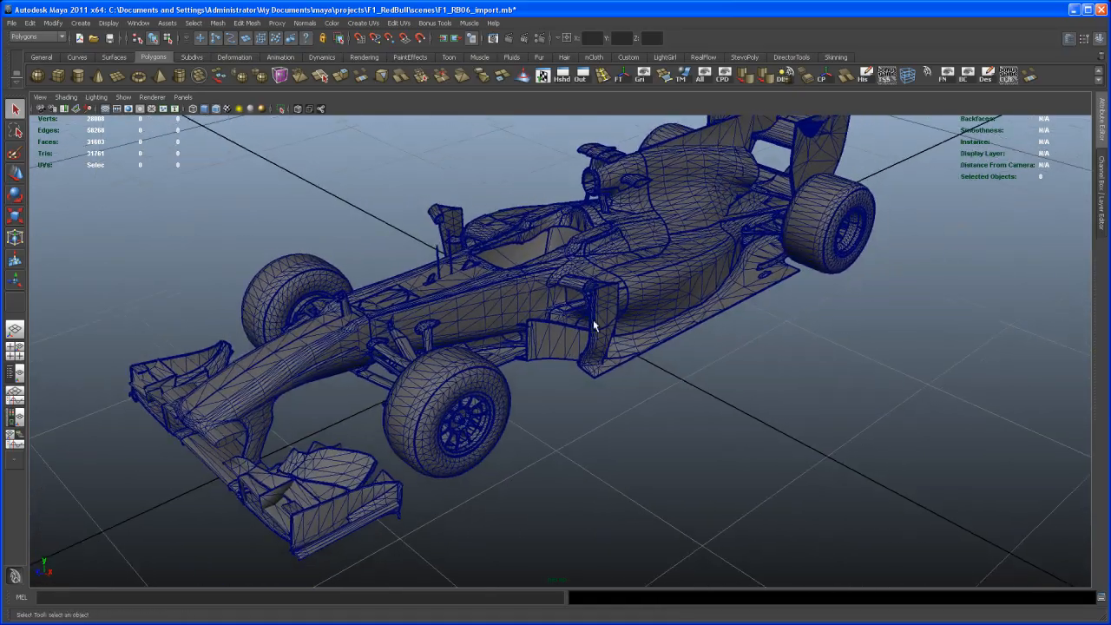
drag(594, 325, 520, 347)
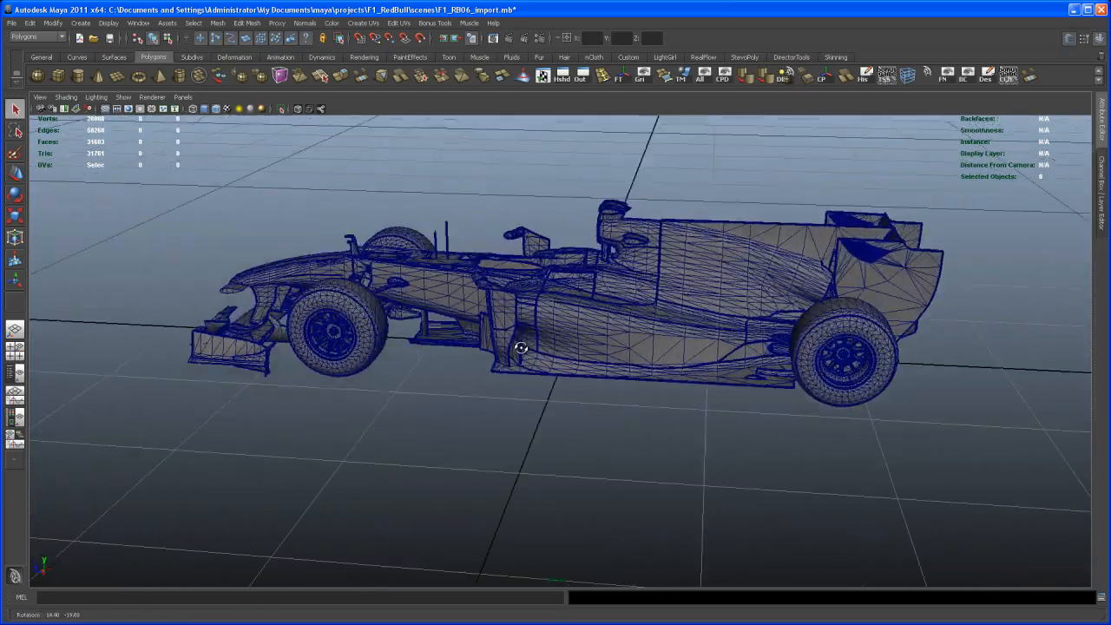
drag(521, 347, 590, 355)
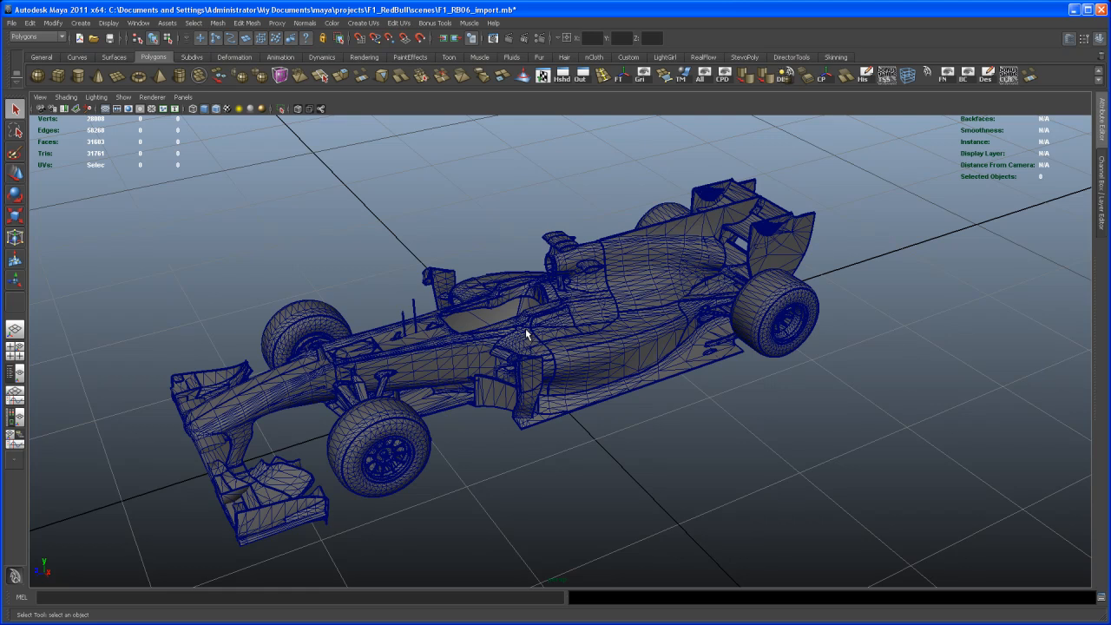
mouse_move(653, 287)
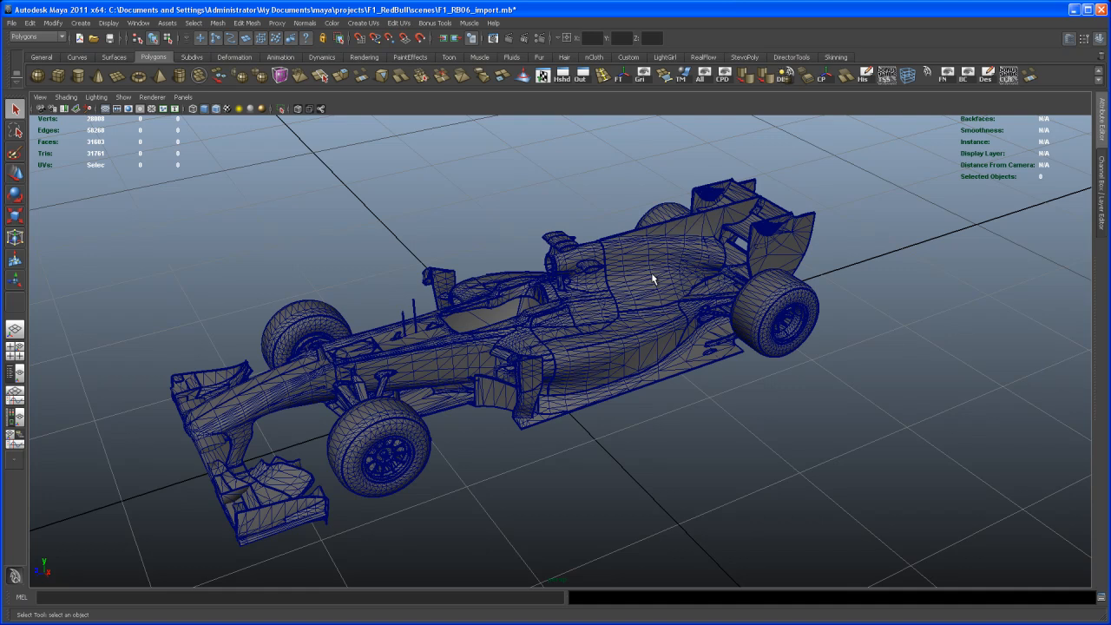
mouse_move(659, 311)
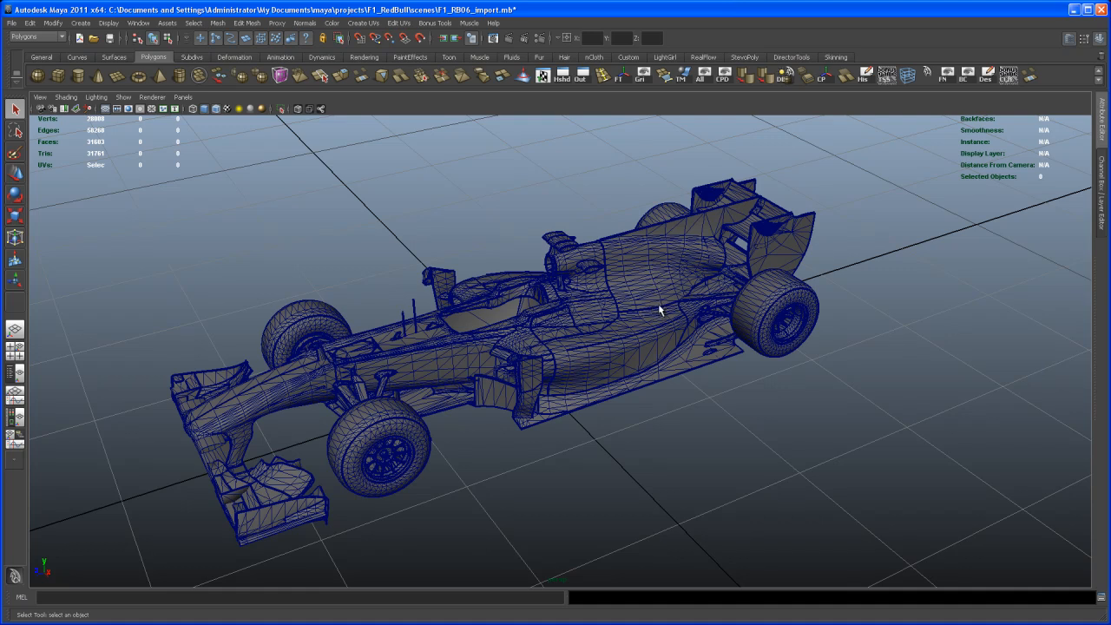
mouse_move(661, 350)
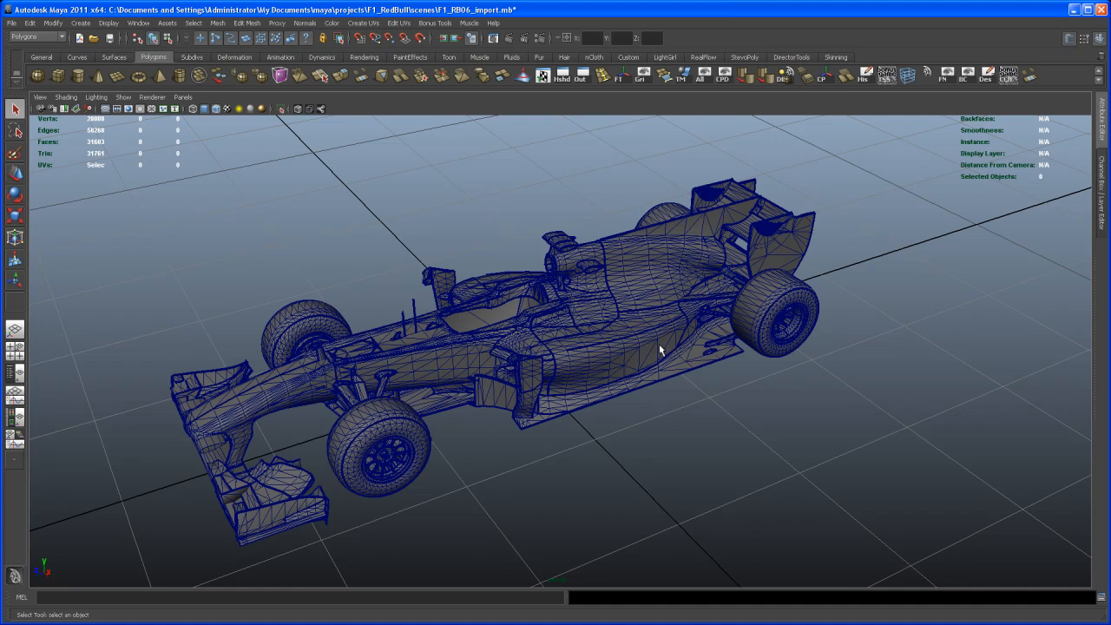
Step: Orbit toward the front wheel and select the front-left tyre mesh
drag(660, 350, 599, 365)
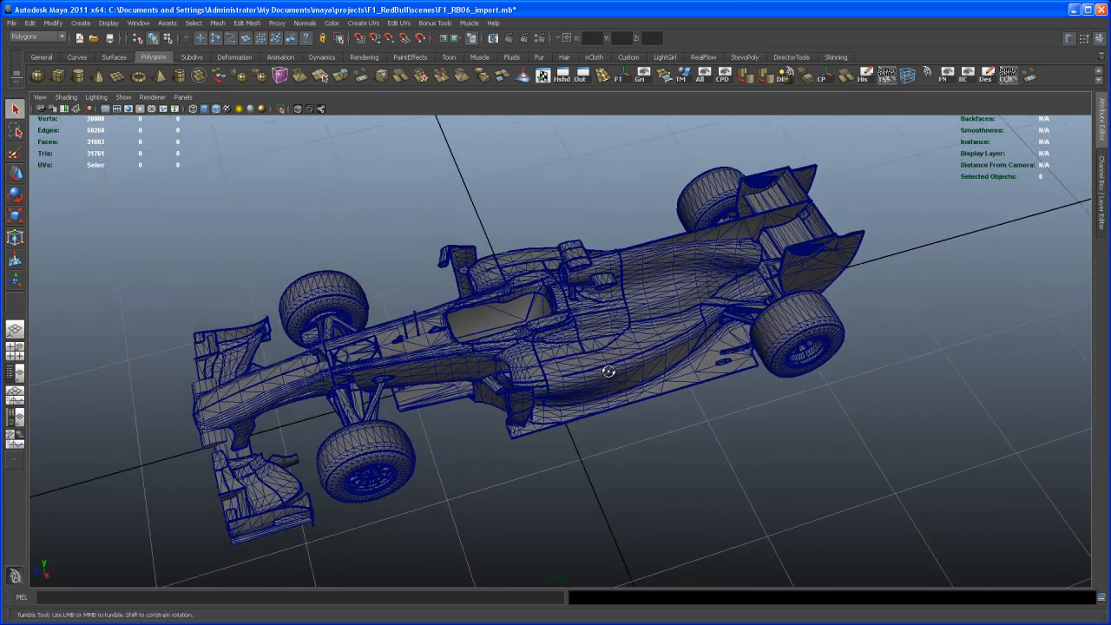
drag(608, 371, 586, 369)
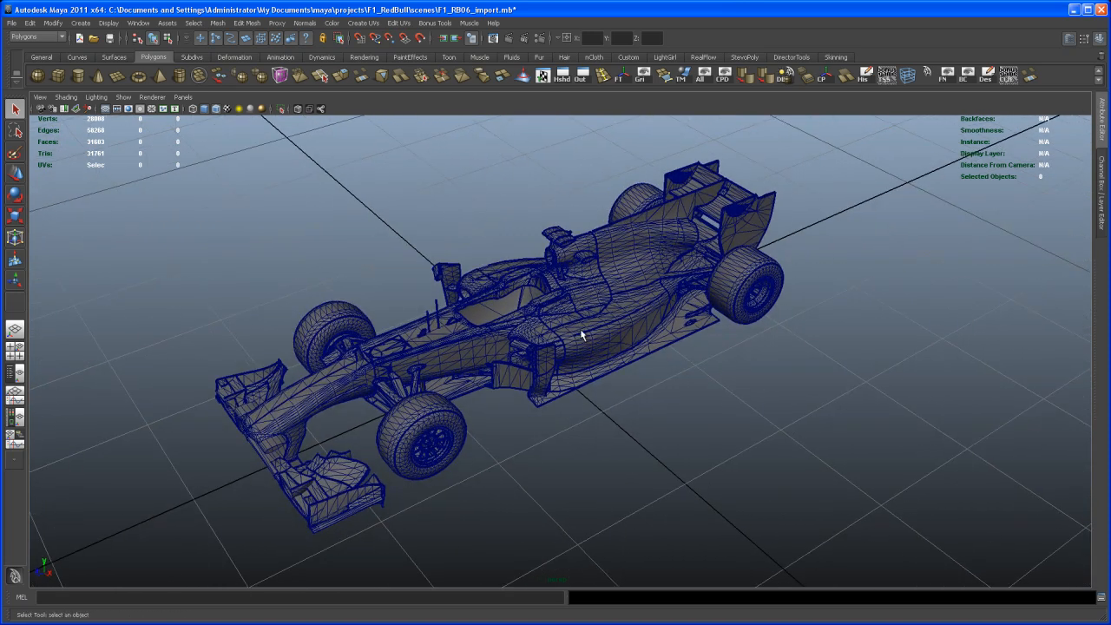
drag(582, 334, 580, 329)
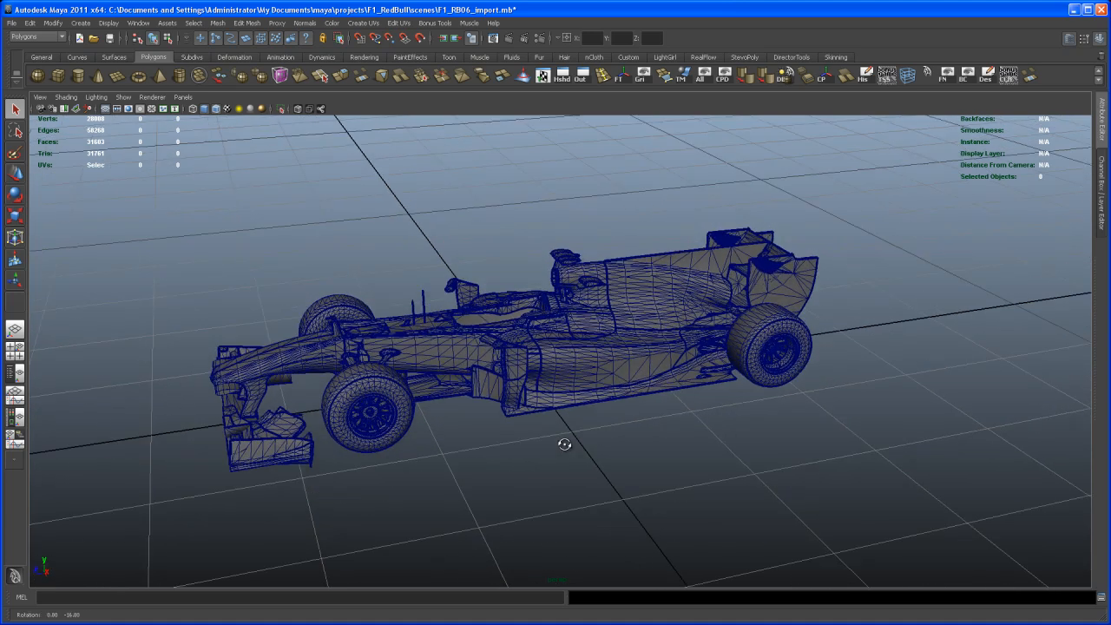
drag(564, 445, 582, 415)
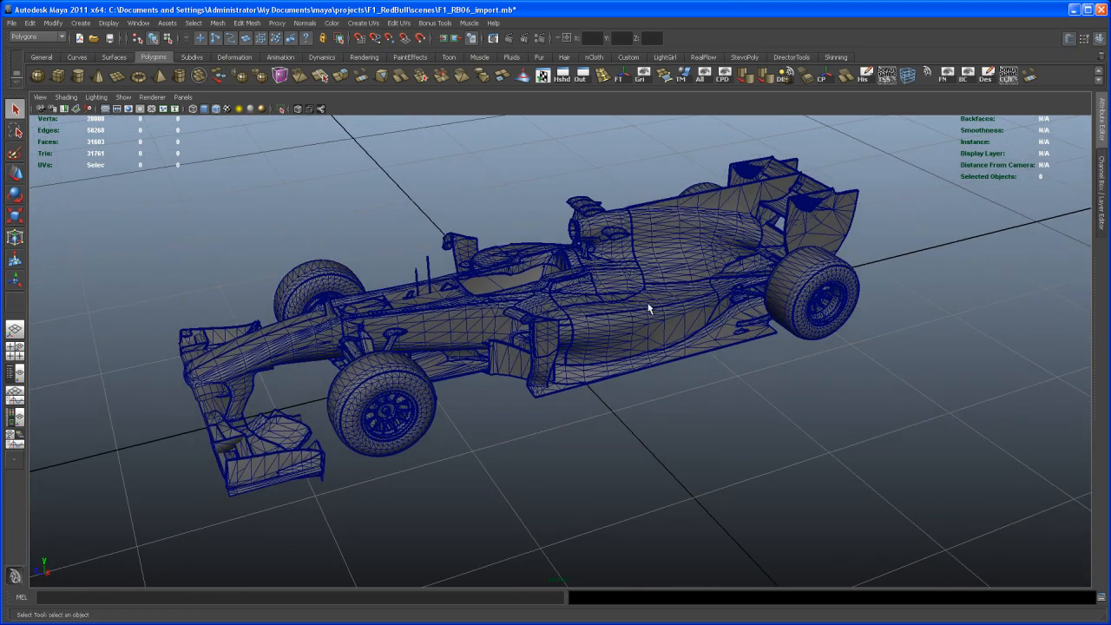
drag(646, 308, 607, 368)
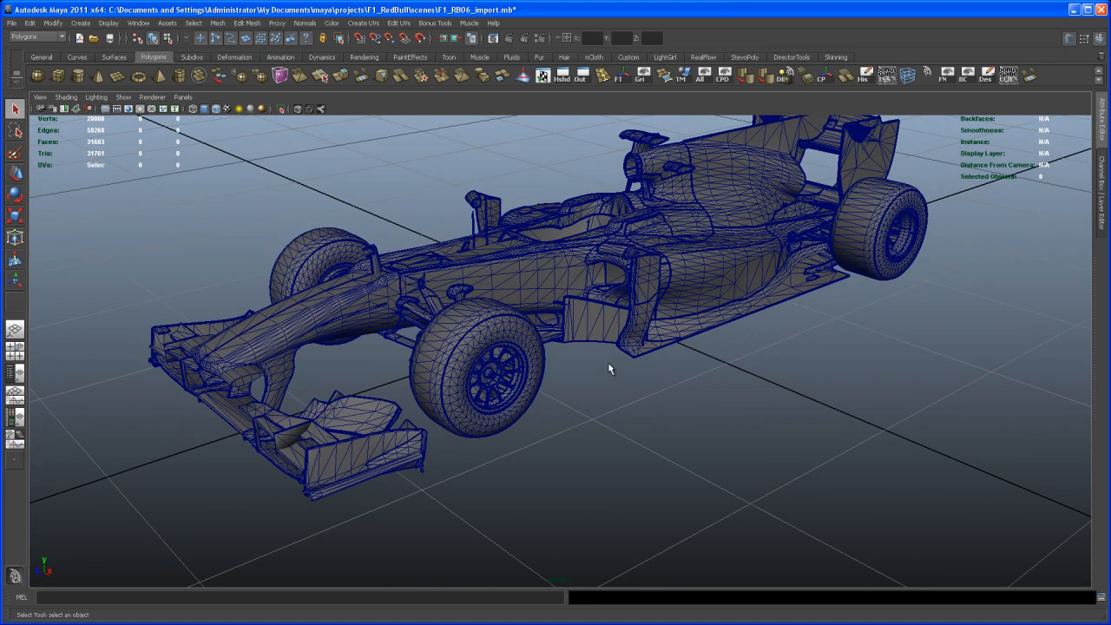
drag(608, 368, 473, 348)
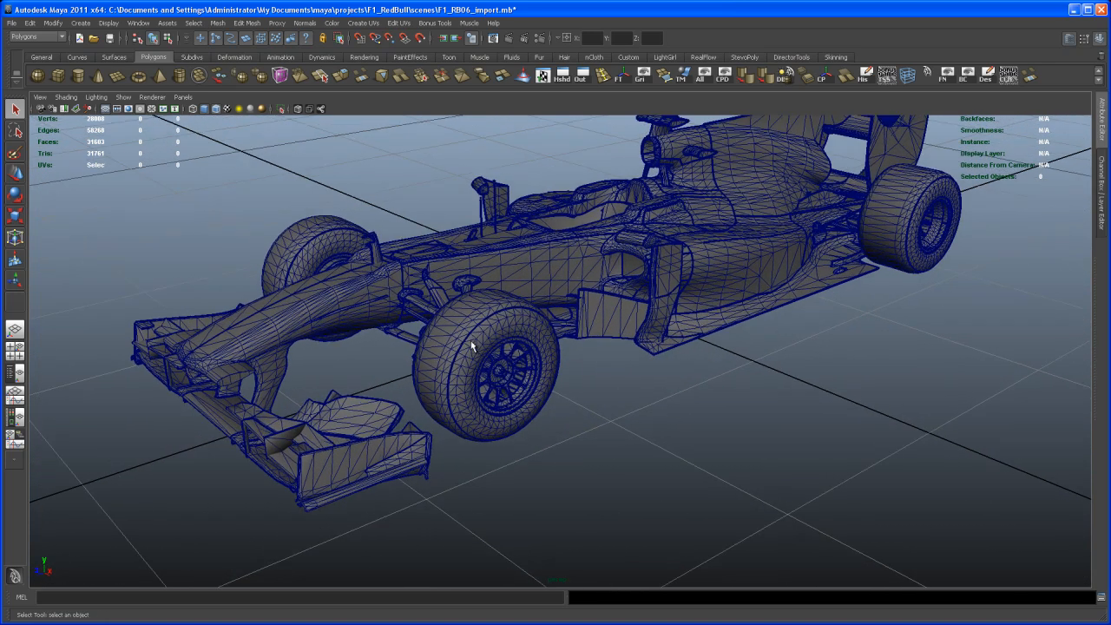
click(498, 356)
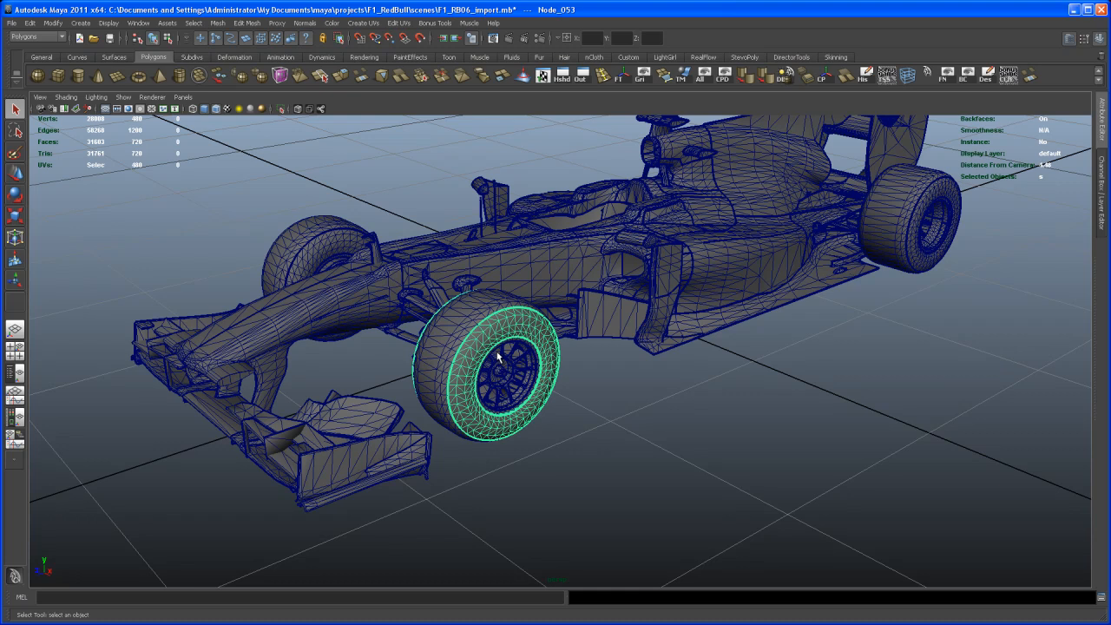
mouse_move(506, 336)
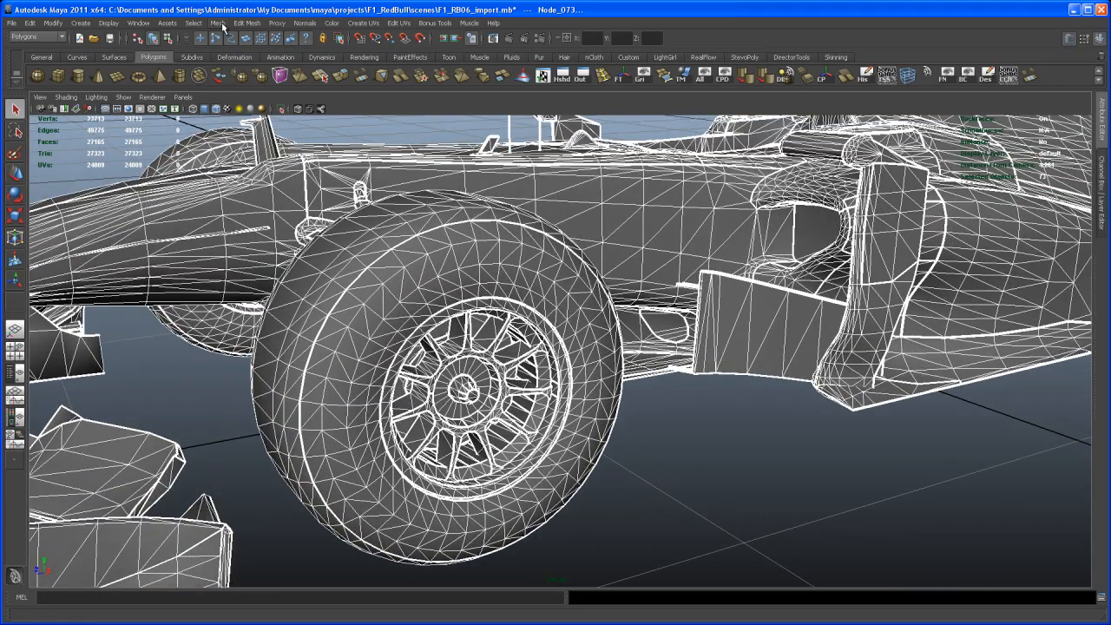
Step: Open the Mesh > Quadrangulate option box, with angle threshold 180
click(218, 22)
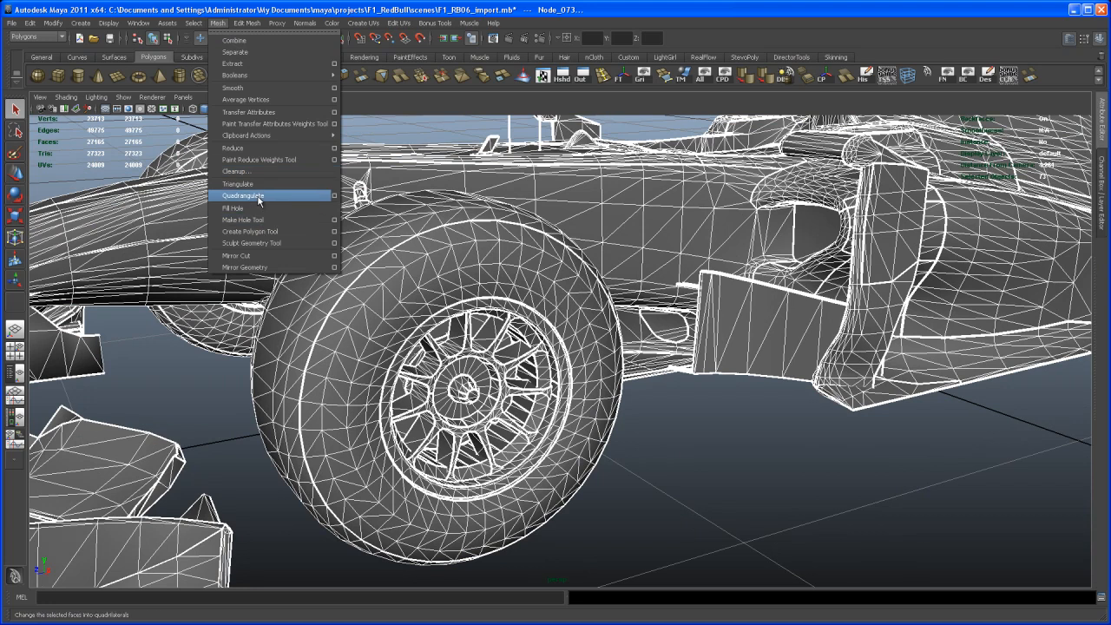
mouse_move(262, 201)
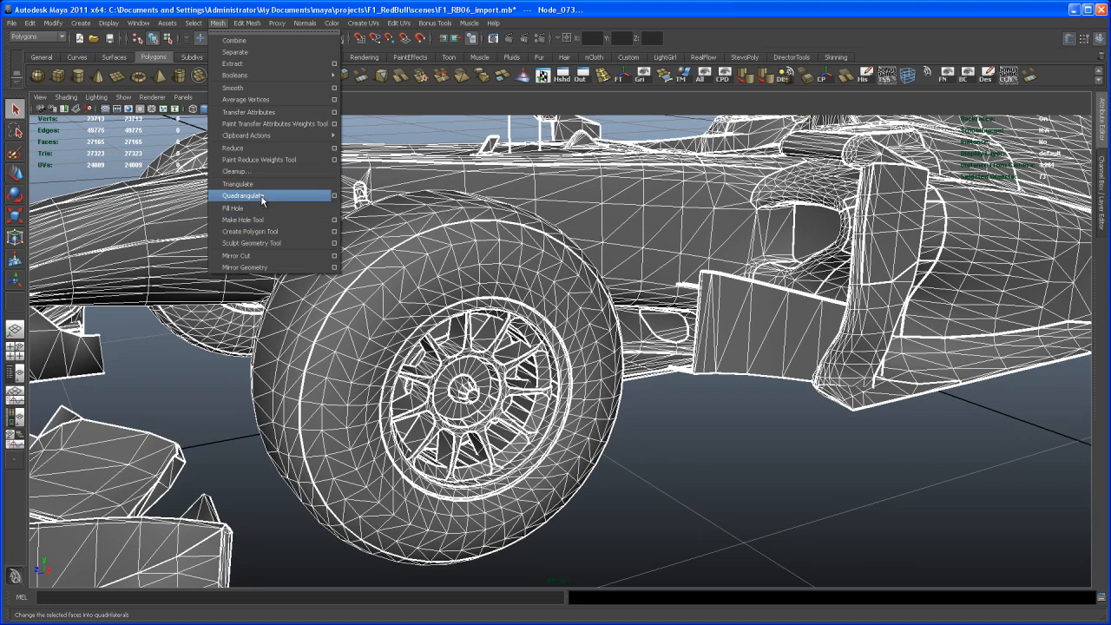
mouse_move(325, 197)
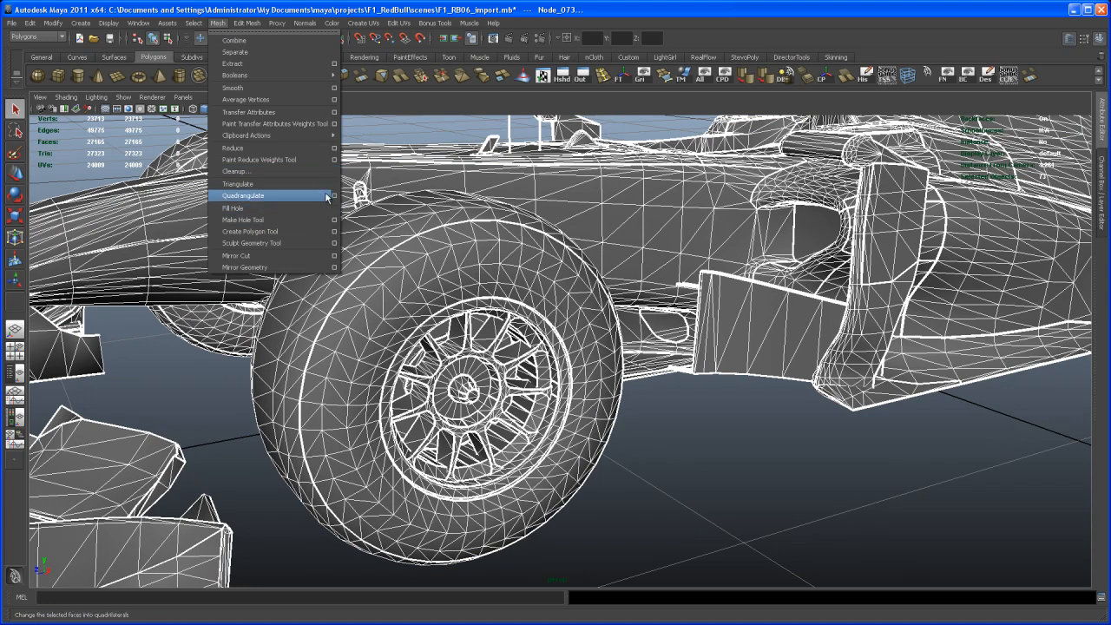
mouse_move(291, 200)
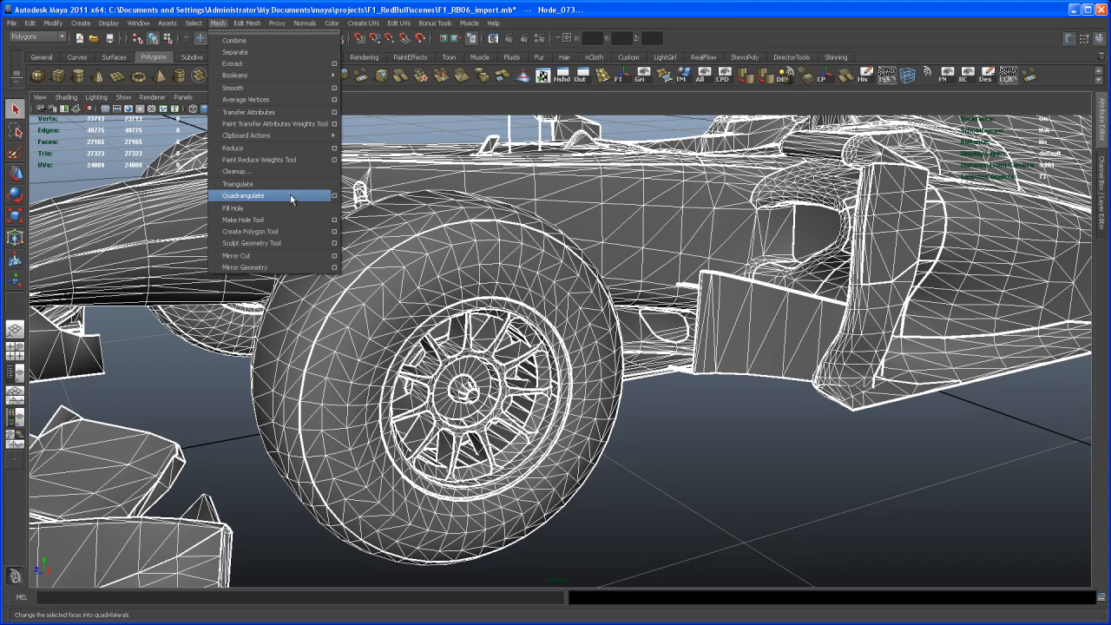
click(334, 195)
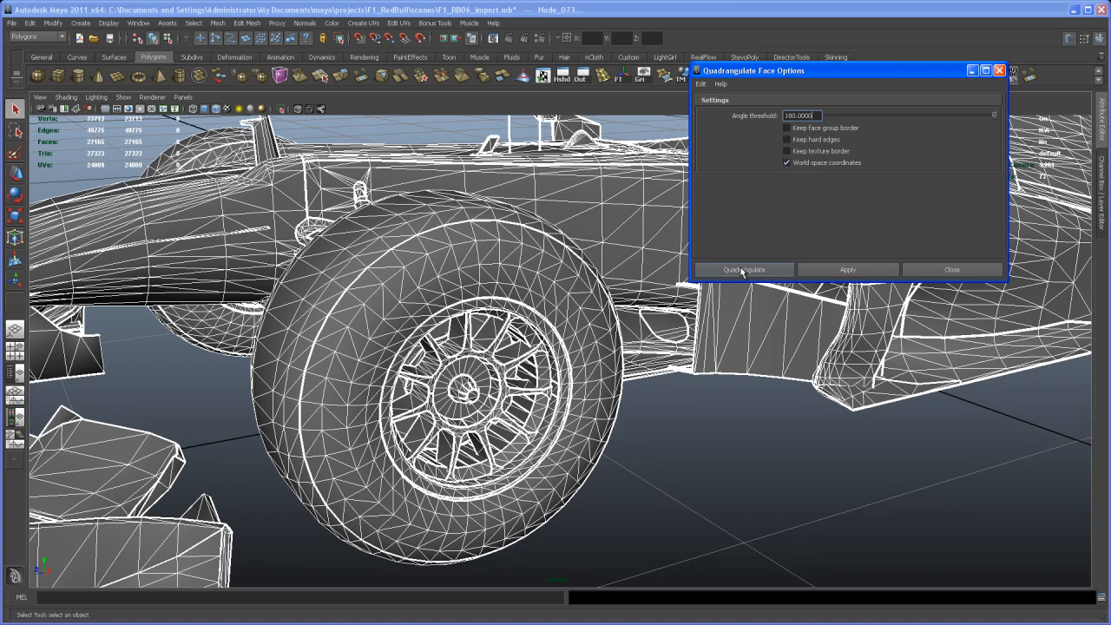
Step: Run Quadrangulate to turn the car's triangles into quads, then orbit to inspect
click(742, 269)
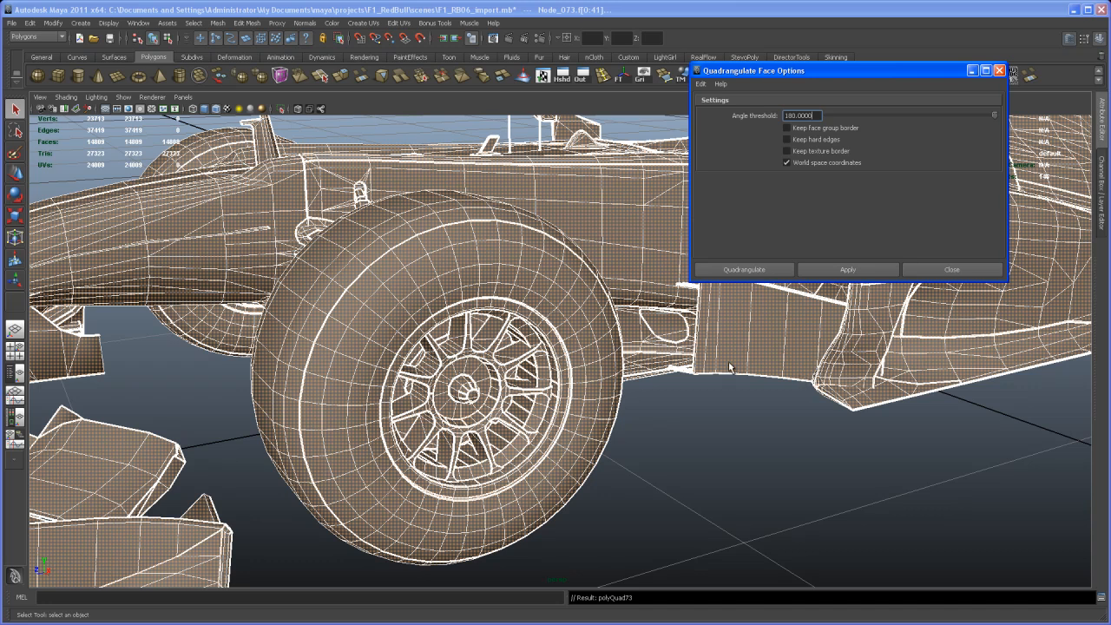
mouse_move(408, 287)
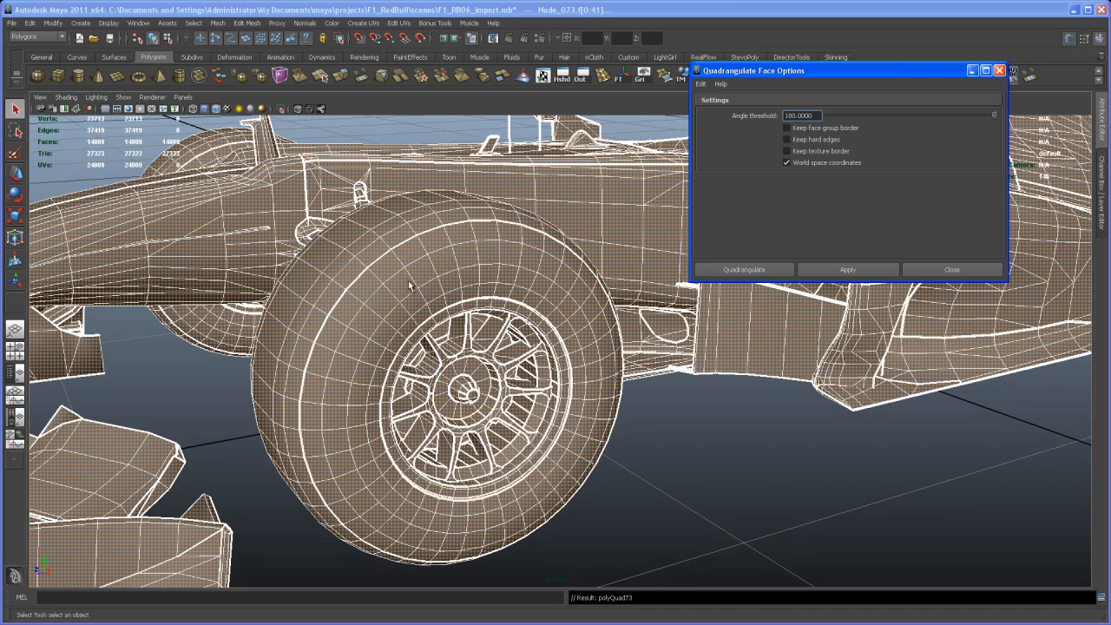
mouse_move(461, 258)
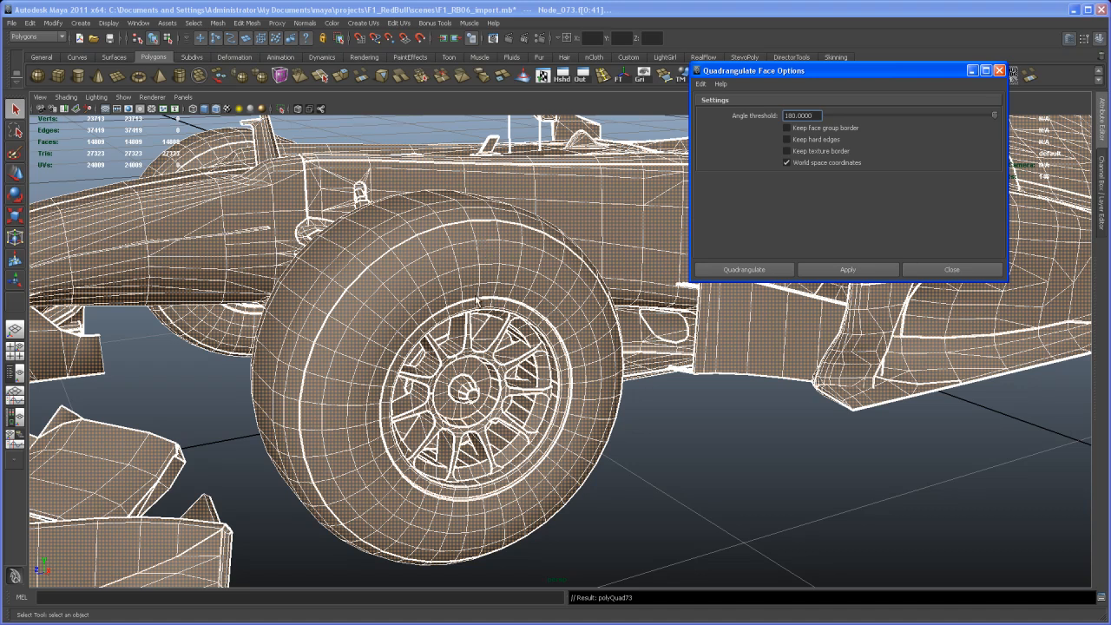
mouse_move(698, 354)
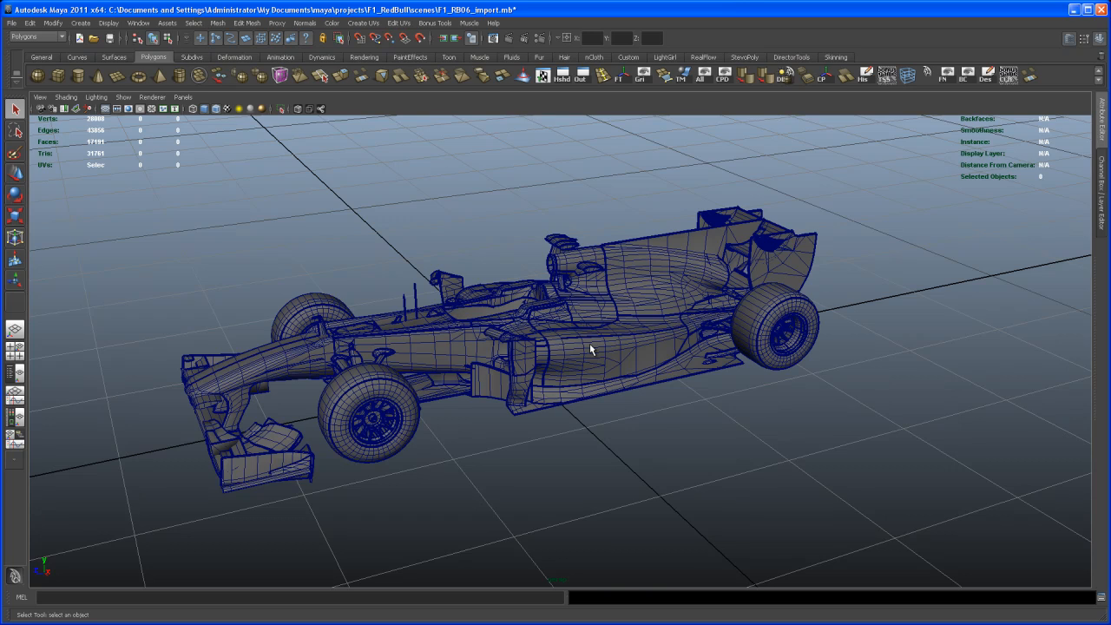
mouse_move(606, 356)
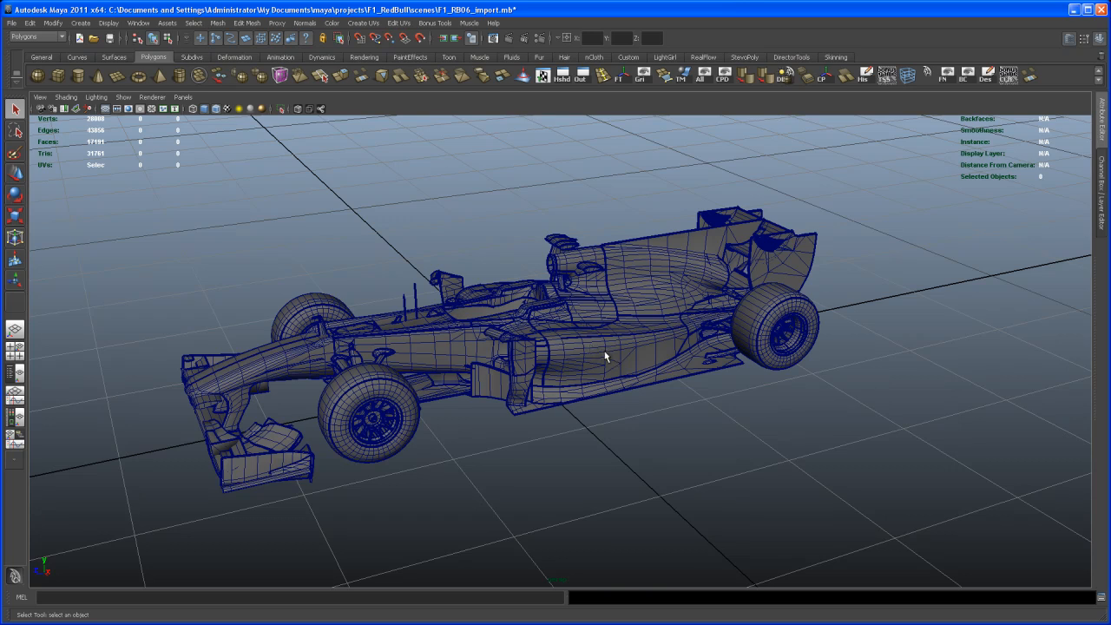
mouse_move(617, 369)
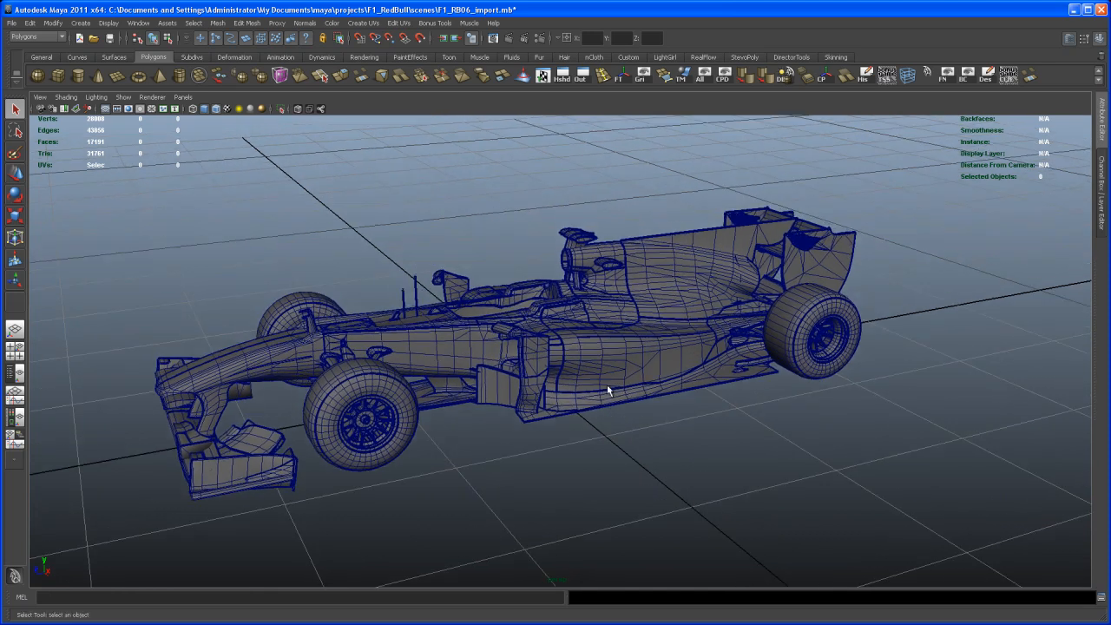
drag(607, 390, 577, 360)
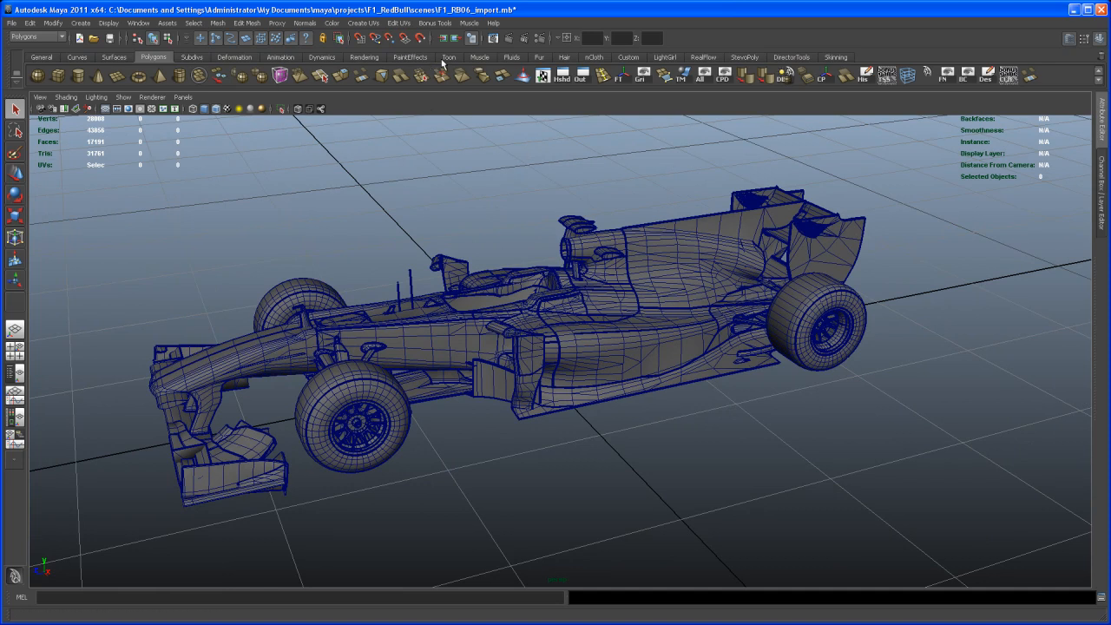
Step: Bring up the Toon shelf's shading tools
click(449, 58)
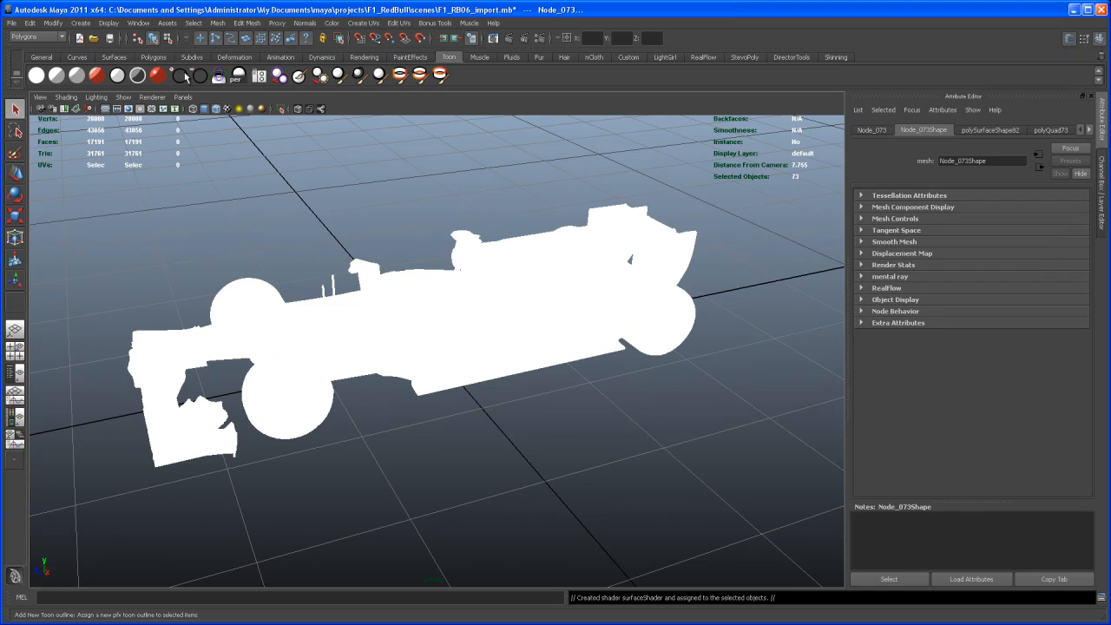
mouse_move(182, 77)
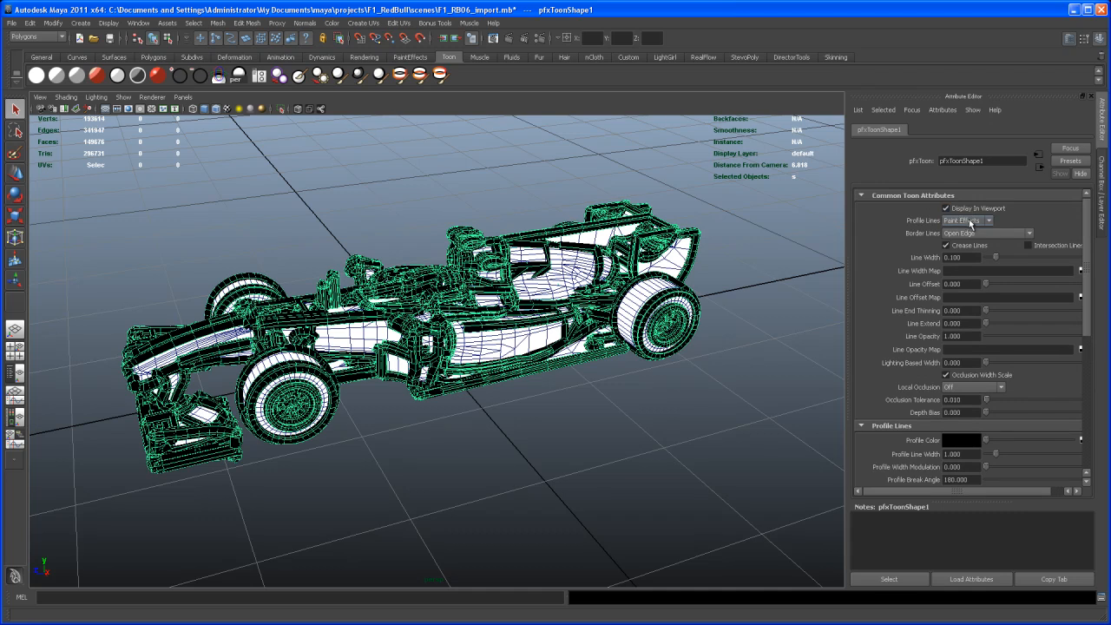
Step: Turn off Profile and Border Lines, then expand the Crease Lines settings
click(963, 220)
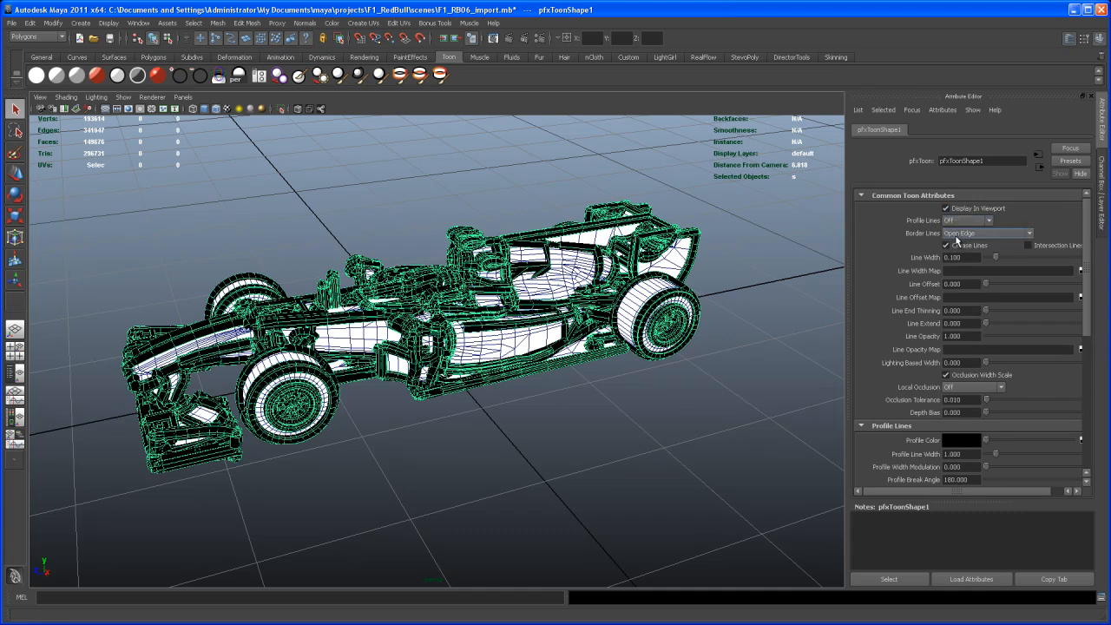
click(986, 233)
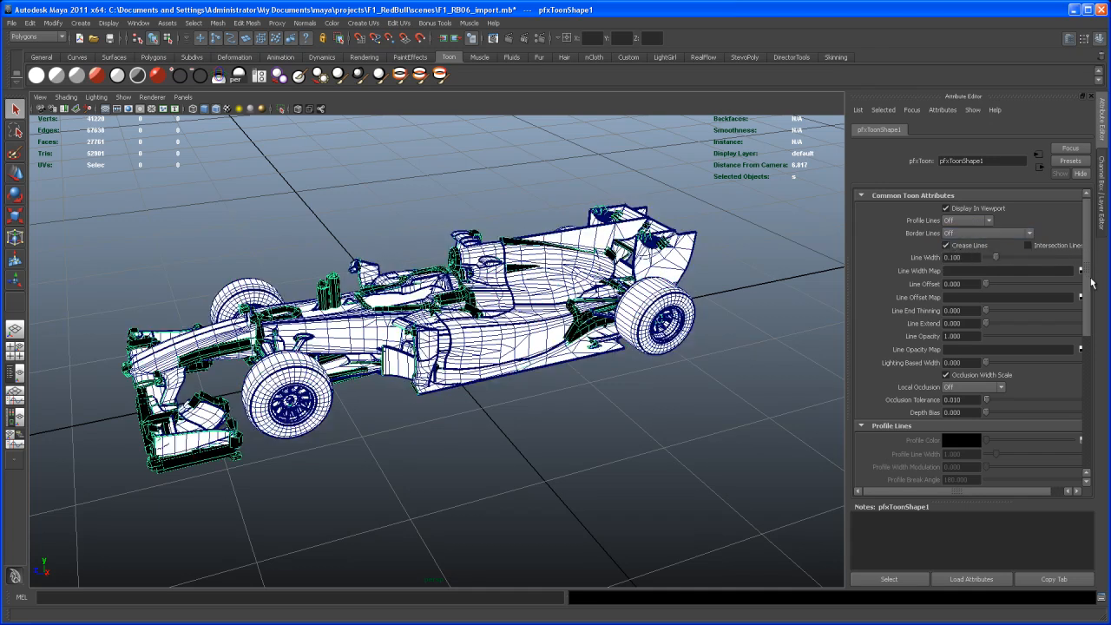
scroll(down, 3)
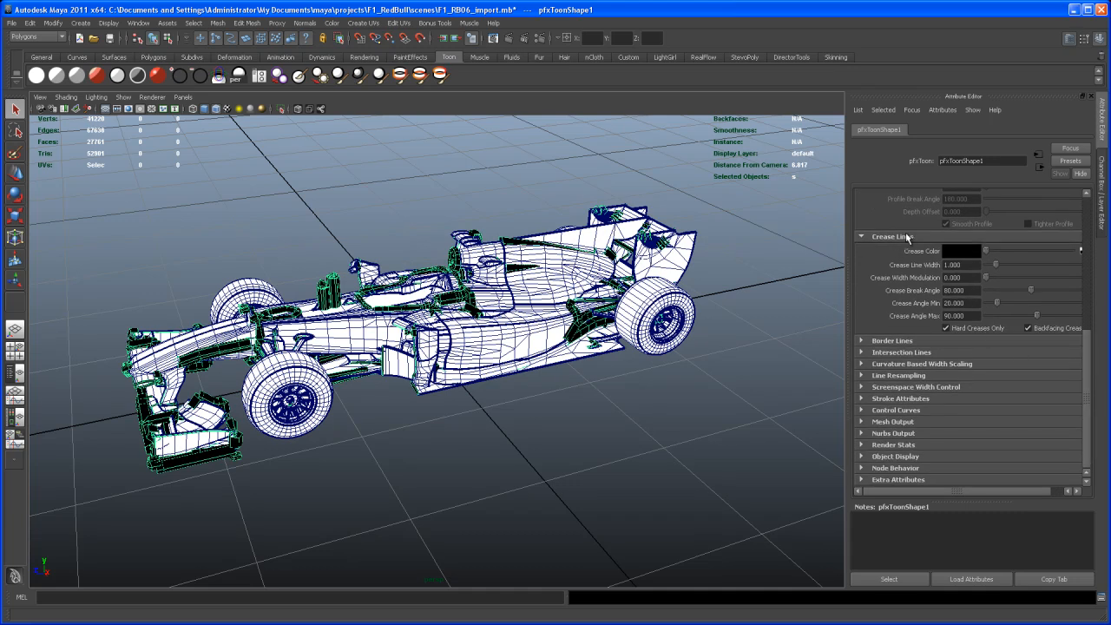
click(954, 315)
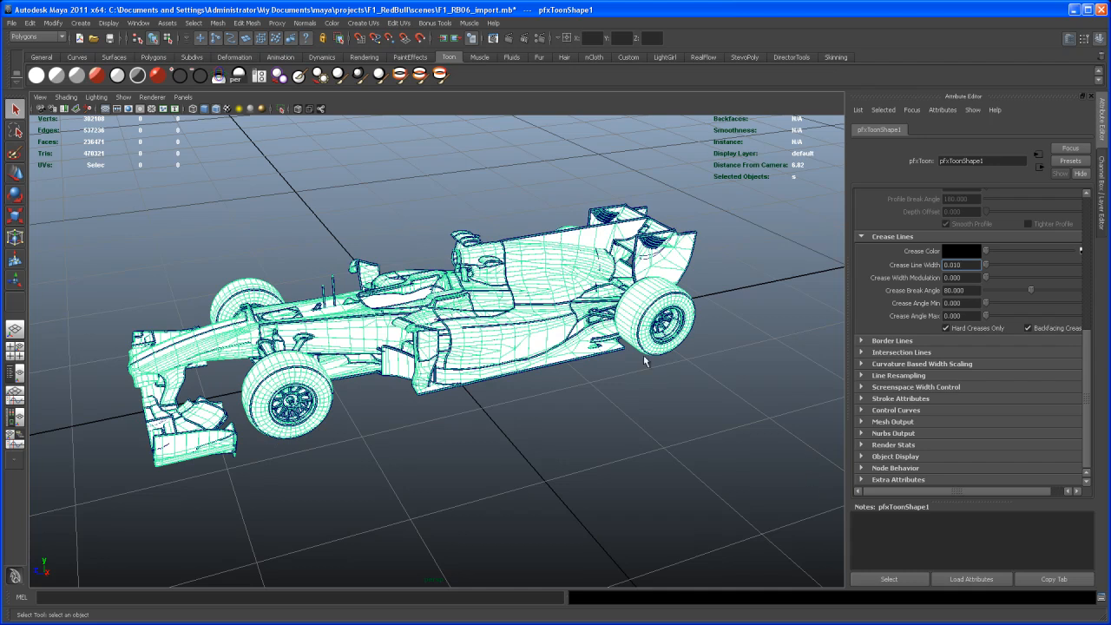
drag(646, 360, 520, 353)
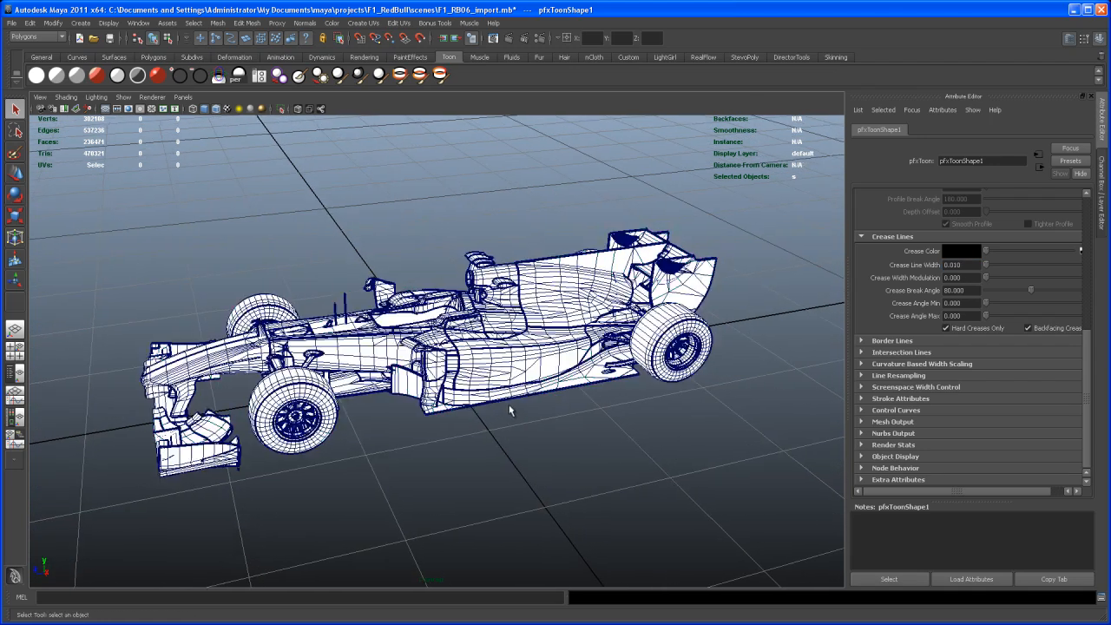
drag(509, 410, 552, 385)
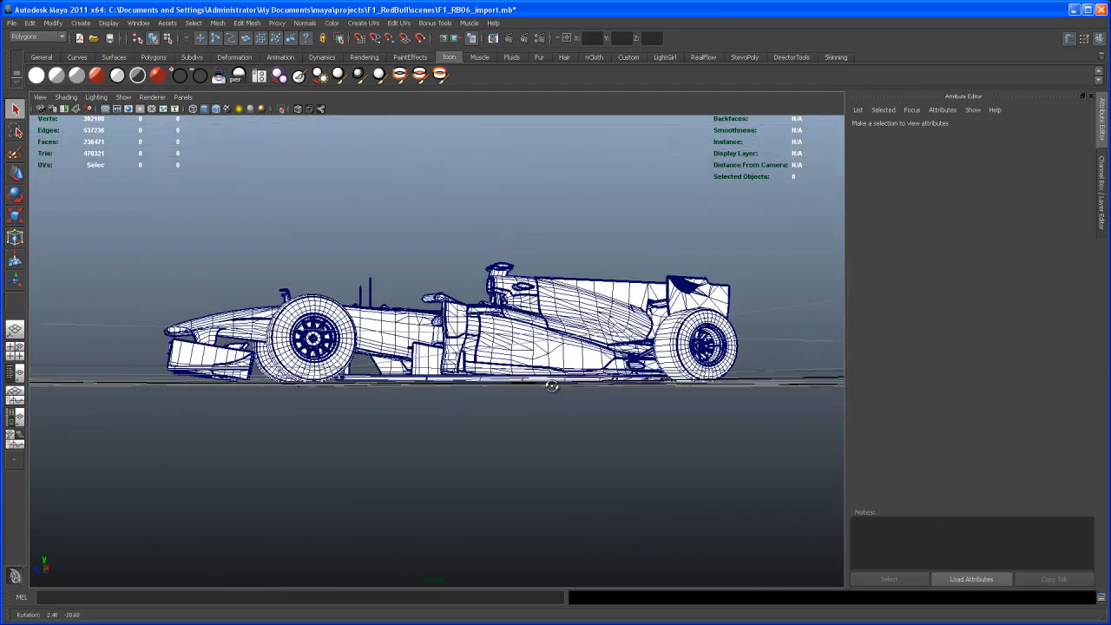
drag(551, 386, 516, 328)
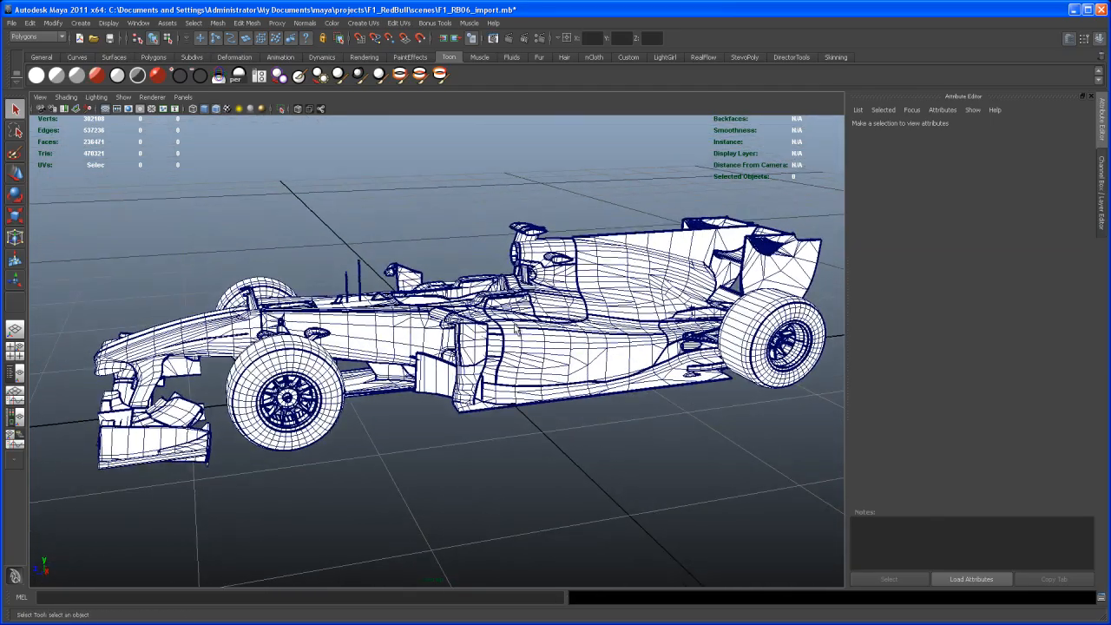